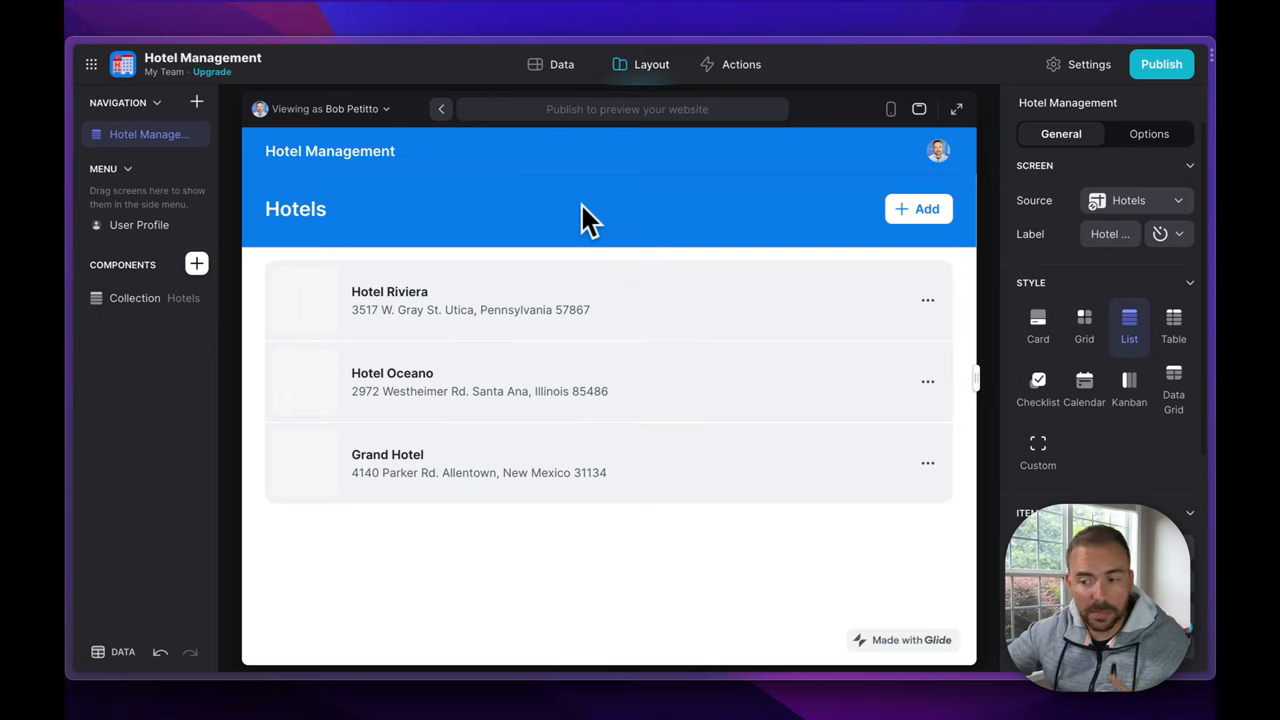
Open the Hotels data table and inspect the Image 2 and Image 3 columns.
click(561, 64)
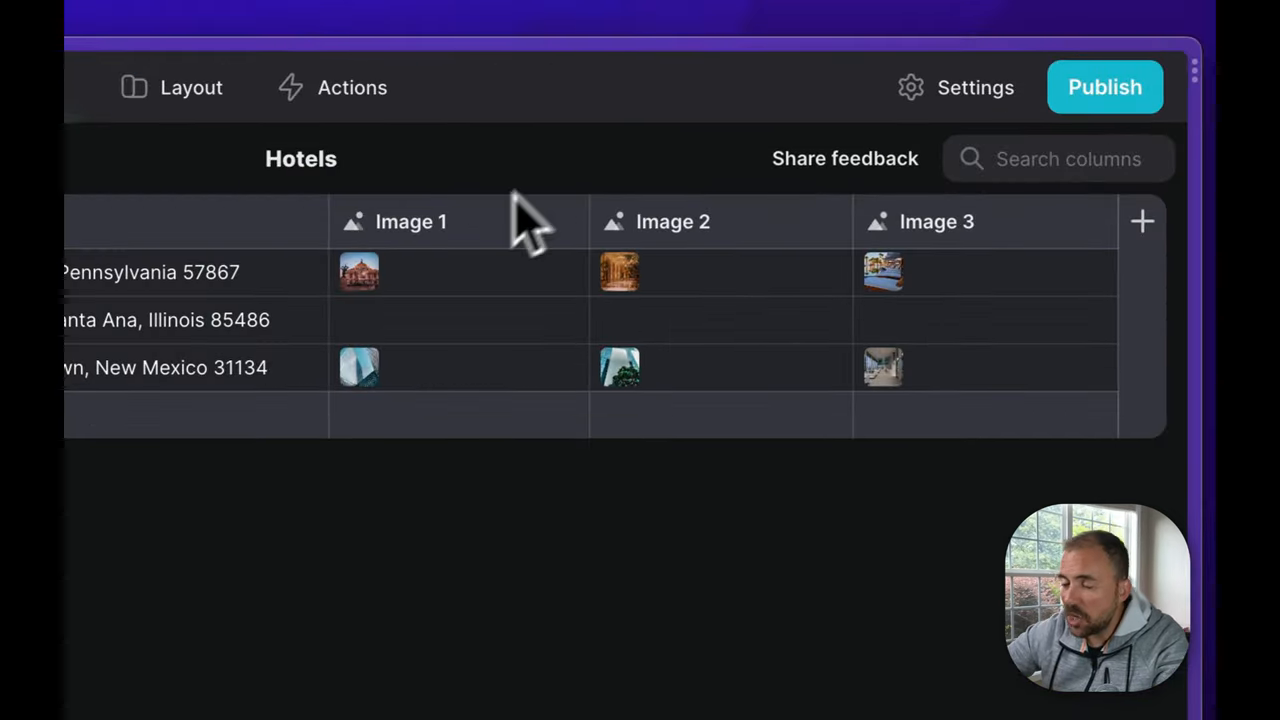
click(672, 221)
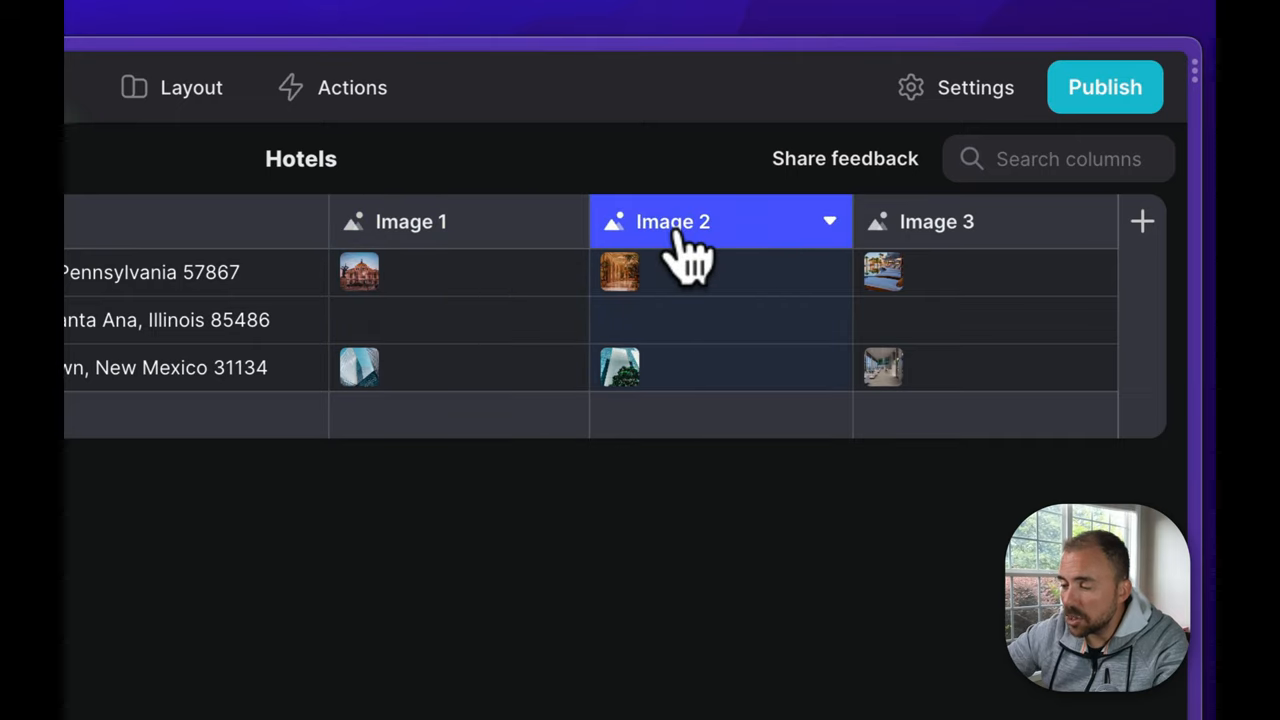
click(936, 221)
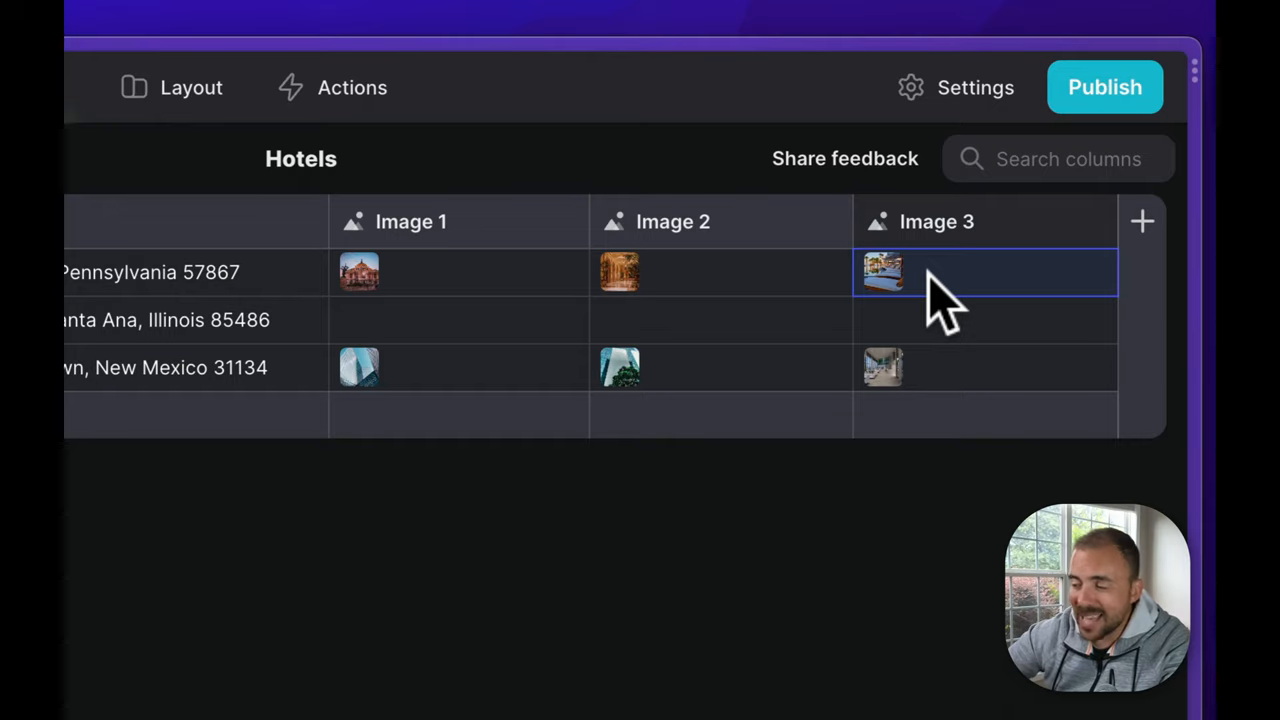
mouse_move(455, 305)
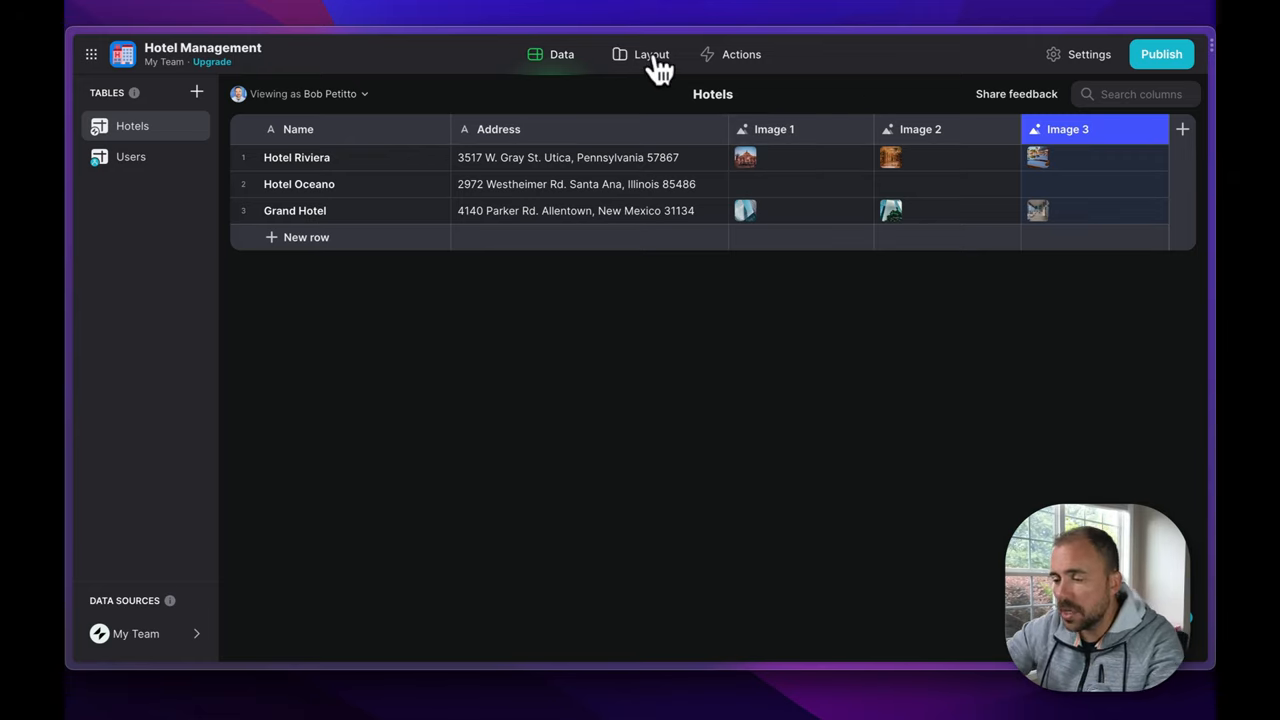
Keep one Image 1 component on the Hotel Riviera details screen and return to Data.
click(651, 54)
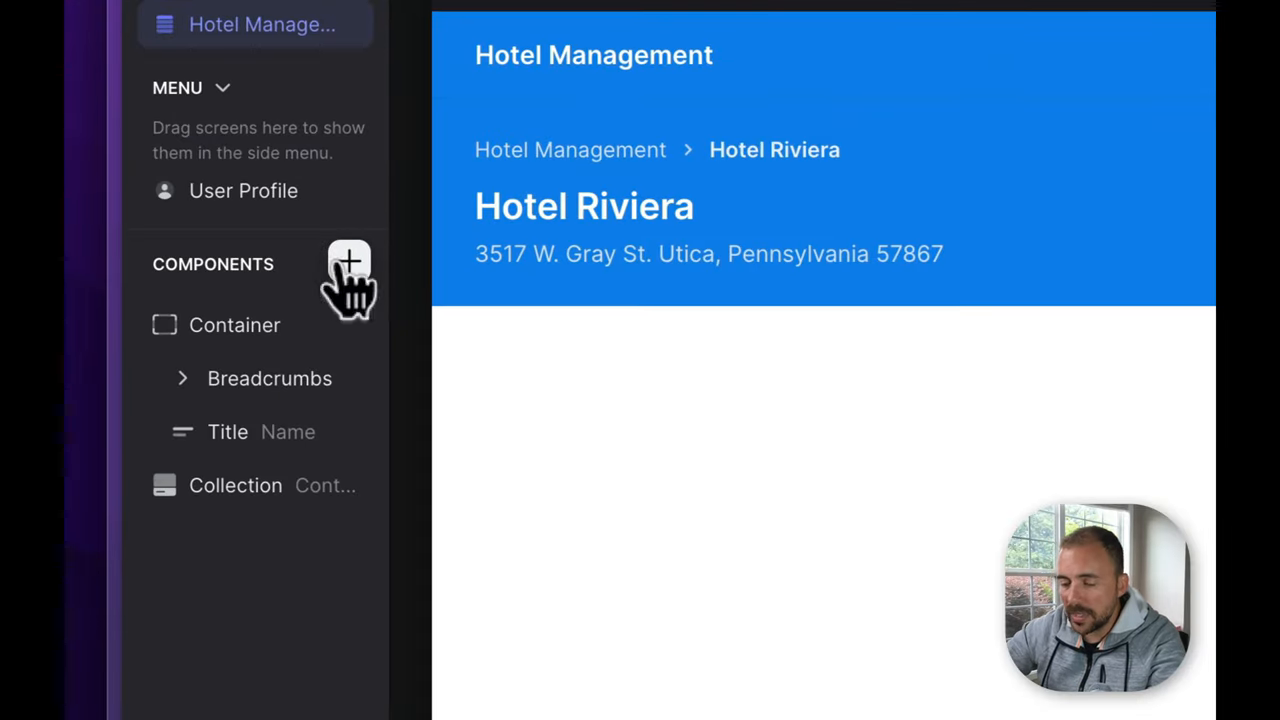
click(349, 264)
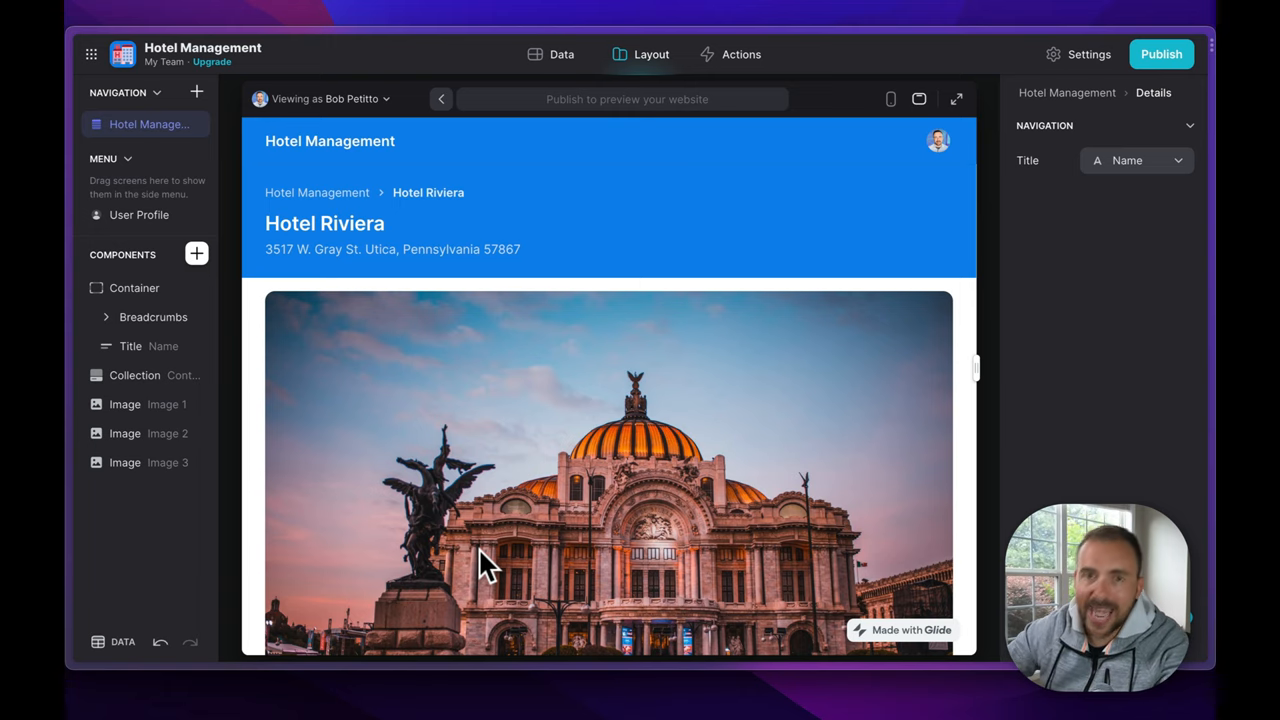
mouse_move(124, 404)
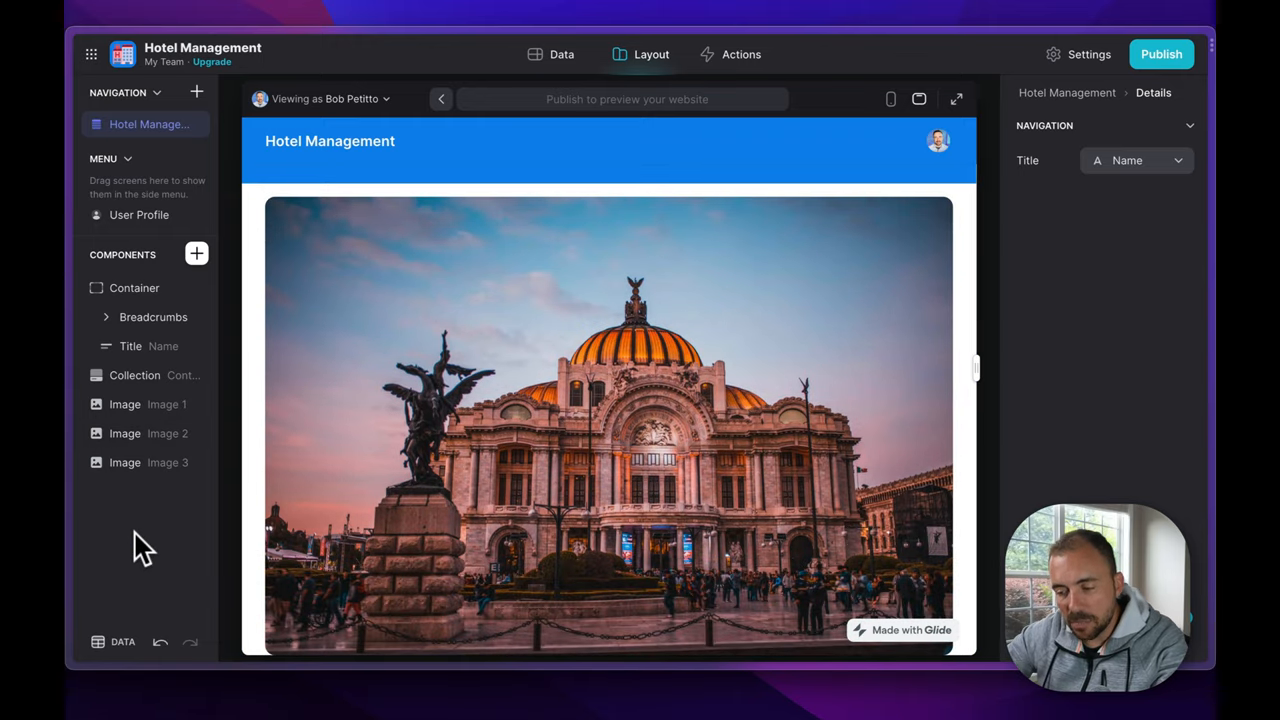
mouse_move(718, 410)
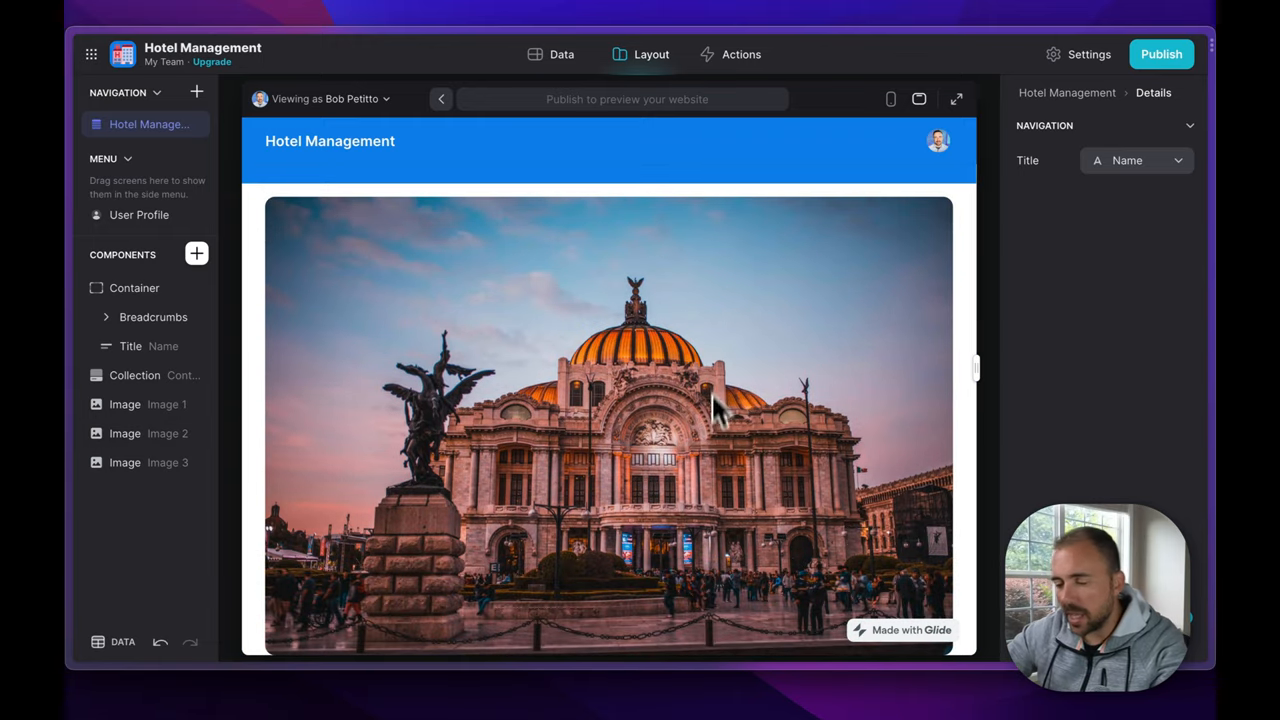
scroll(down, 3)
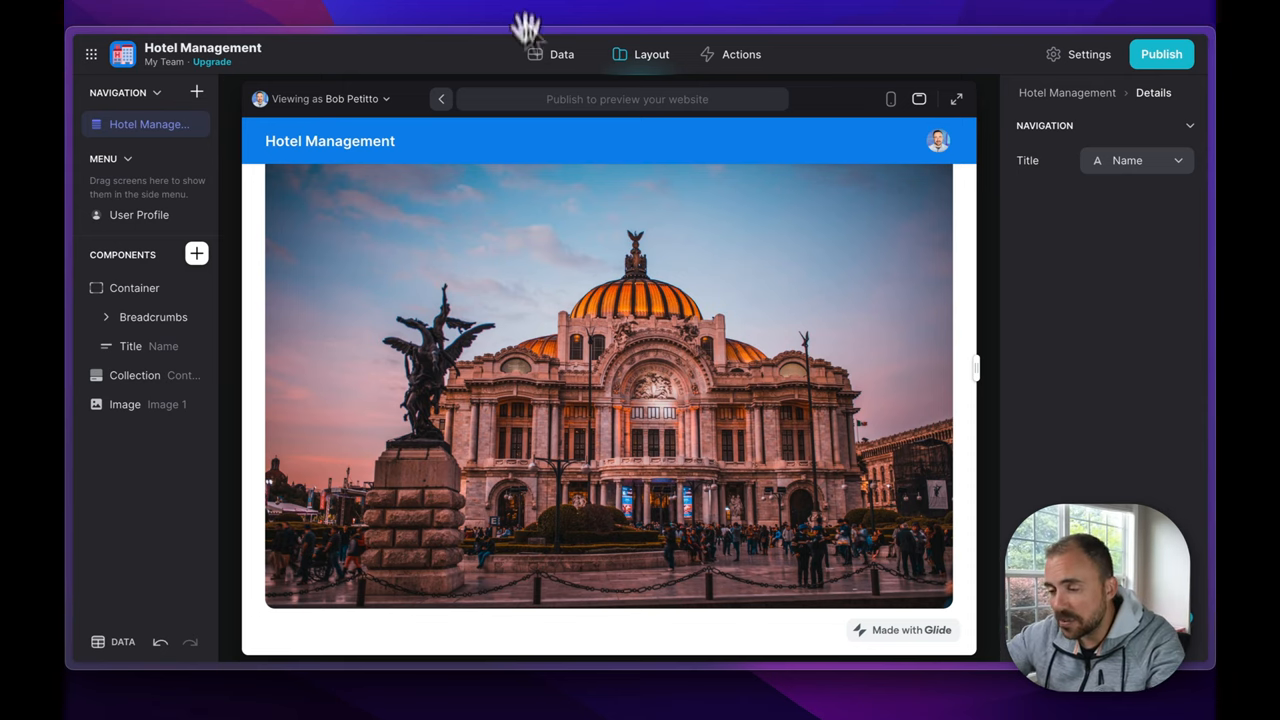
click(561, 54)
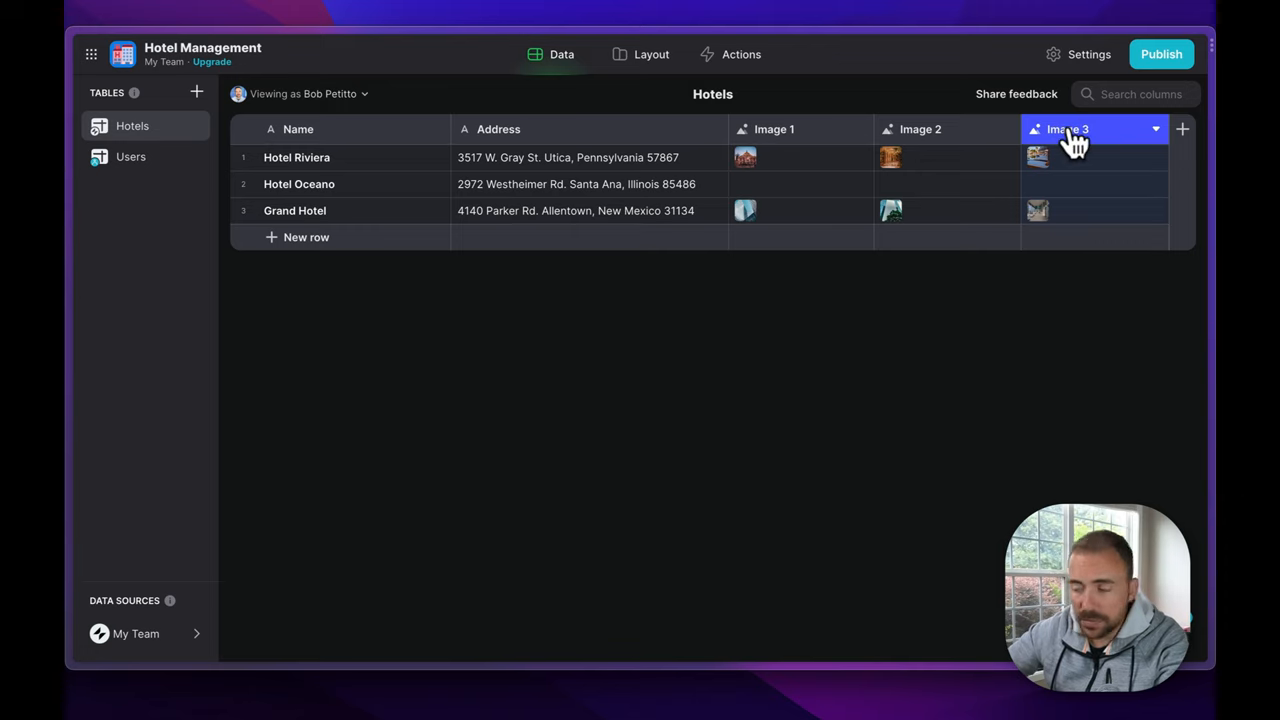
Add an 'Image Array' Make Array column holding Image 1, Image 2 and Image 3.
click(1181, 128)
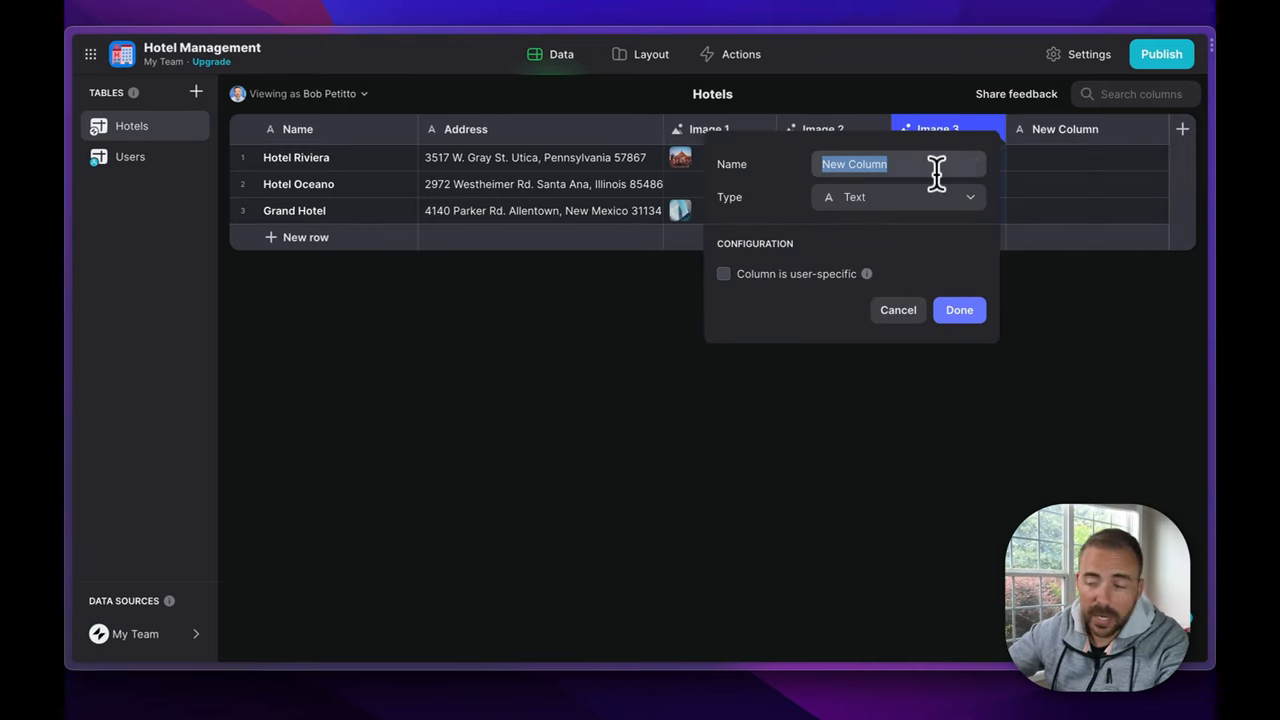
text(Image Array)
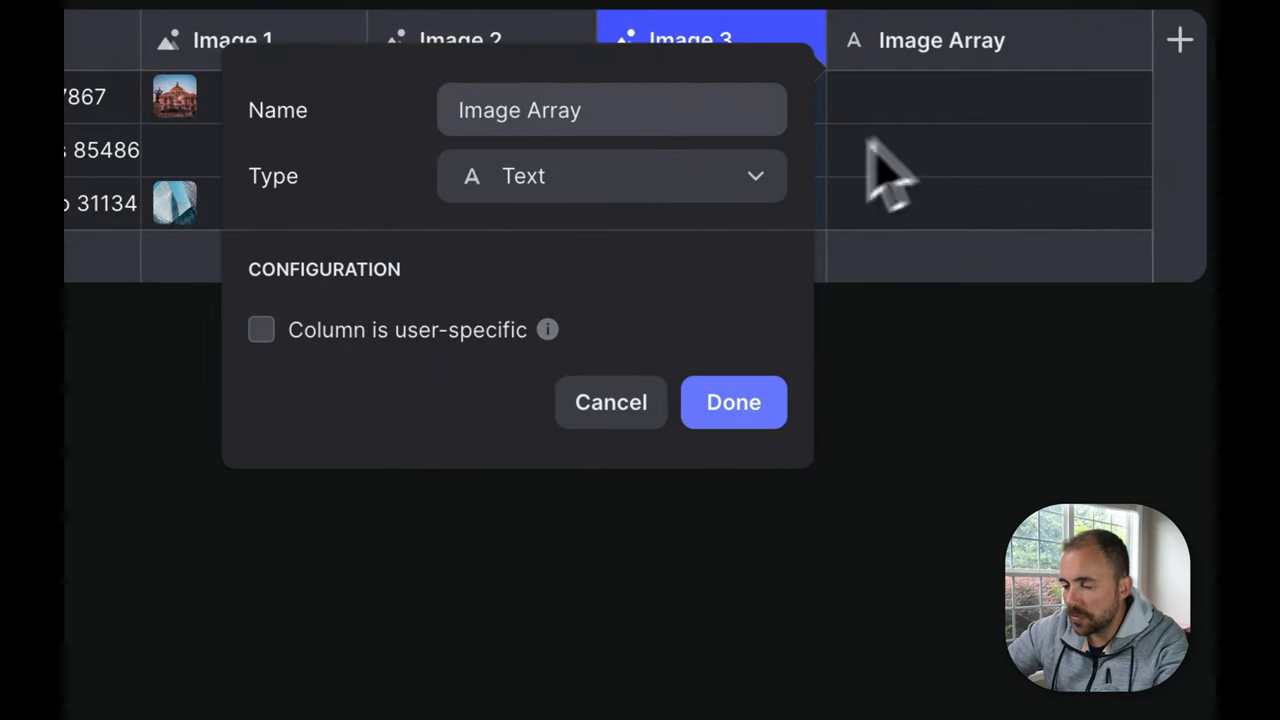
text(ama)
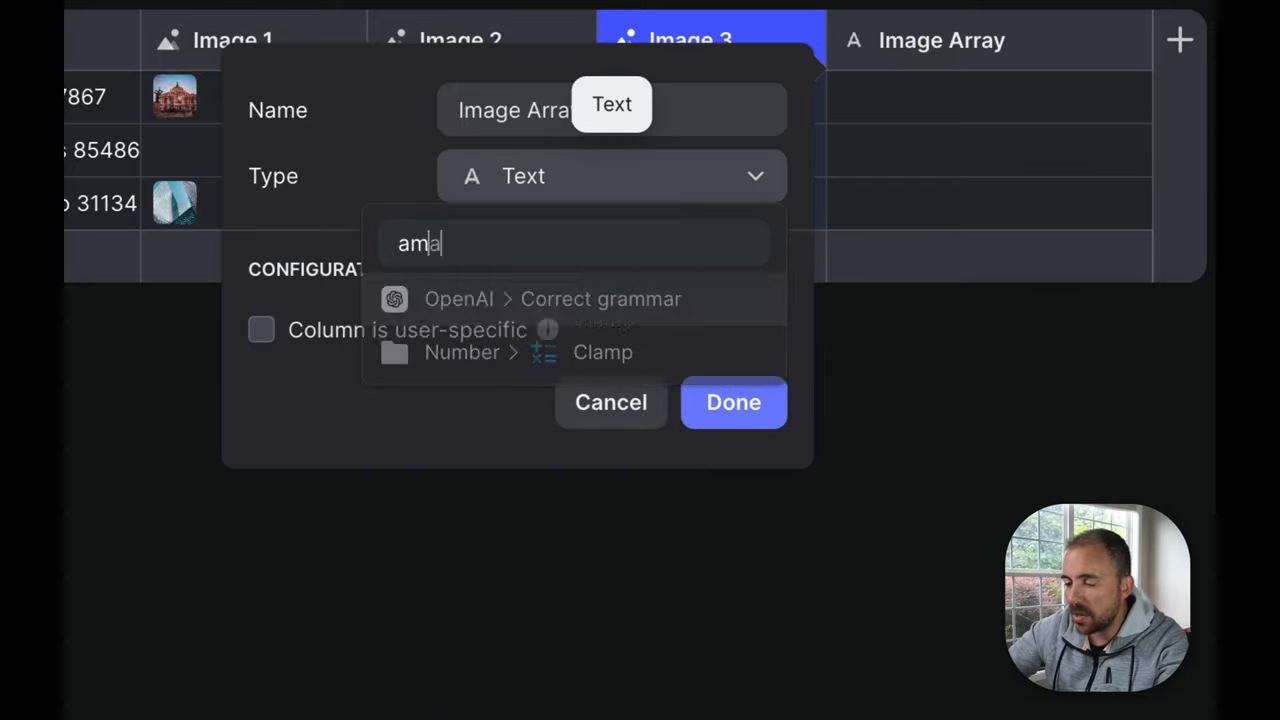
text(make)
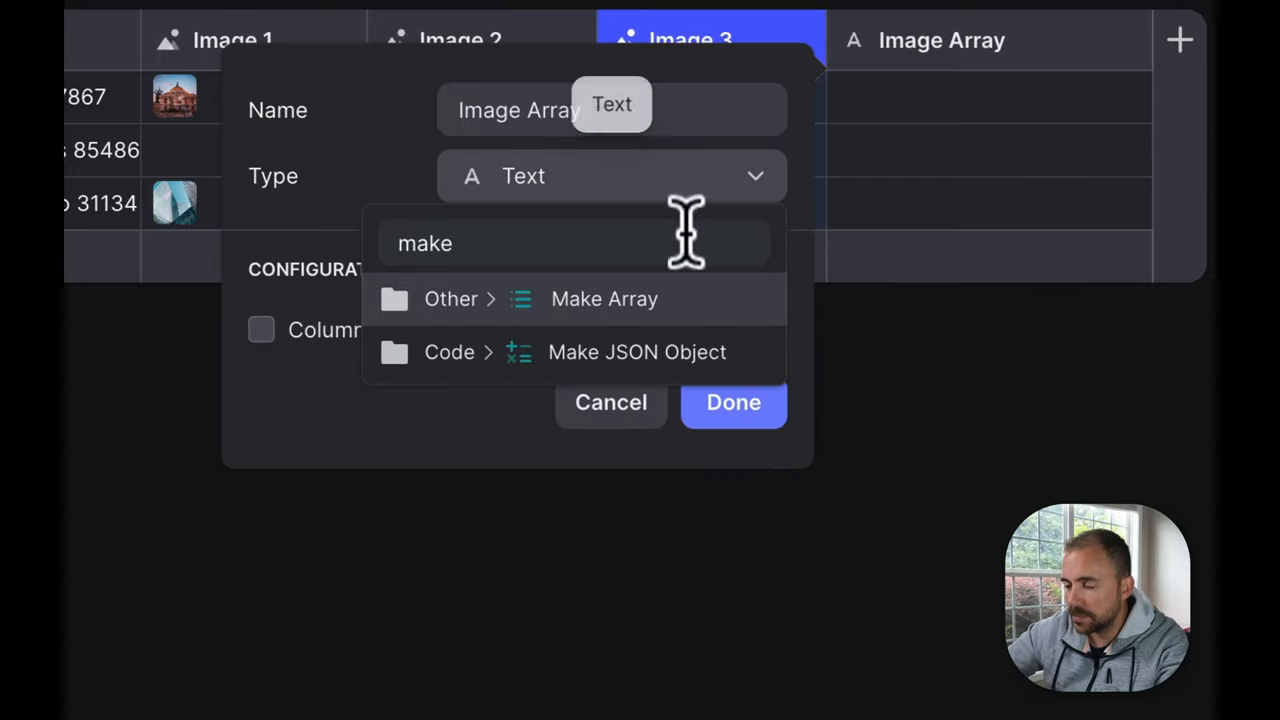
click(604, 298)
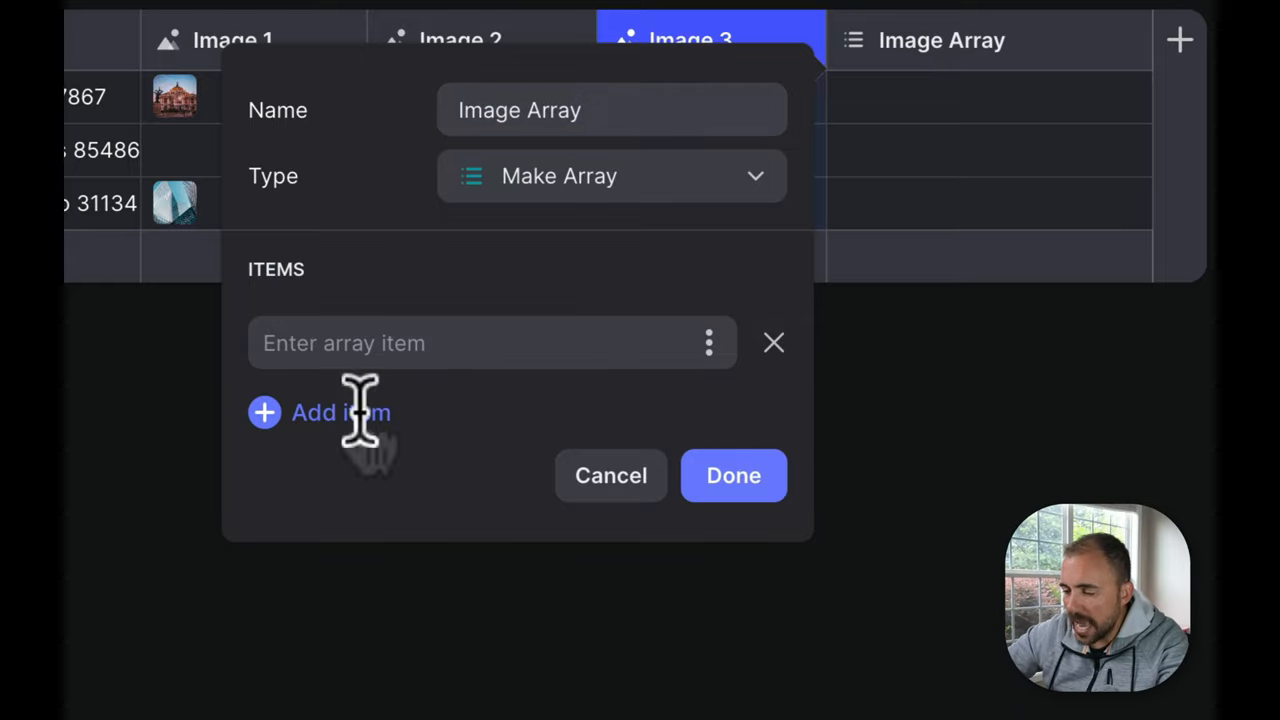
click(340, 412)
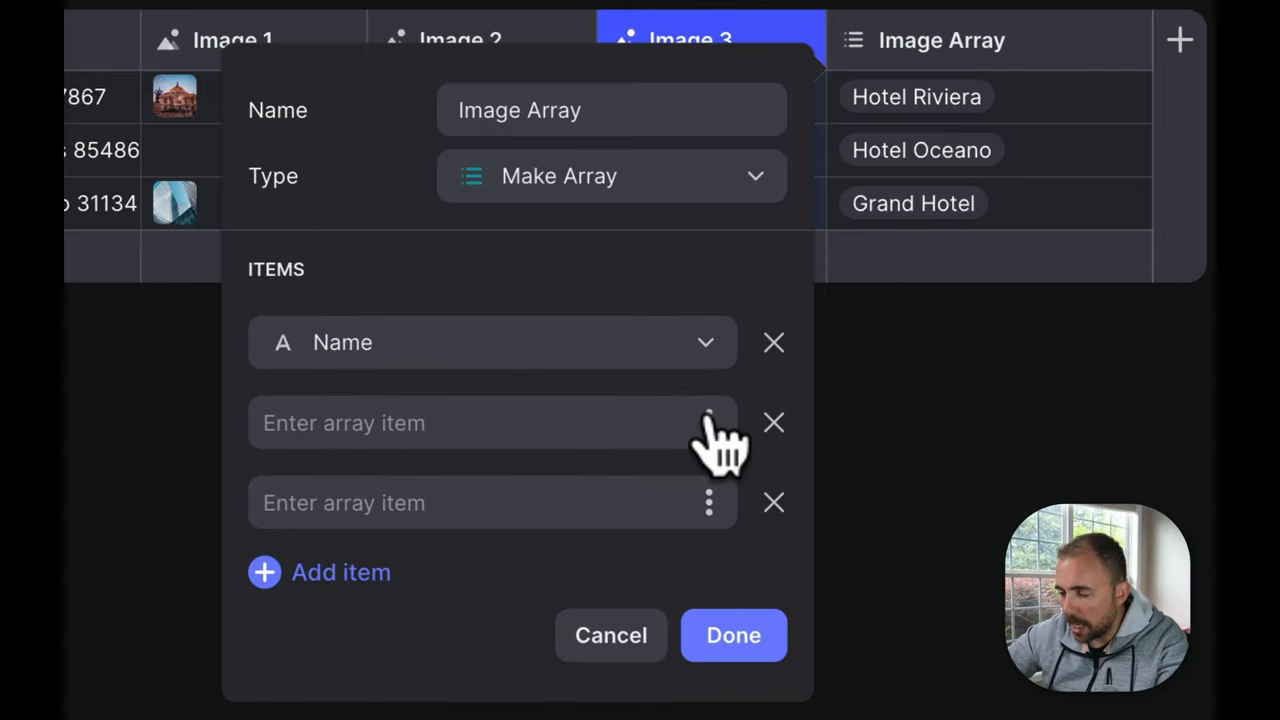
click(708, 422)
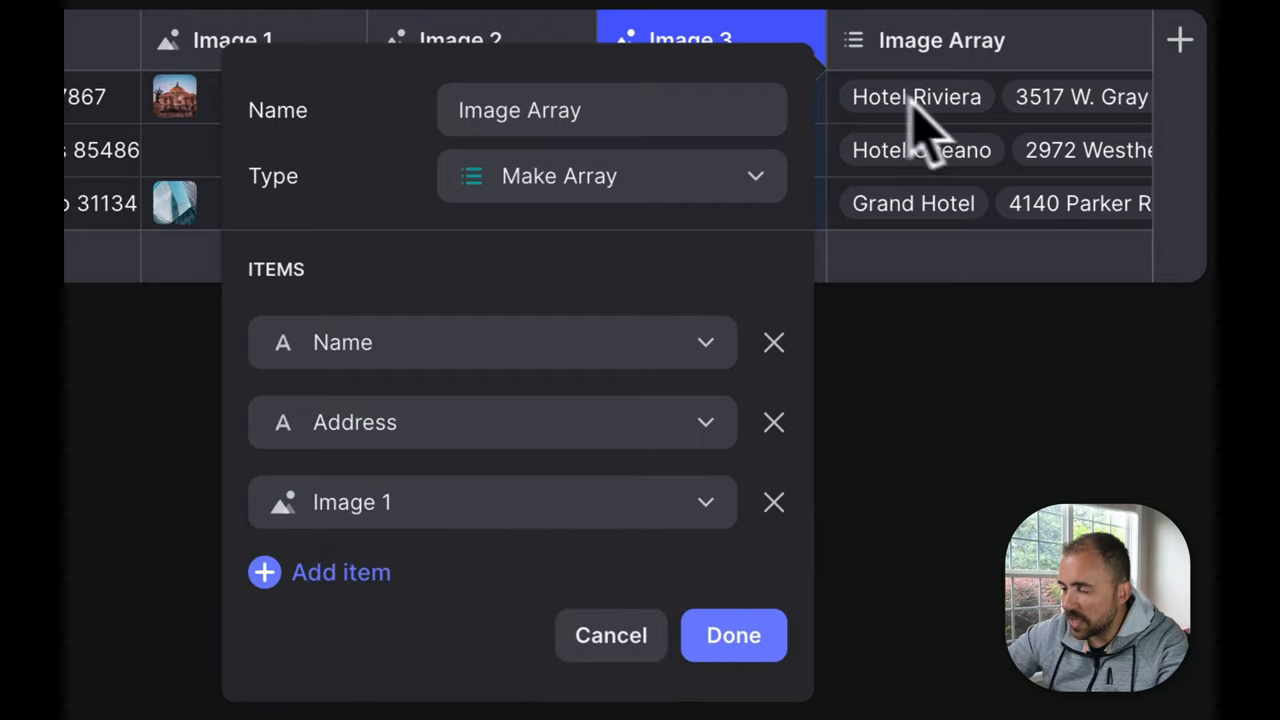
mouse_move(965, 130)
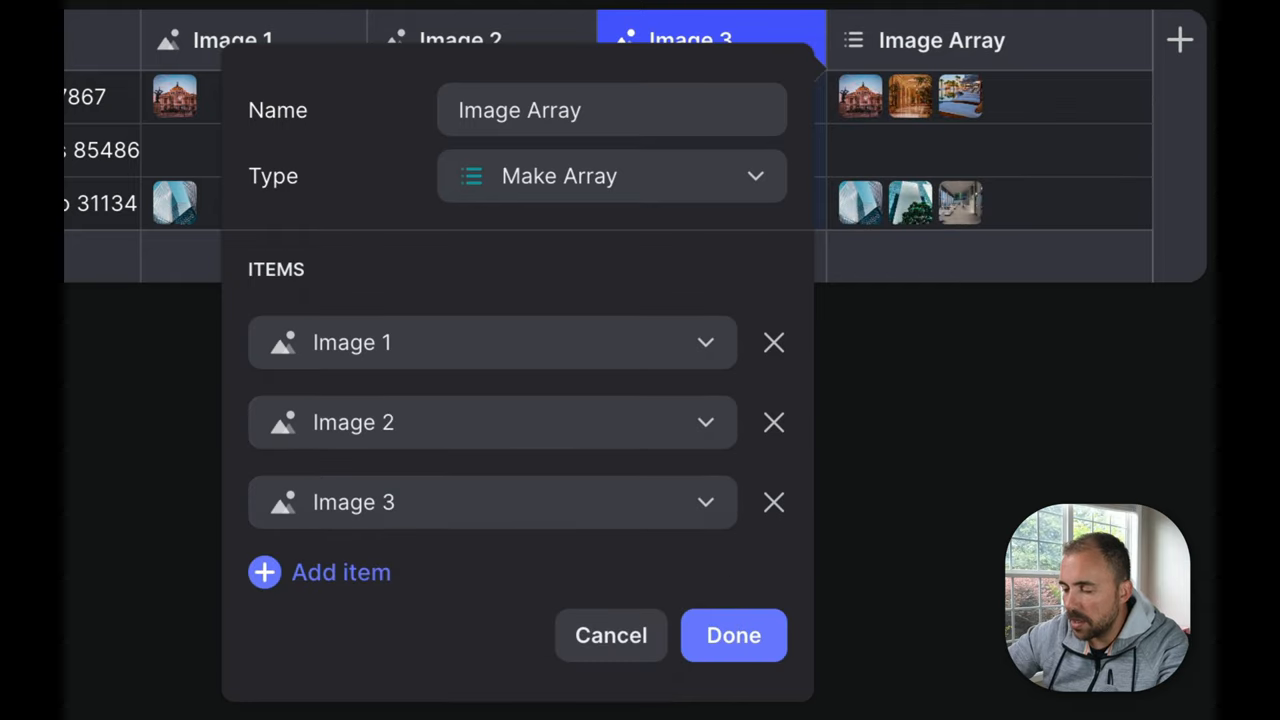
click(733, 635)
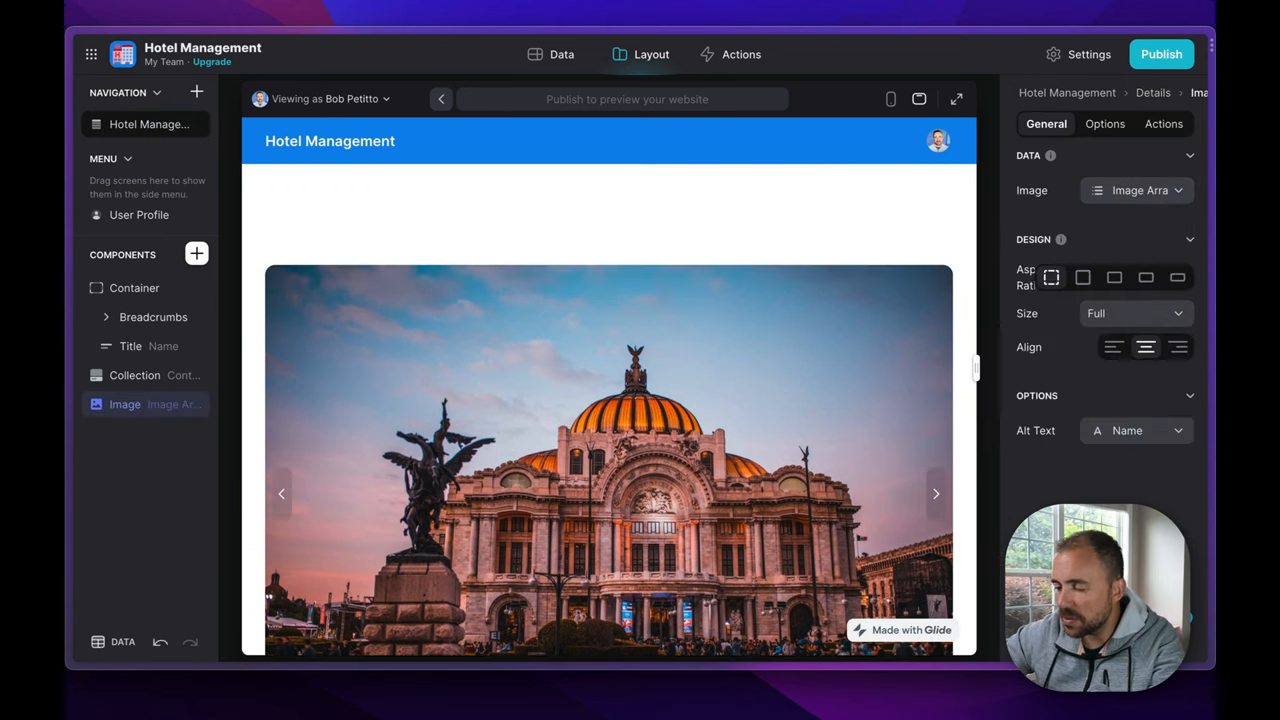
Page through the details-screen carousel to confirm it cycles all three hotel photos.
scroll(down, 3)
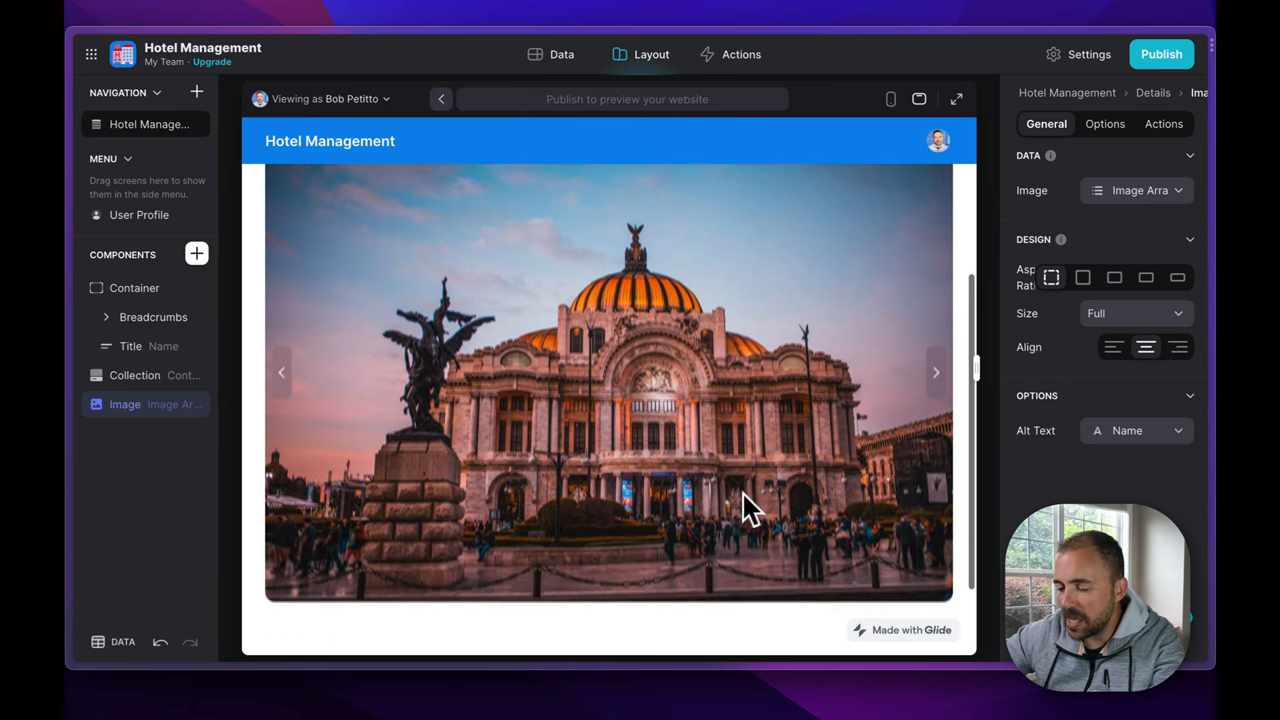
click(935, 372)
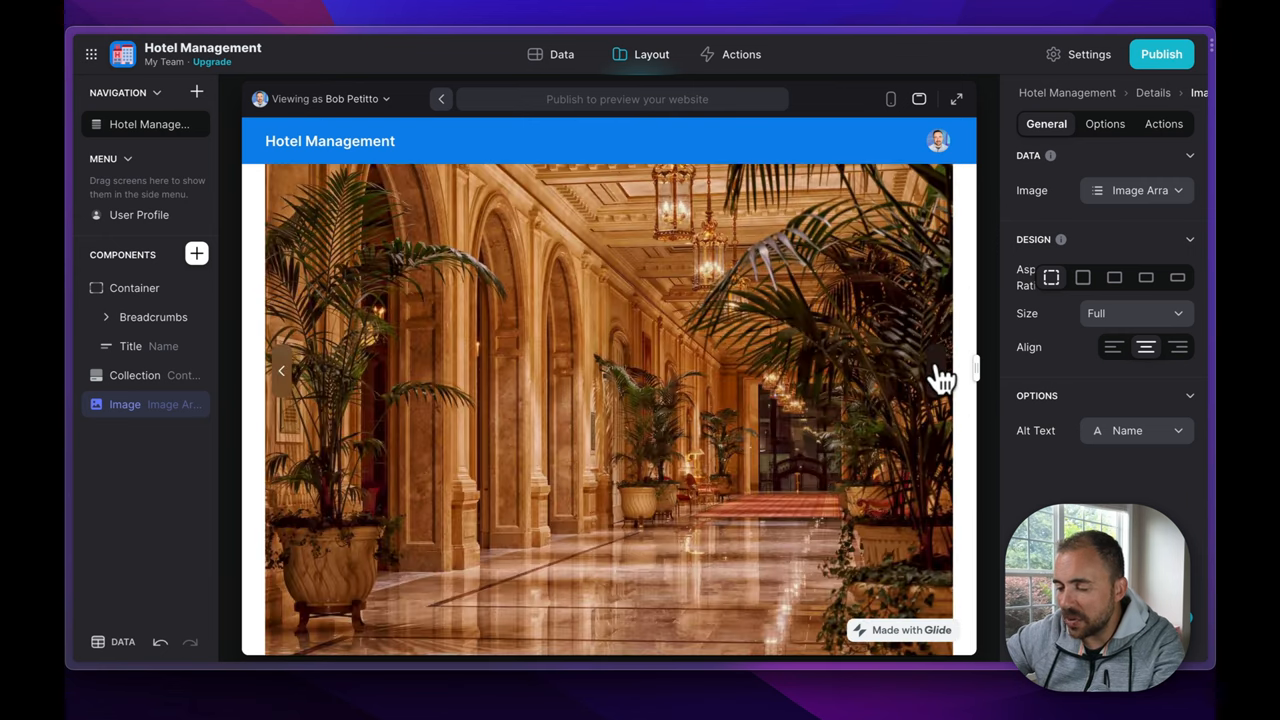
click(935, 370)
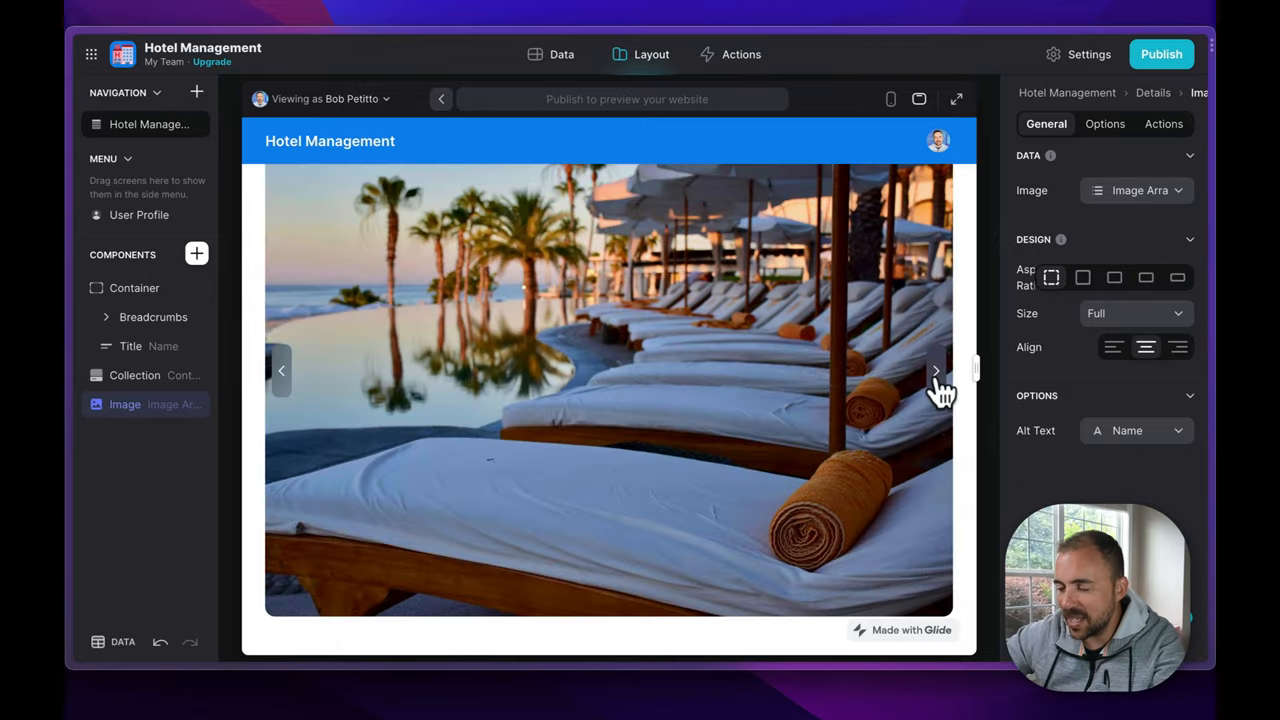
click(936, 371)
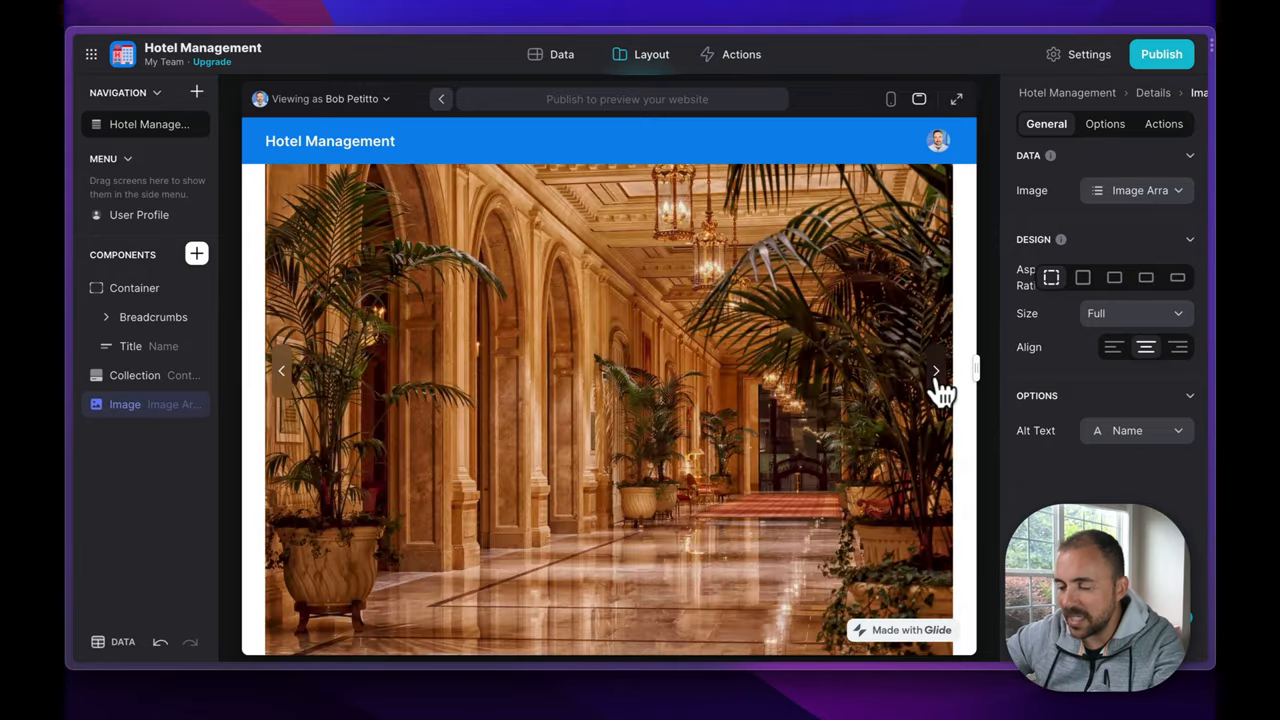
click(935, 371)
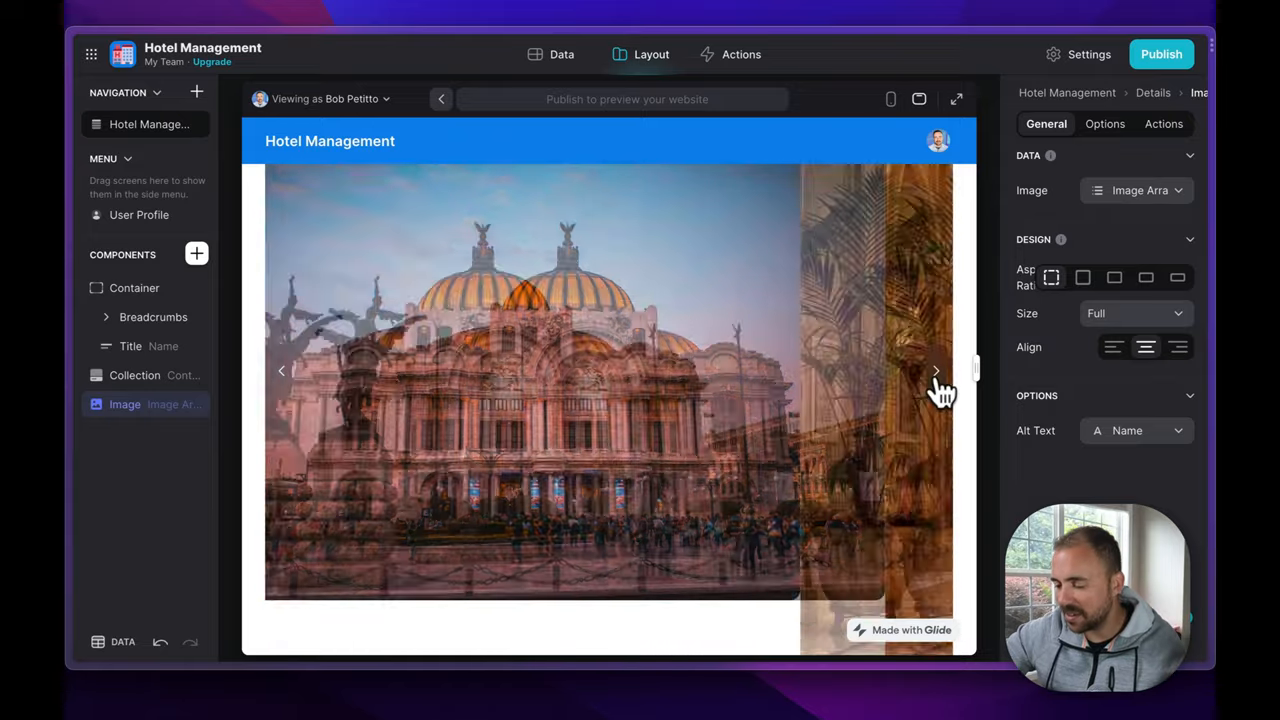
click(935, 371)
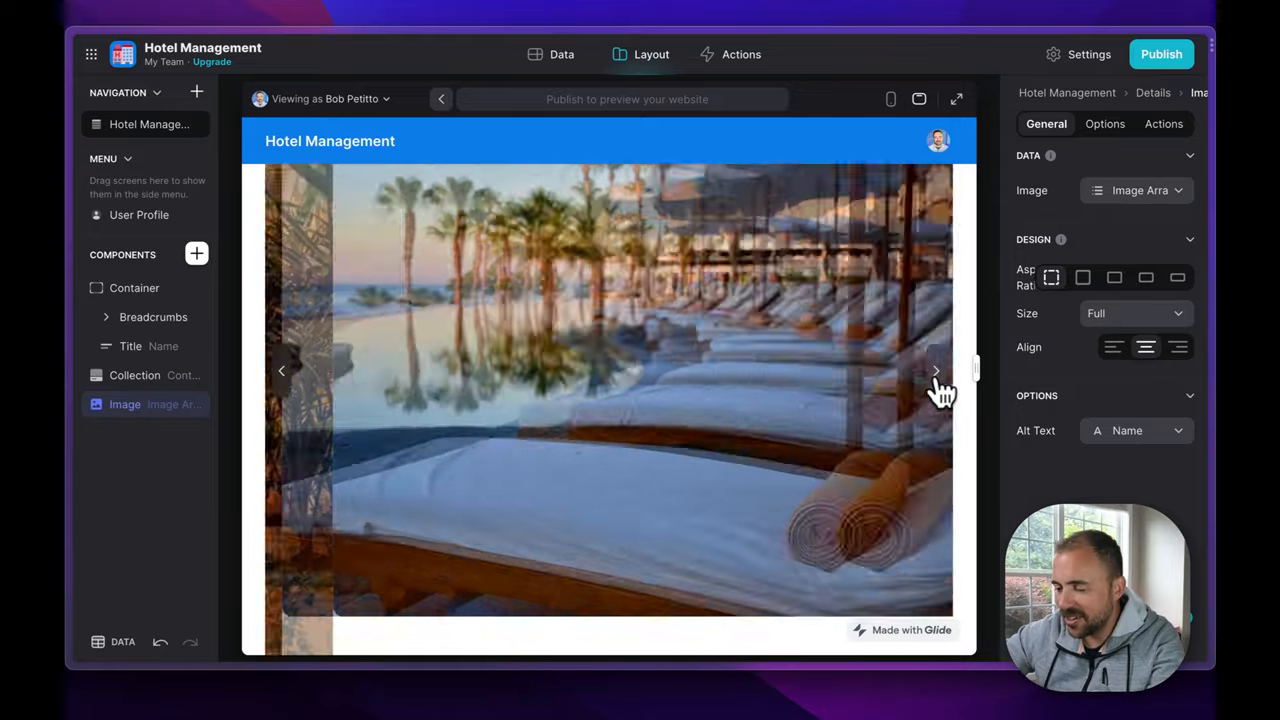
click(935, 370)
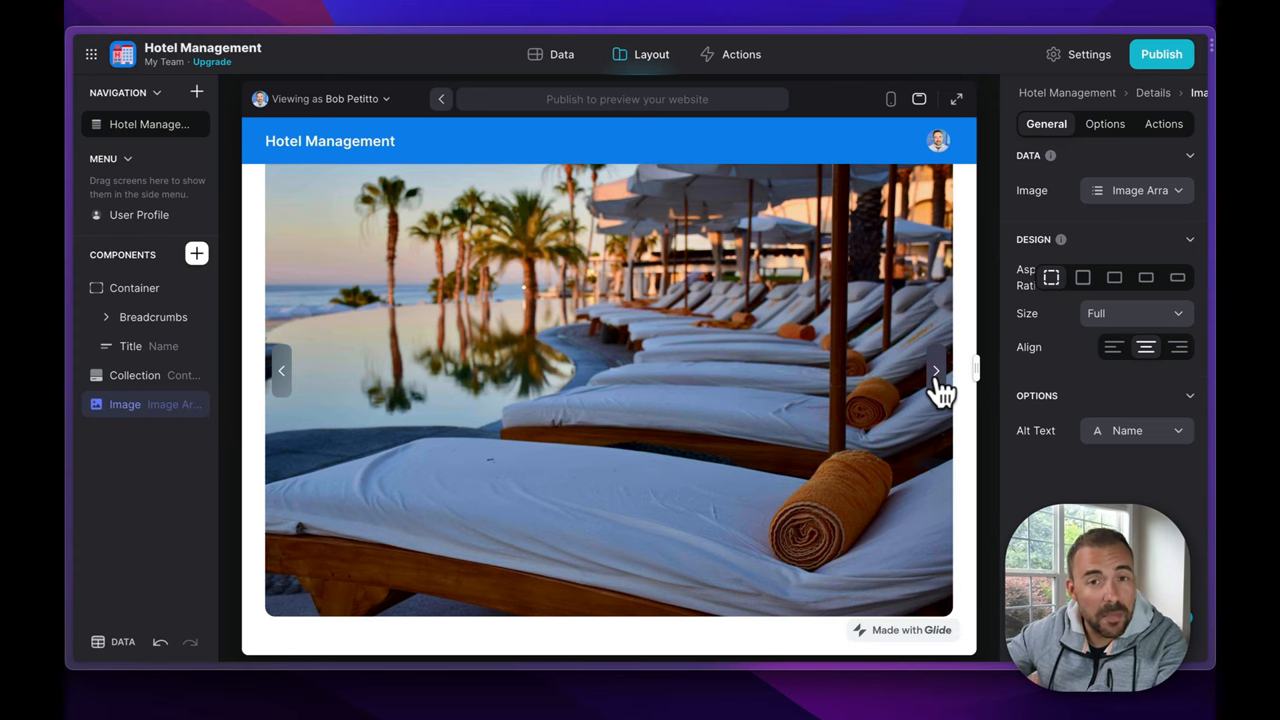
click(935, 371)
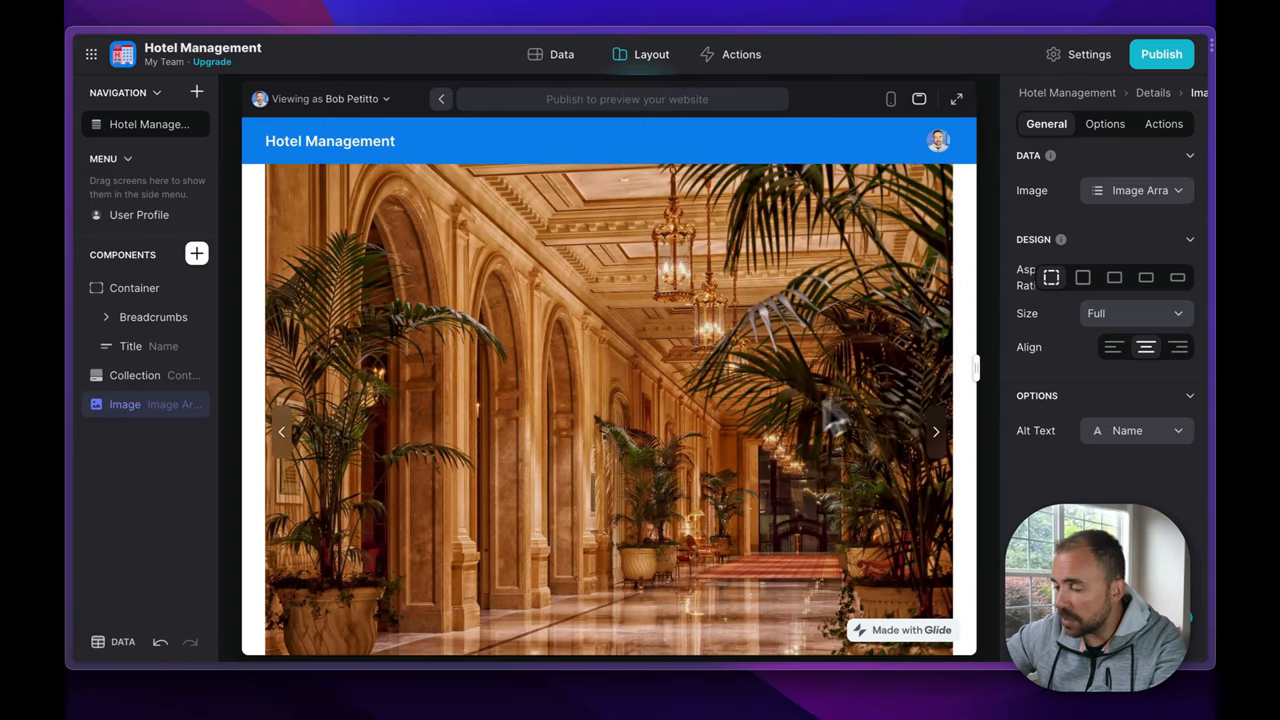
Set the image carousel size to Small and flip through its photos.
click(1135, 313)
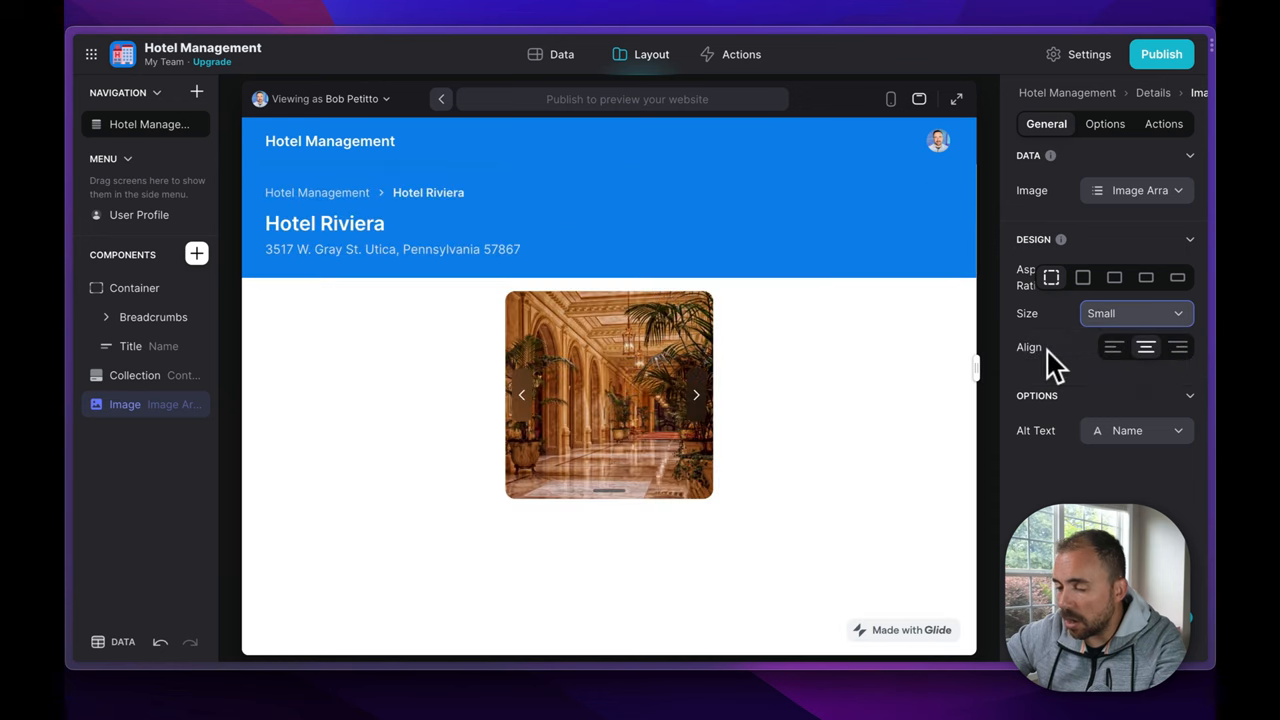
click(696, 394)
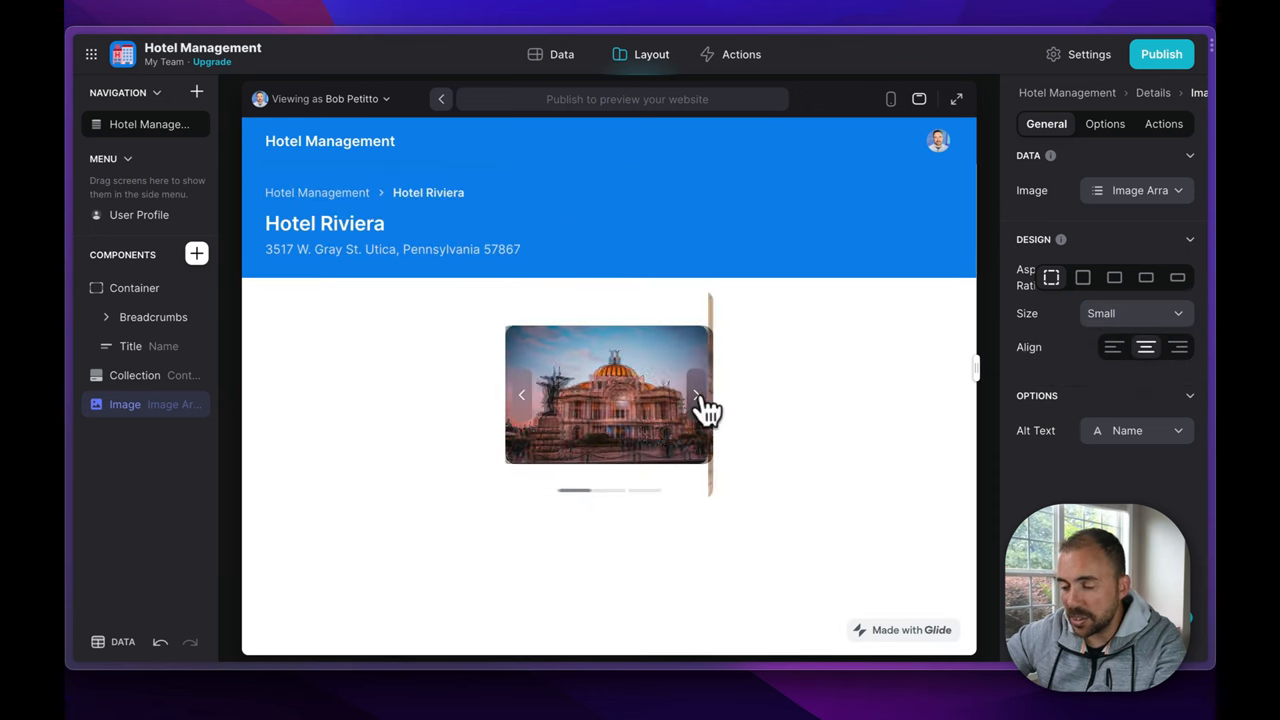
click(697, 394)
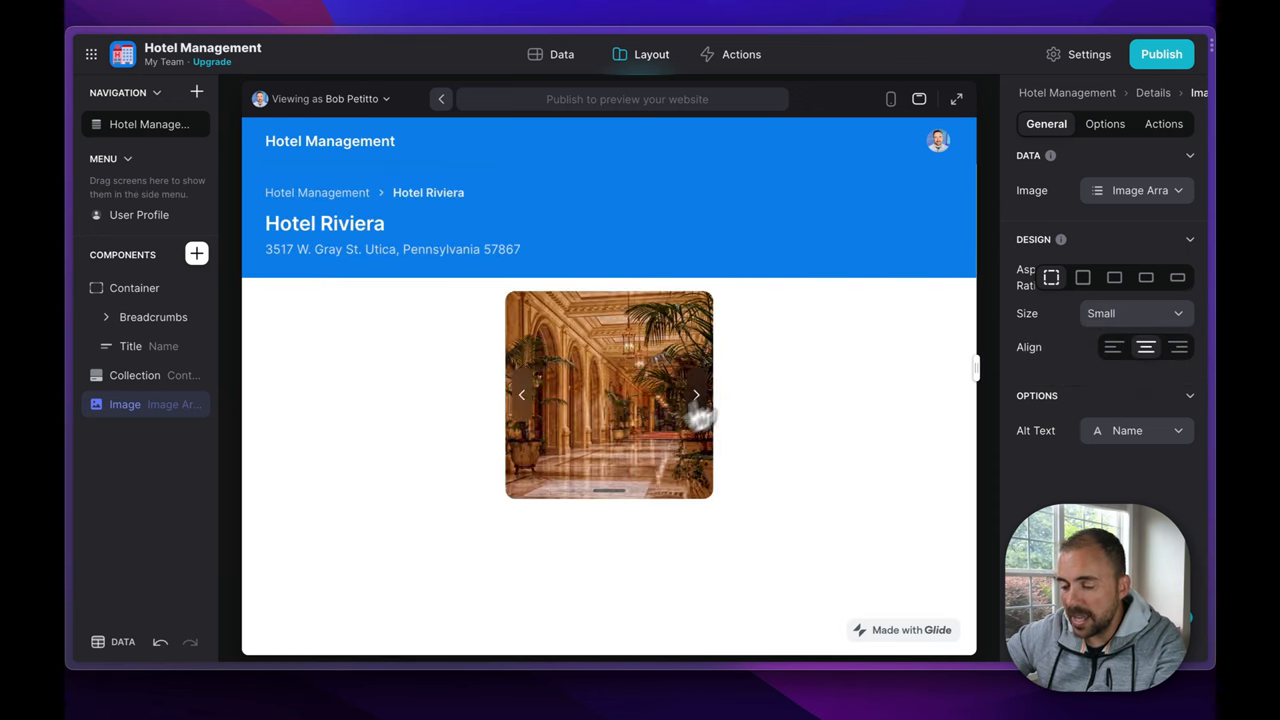
mouse_move(583, 515)
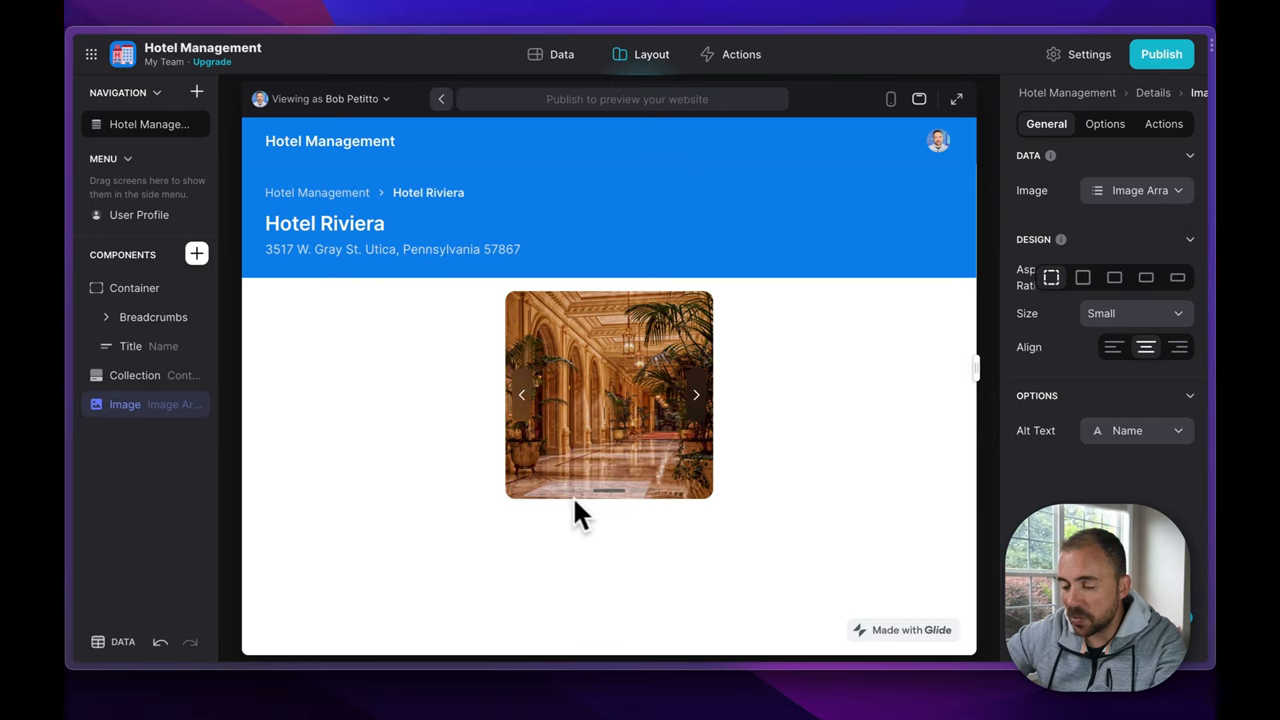
click(696, 394)
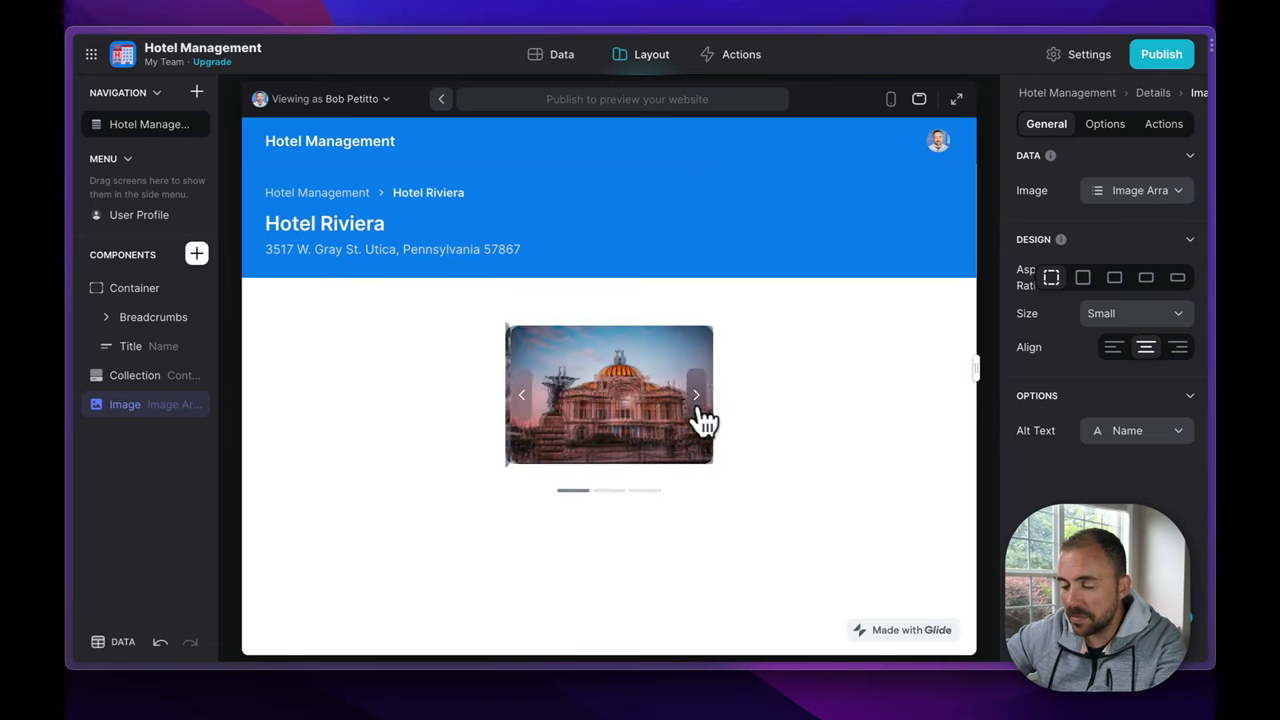
click(696, 394)
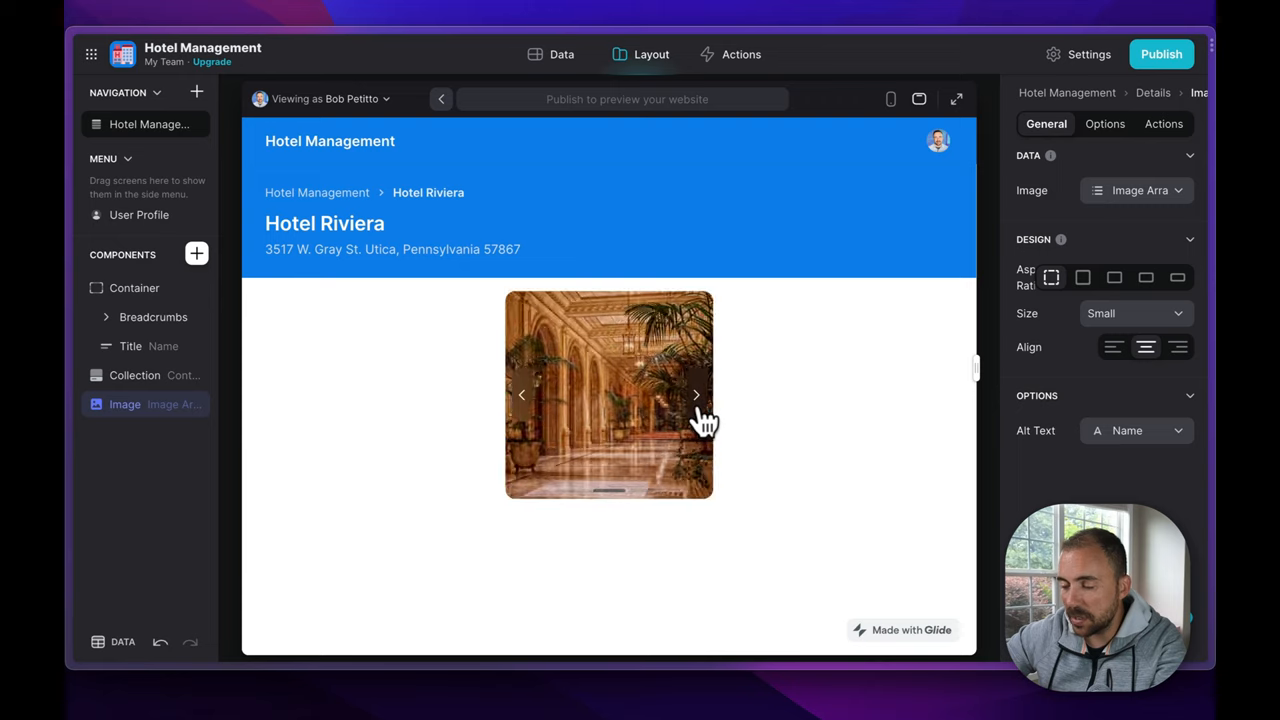
click(696, 394)
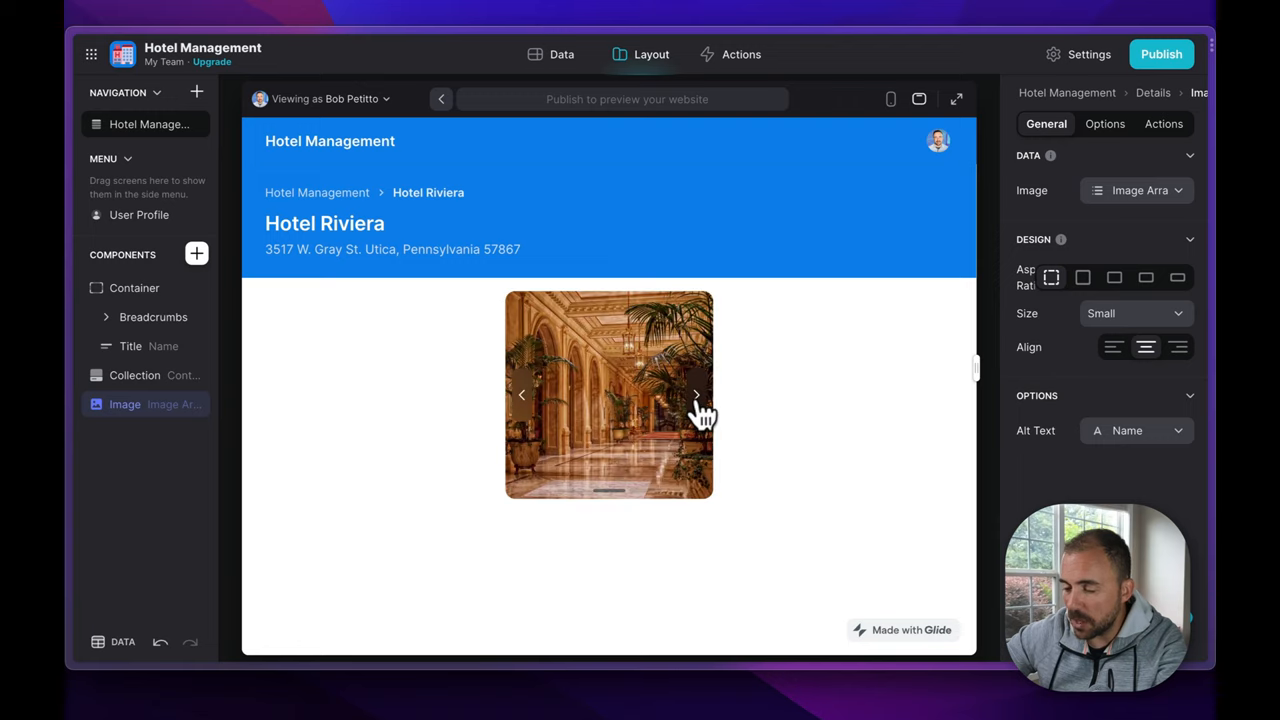
click(697, 394)
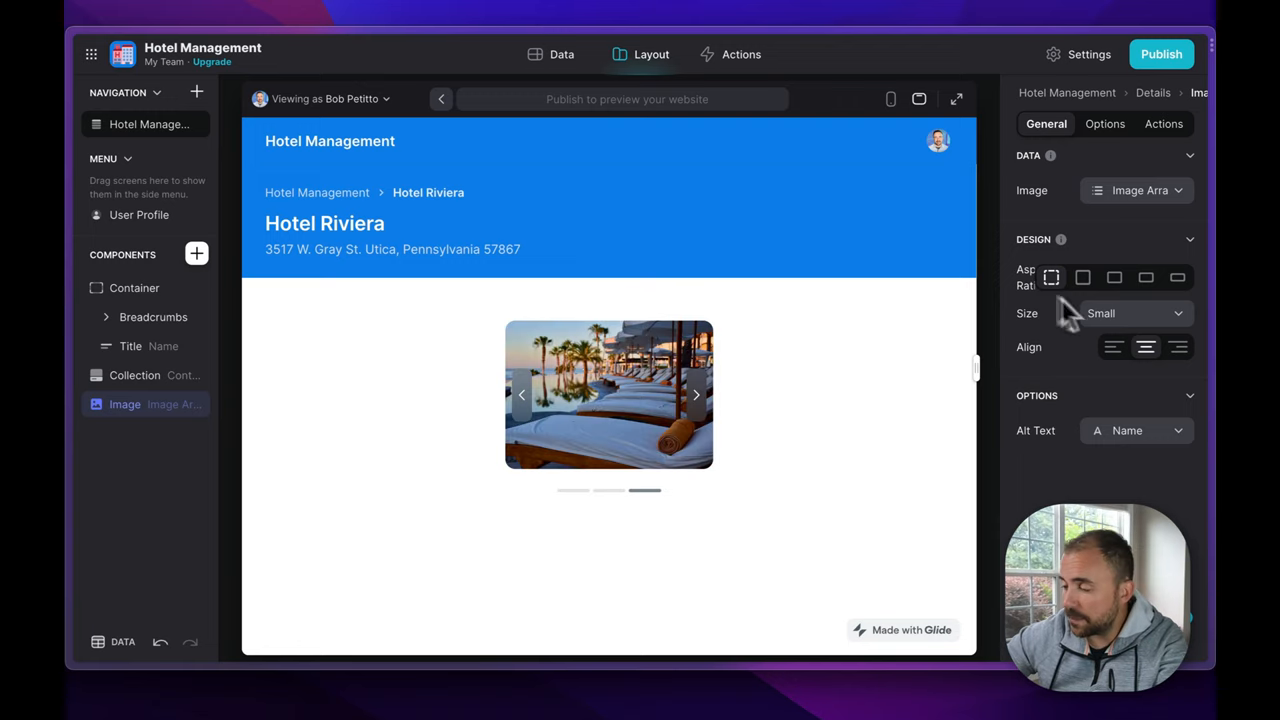
Give the carousel a wide aspect ratio and insert a Container component.
click(1146, 277)
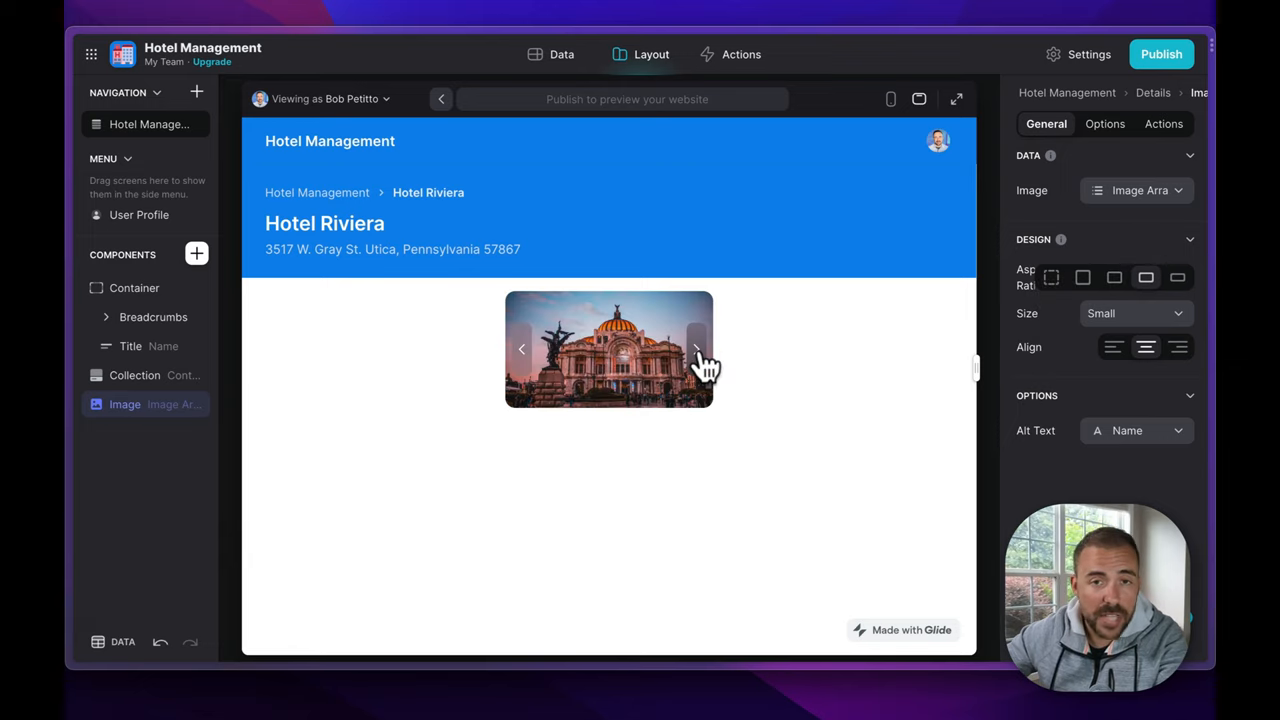
click(697, 349)
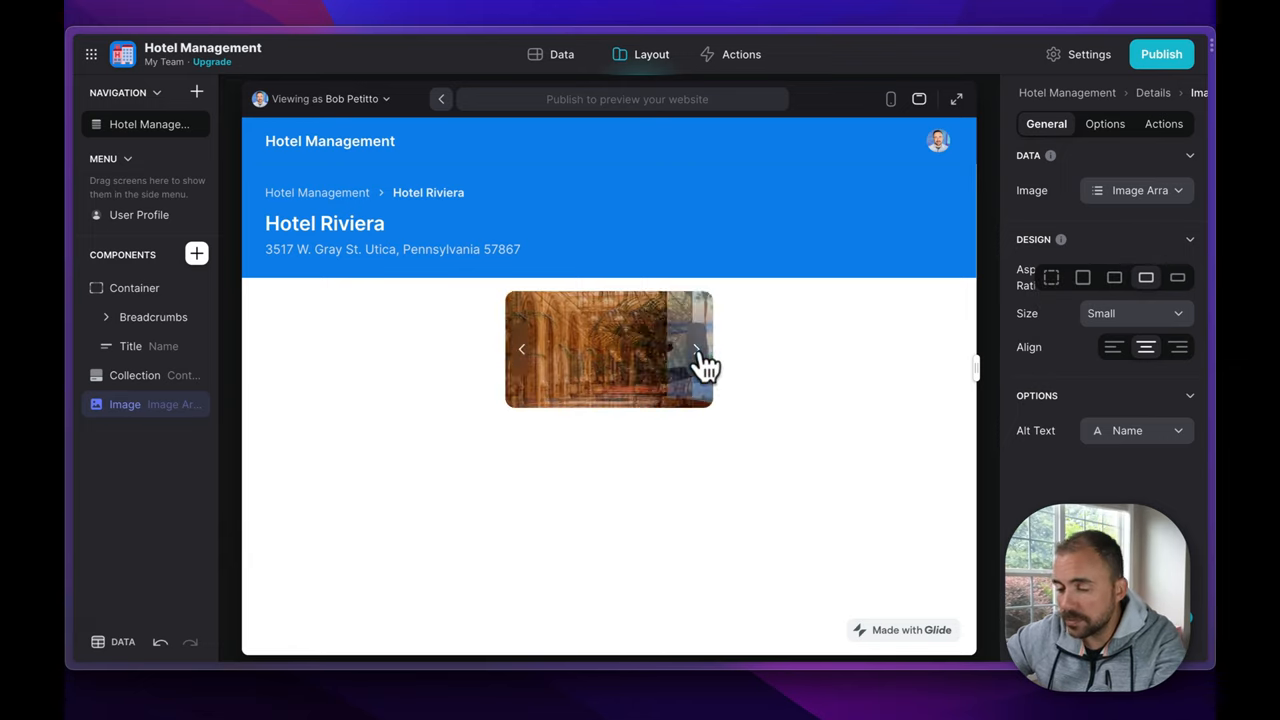
click(196, 254)
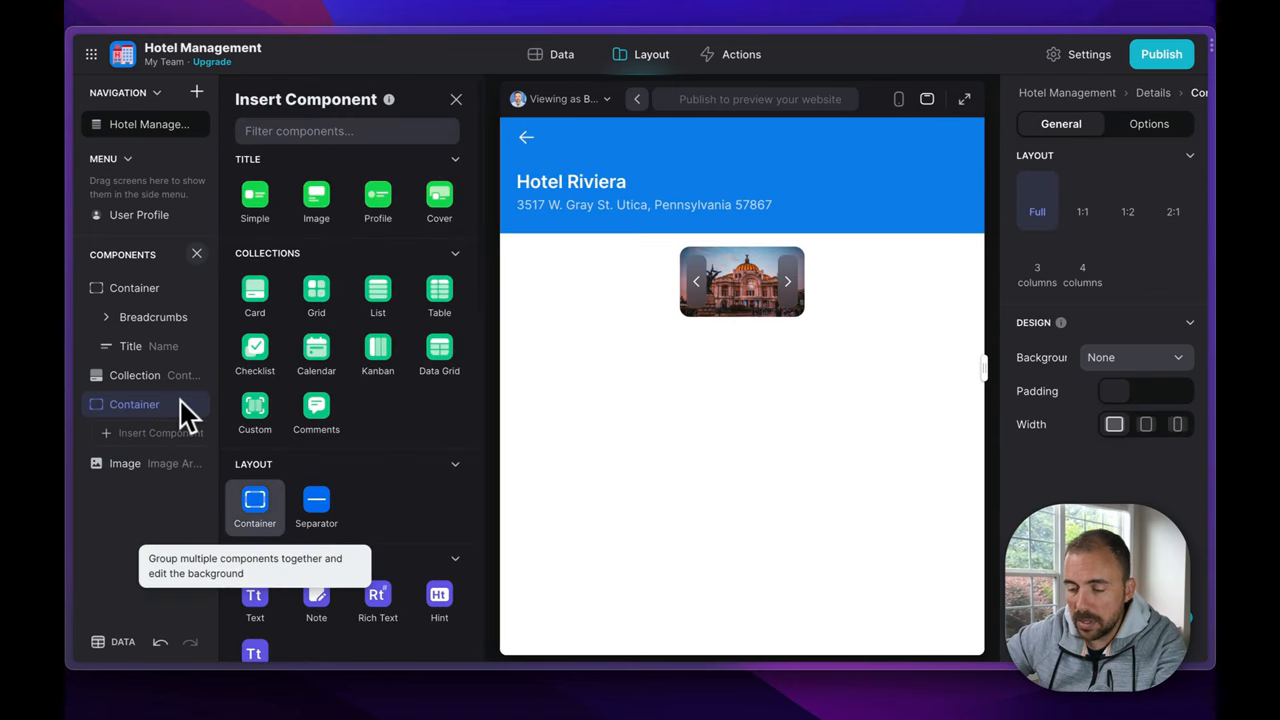
Split the container 1:1, add a hint beside the carousel, and set the carousel to Full.
click(1082, 190)
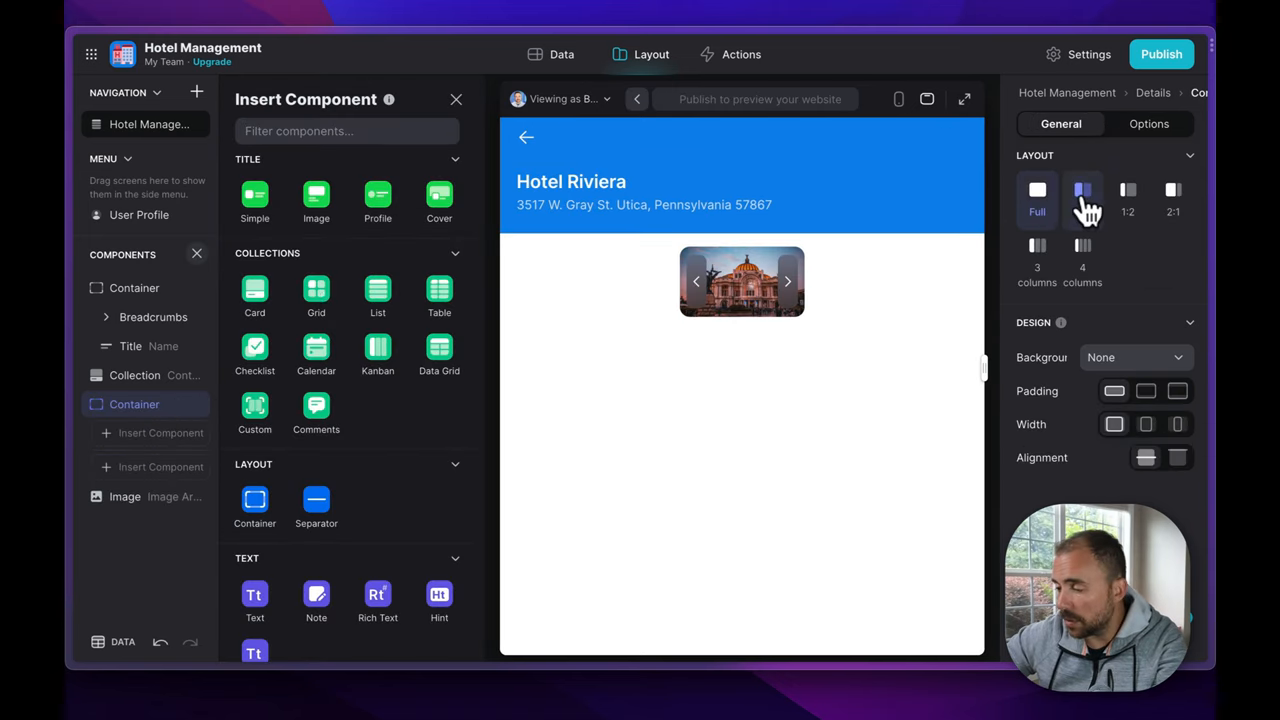
click(1082, 190)
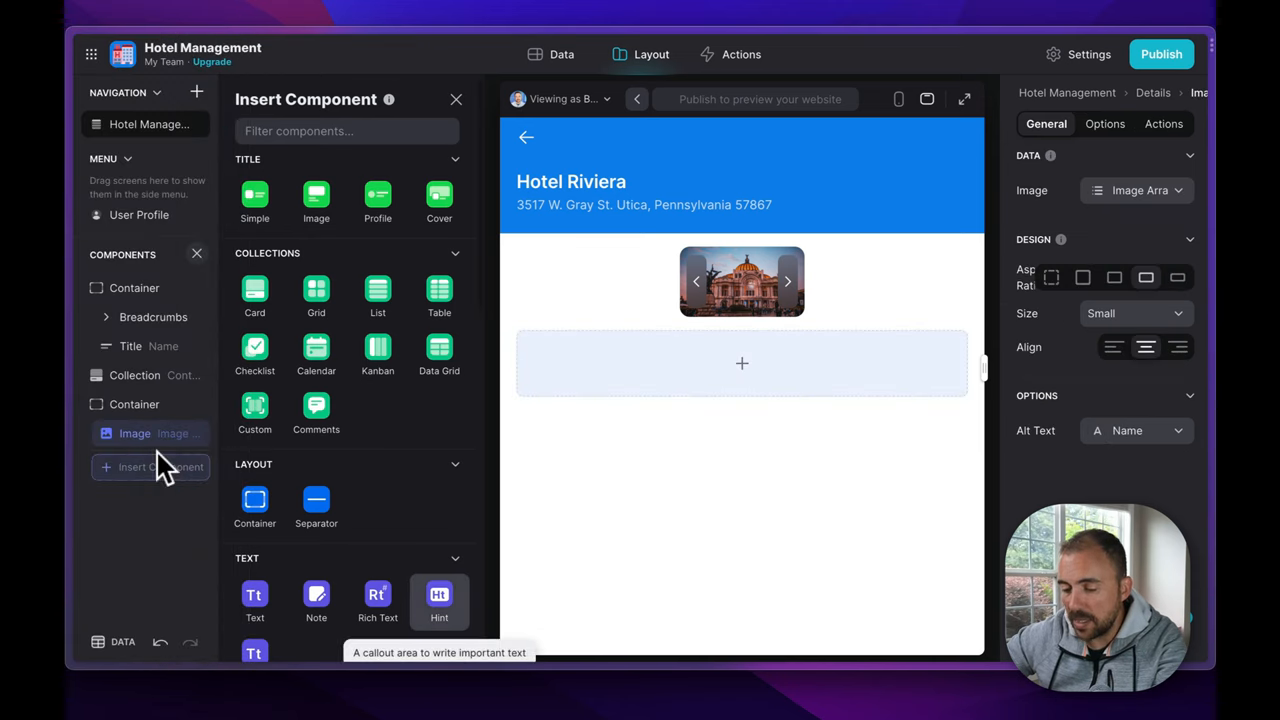
click(439, 594)
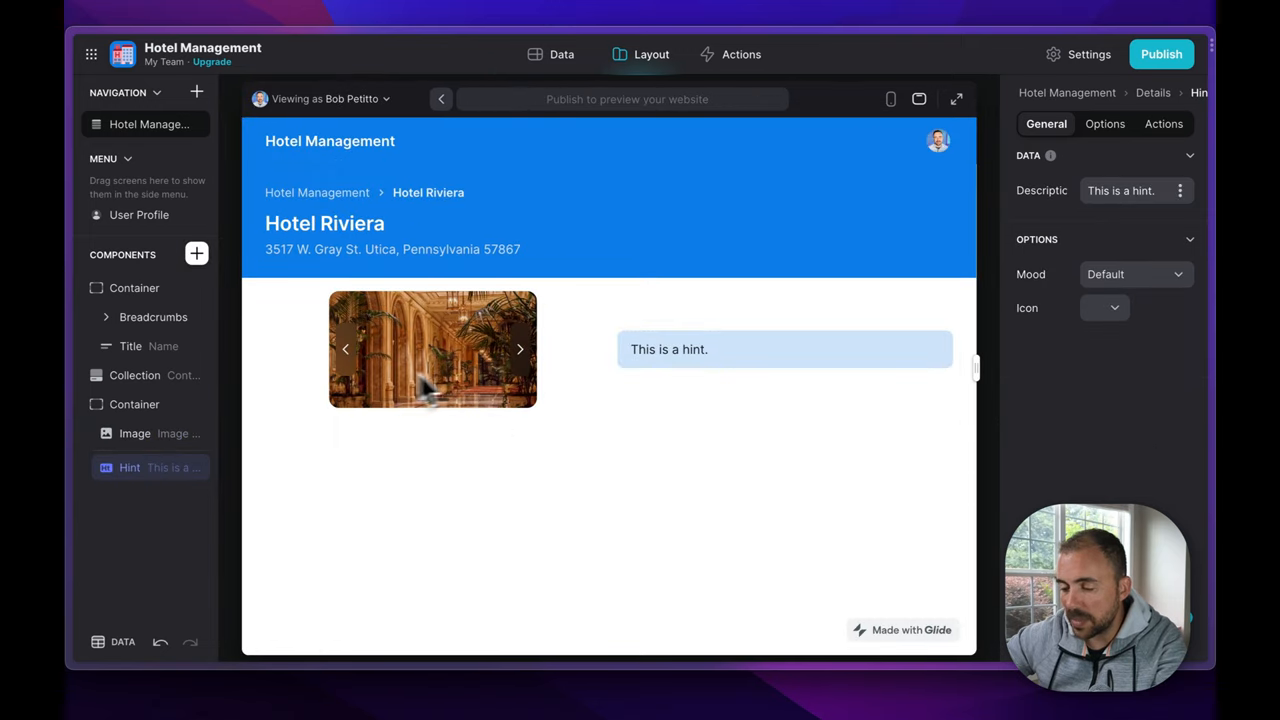
click(135, 433)
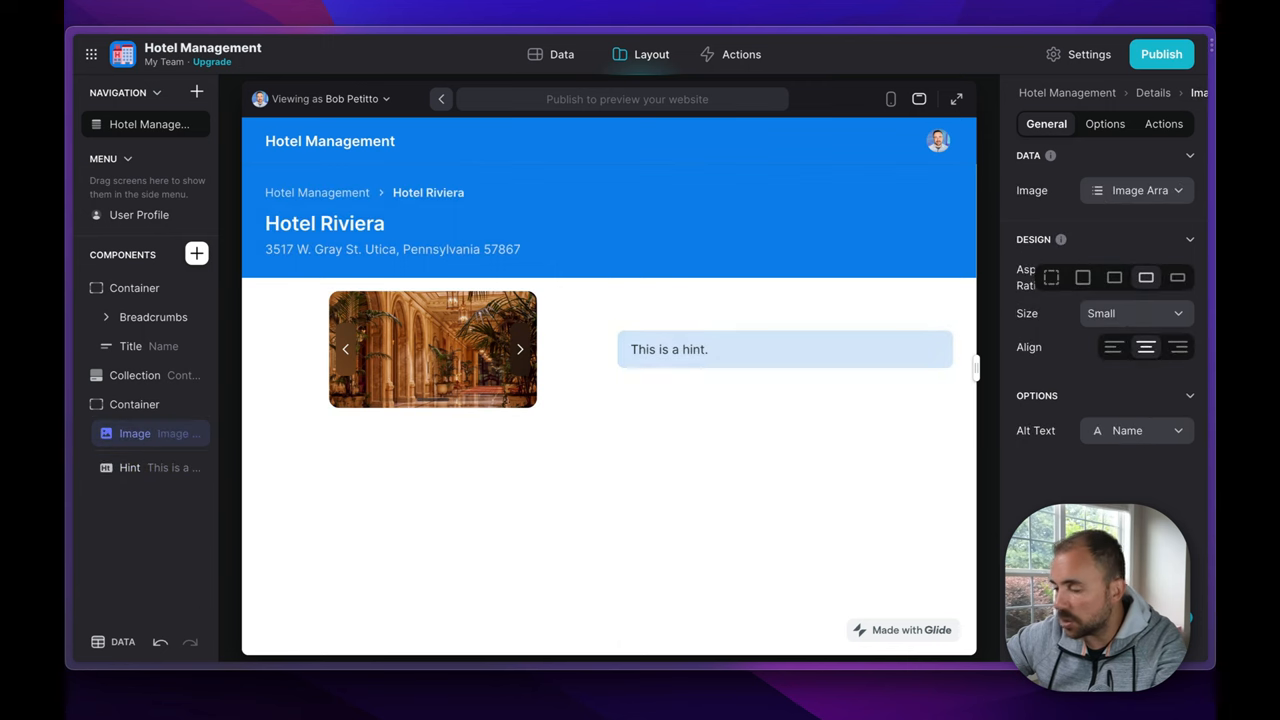
click(1135, 313)
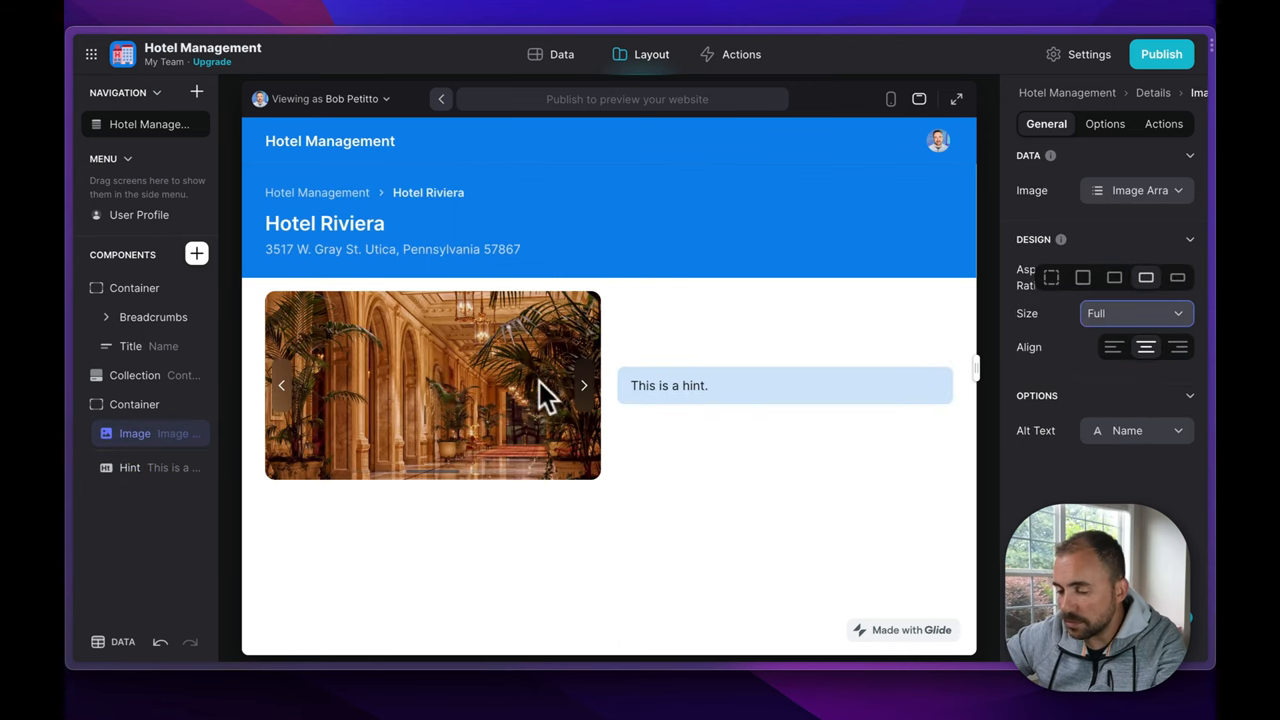
click(583, 385)
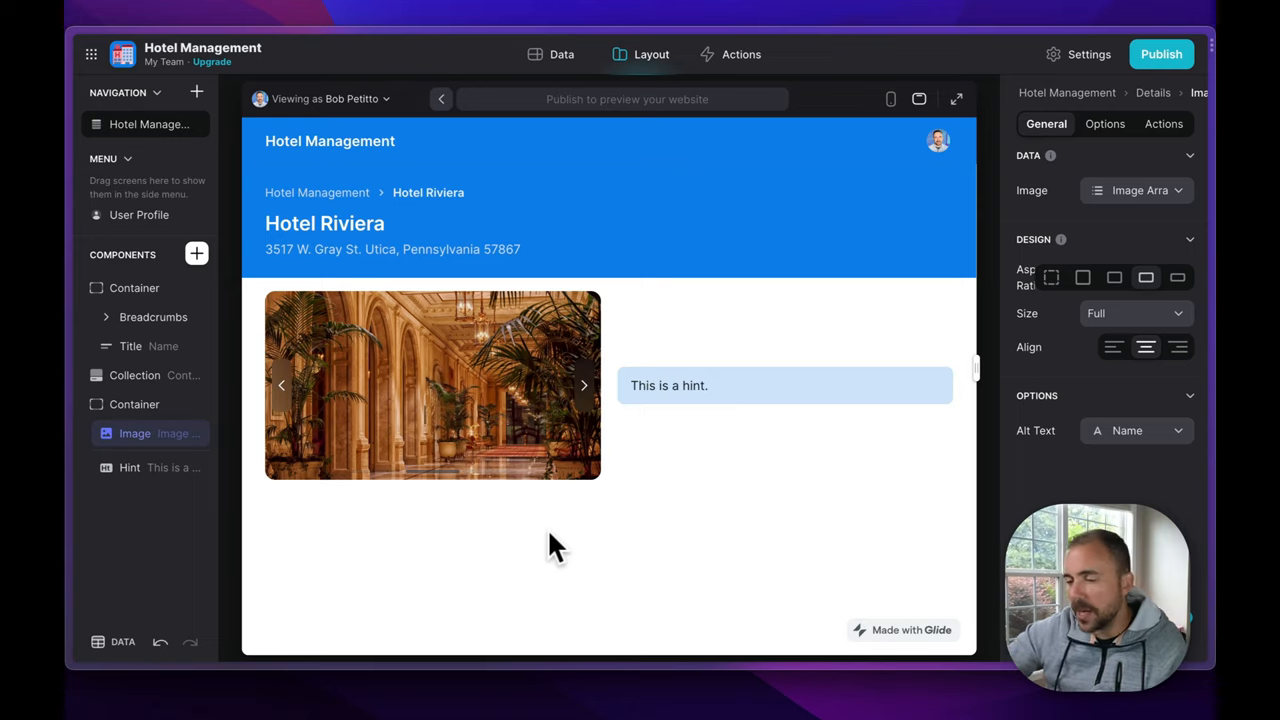
Create an 'Images' table and rename its Name column to 'Hotel'.
click(561, 54)
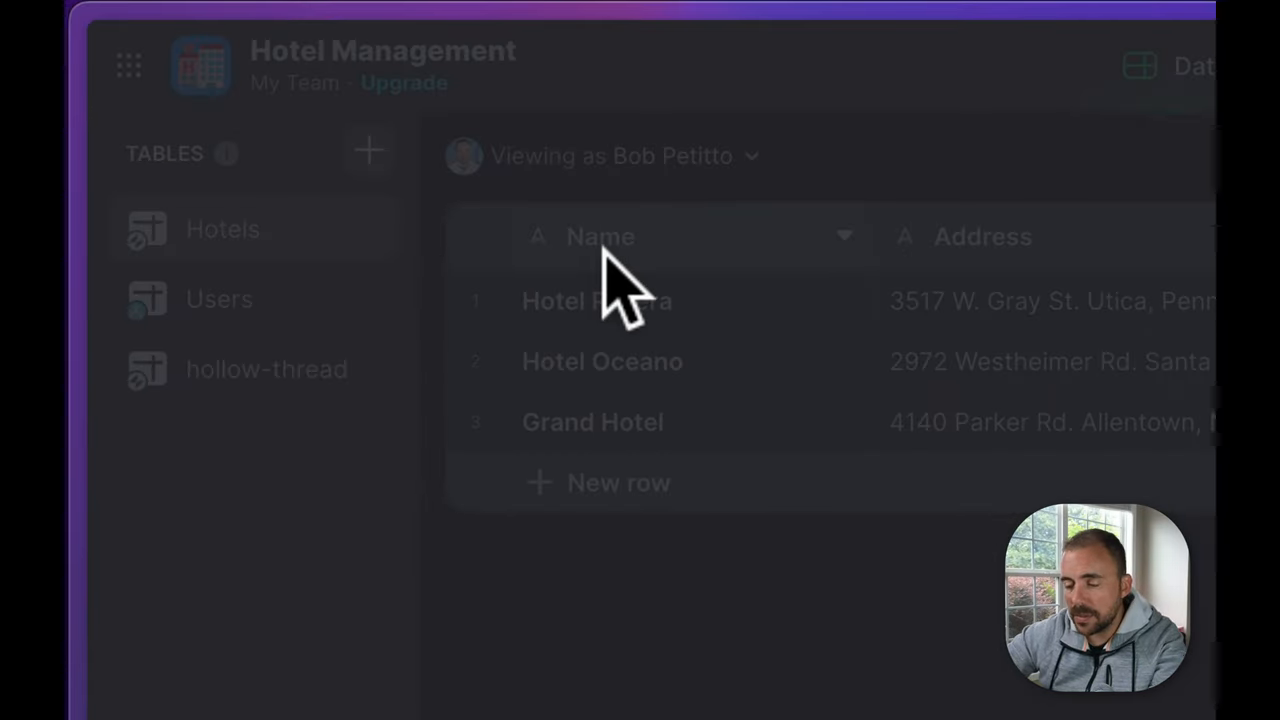
text(Images)
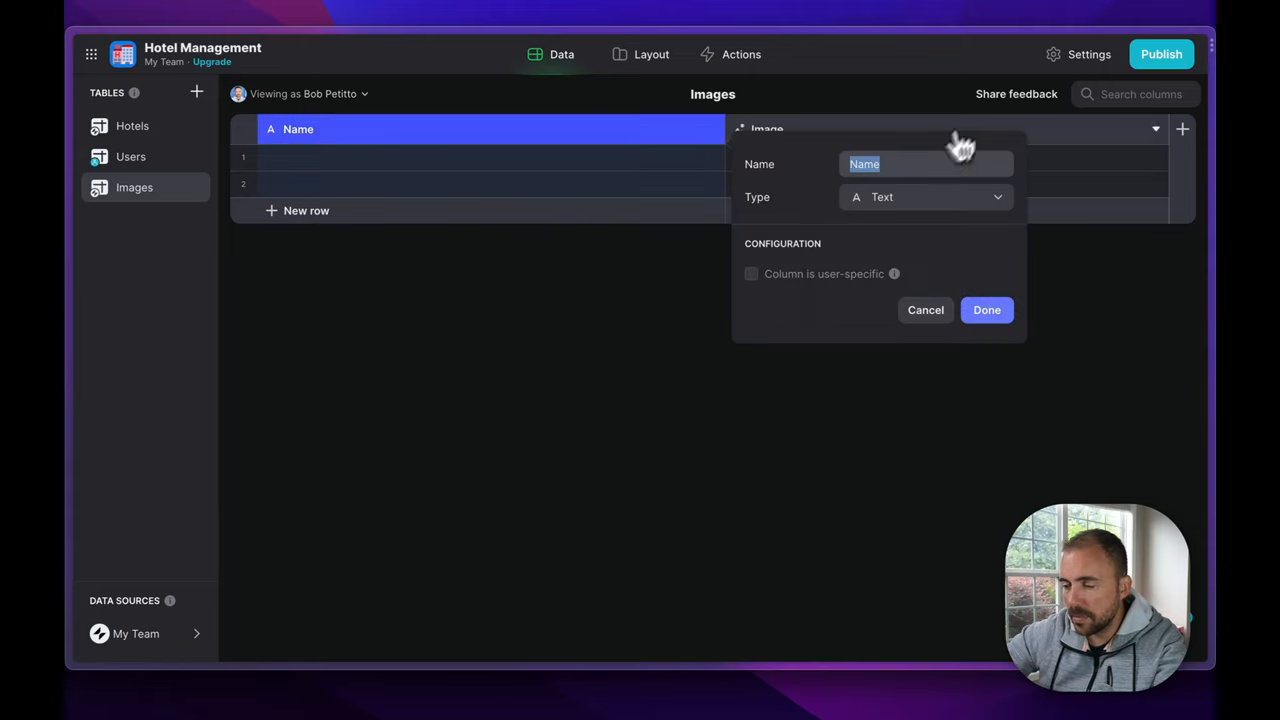
text(Hotel)
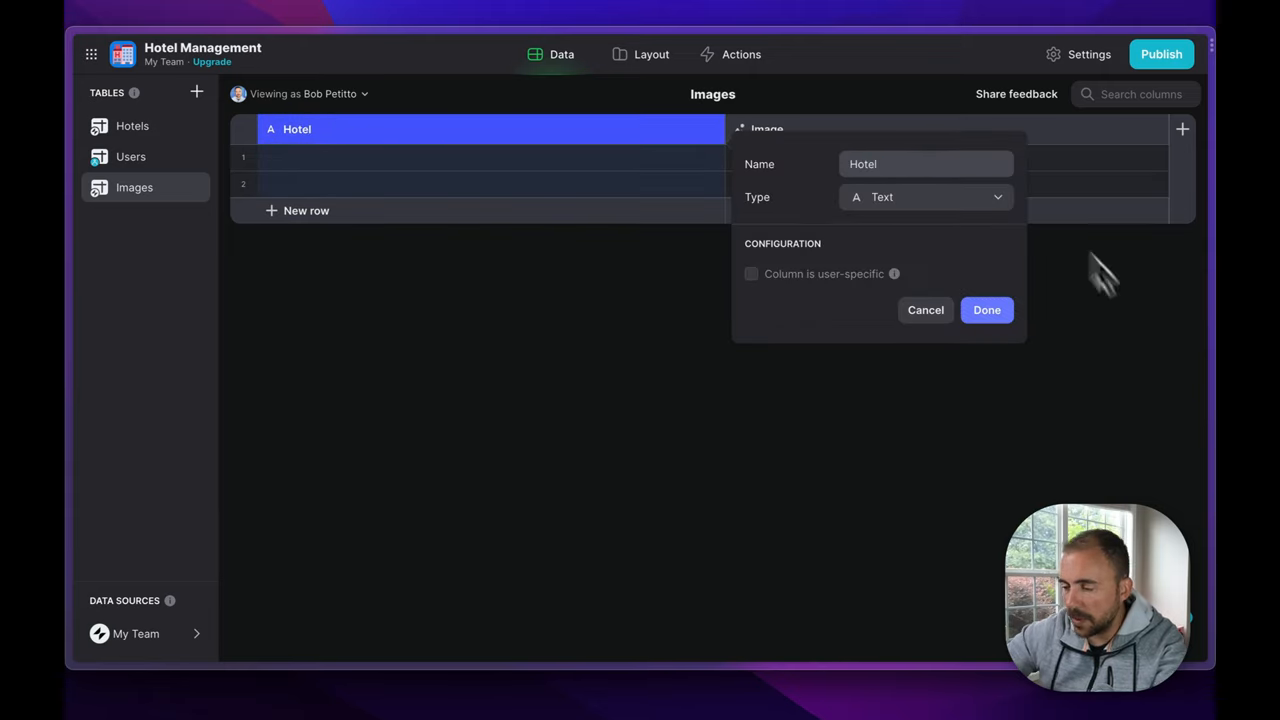
click(986, 310)
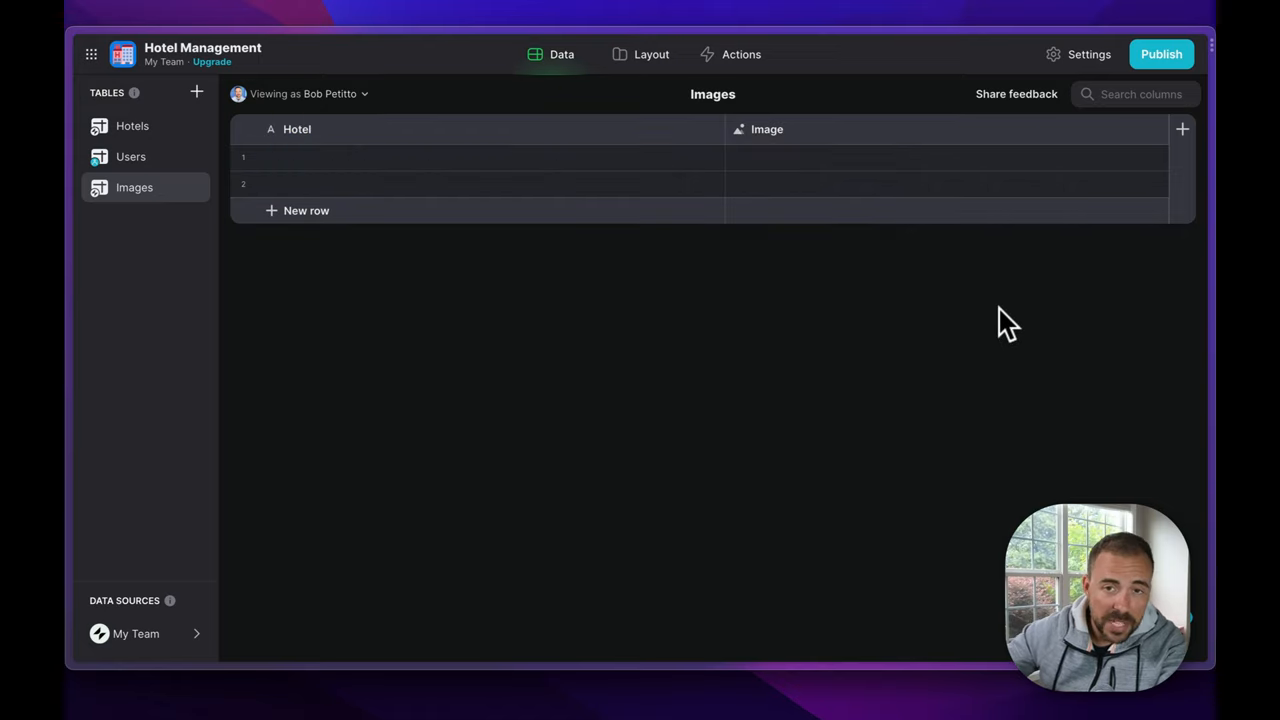
mouse_move(590, 255)
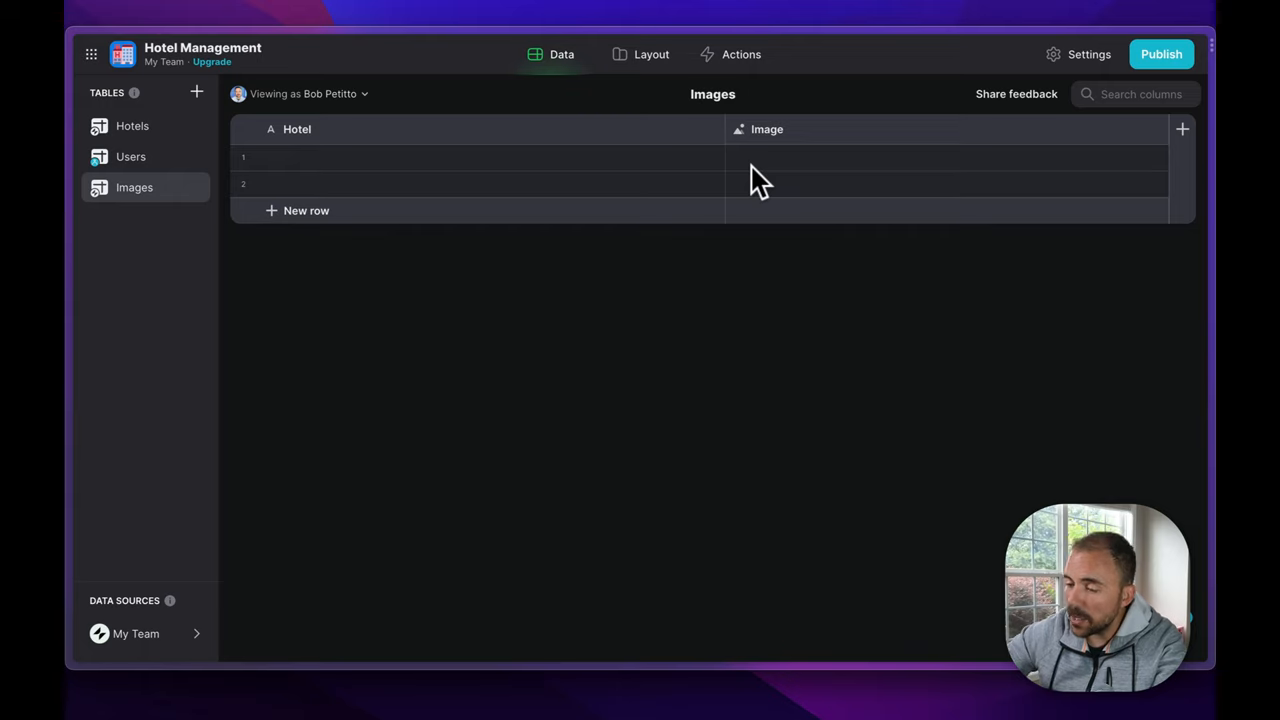
mouse_move(485, 200)
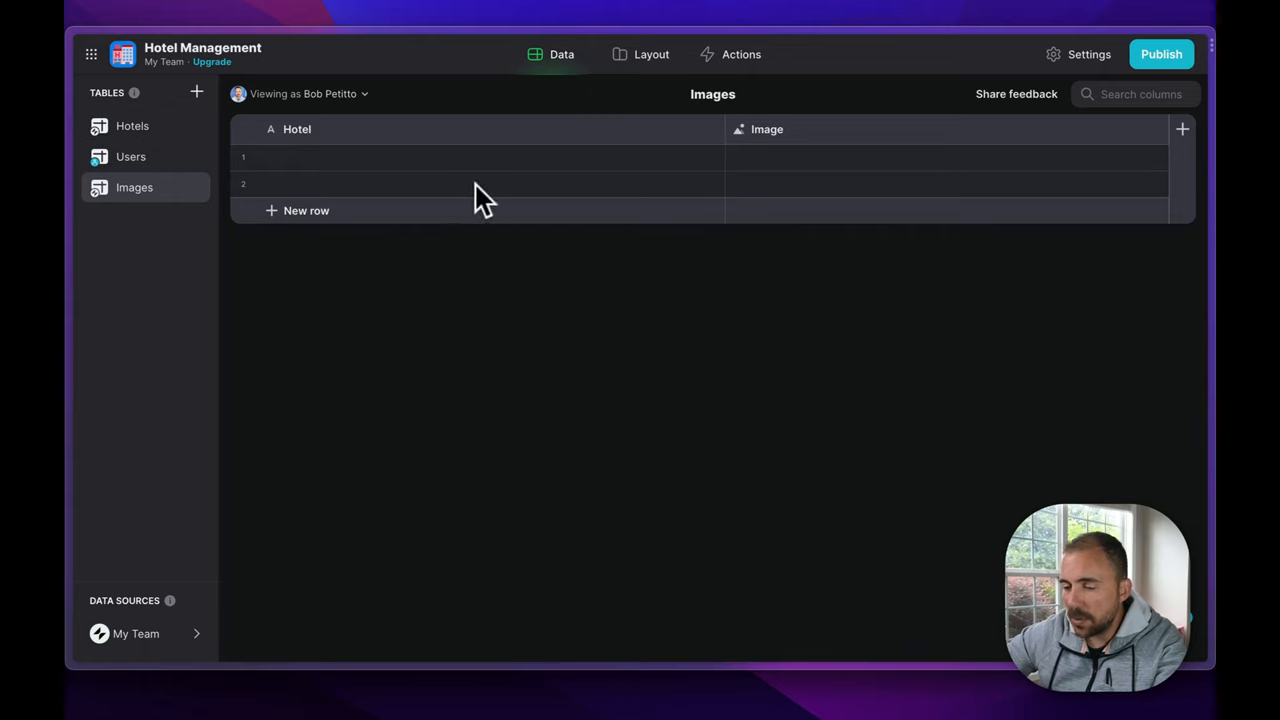
Upload hotel photos into the Image cells of the Hotel Oceano rows.
click(132, 125)
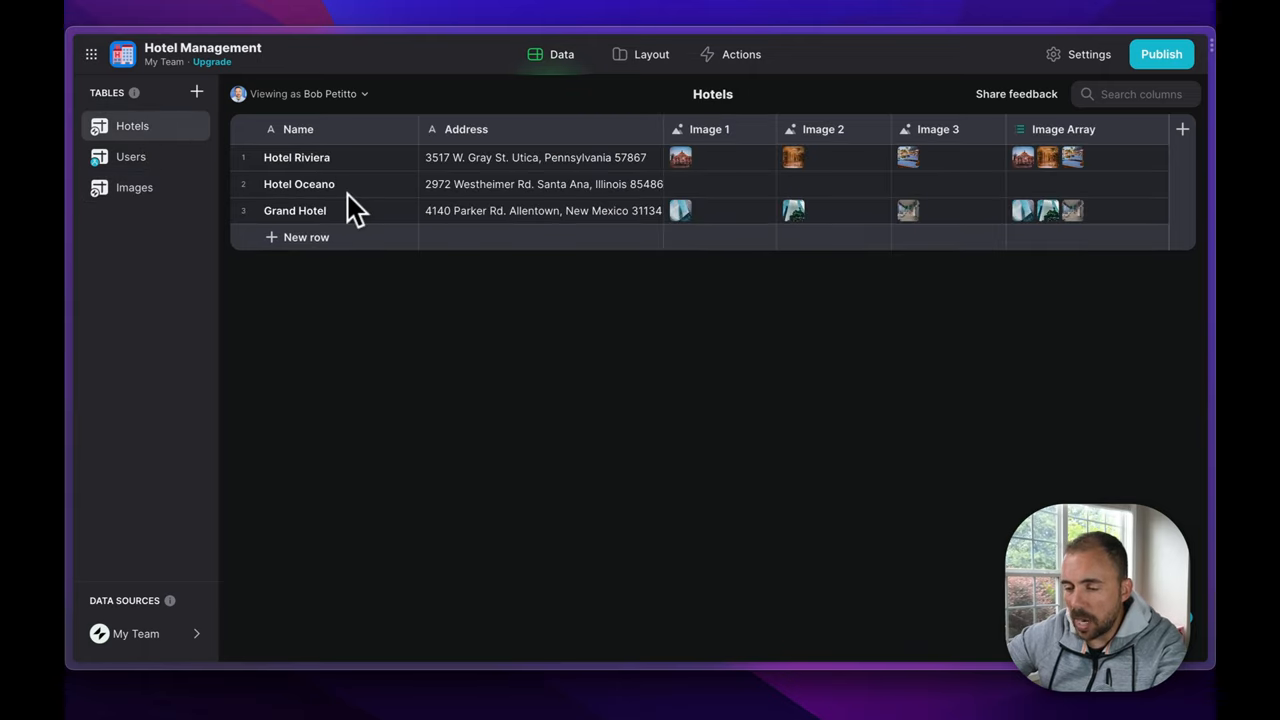
click(134, 187)
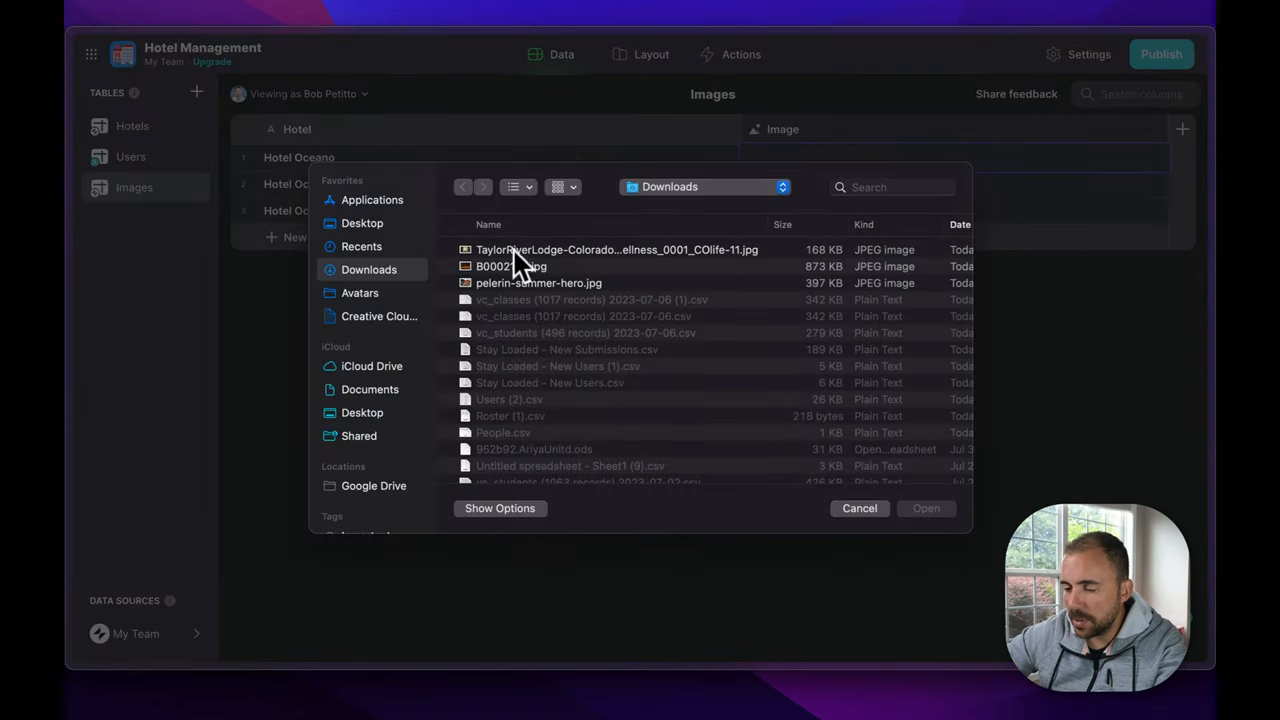
click(858, 508)
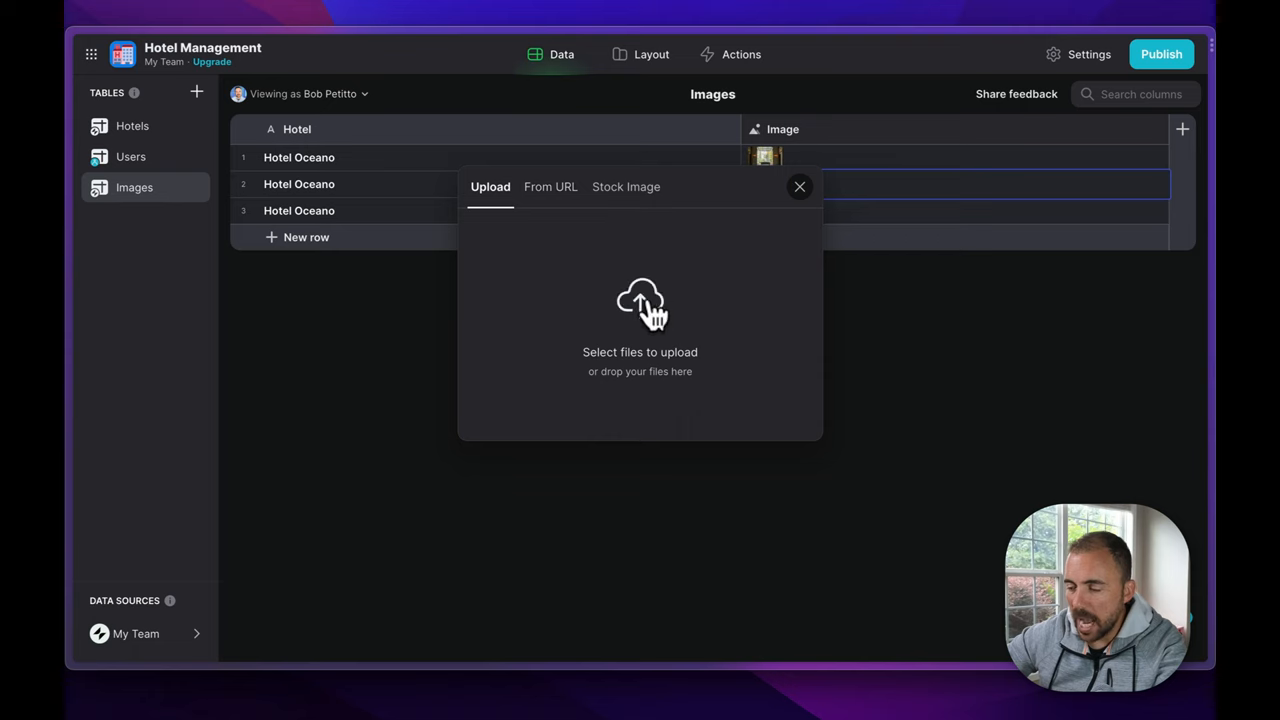
click(639, 305)
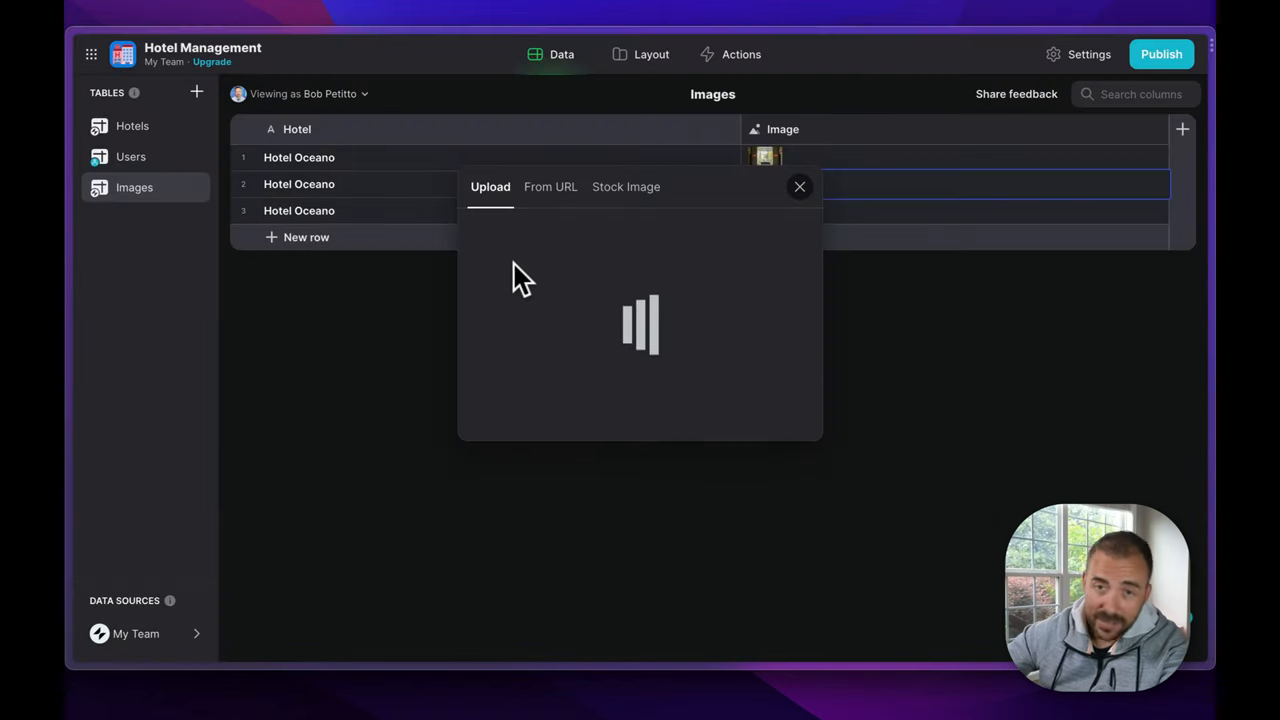
mouse_move(855, 225)
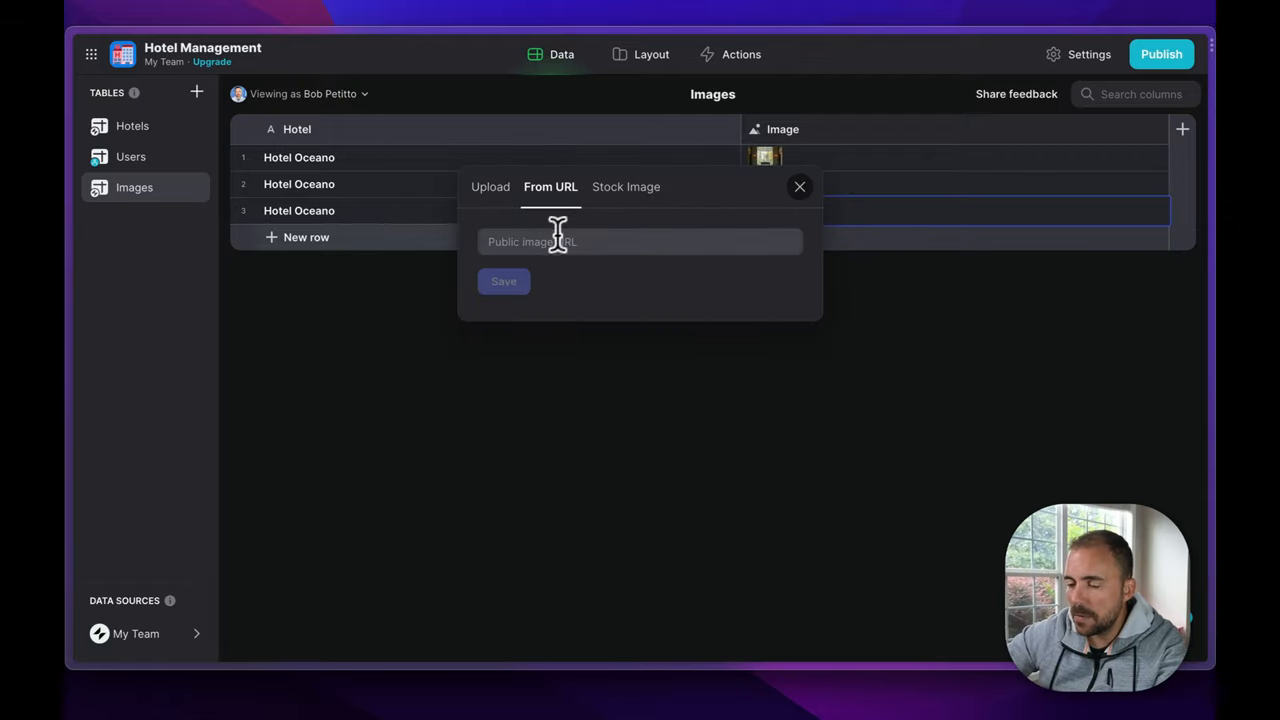
click(490, 186)
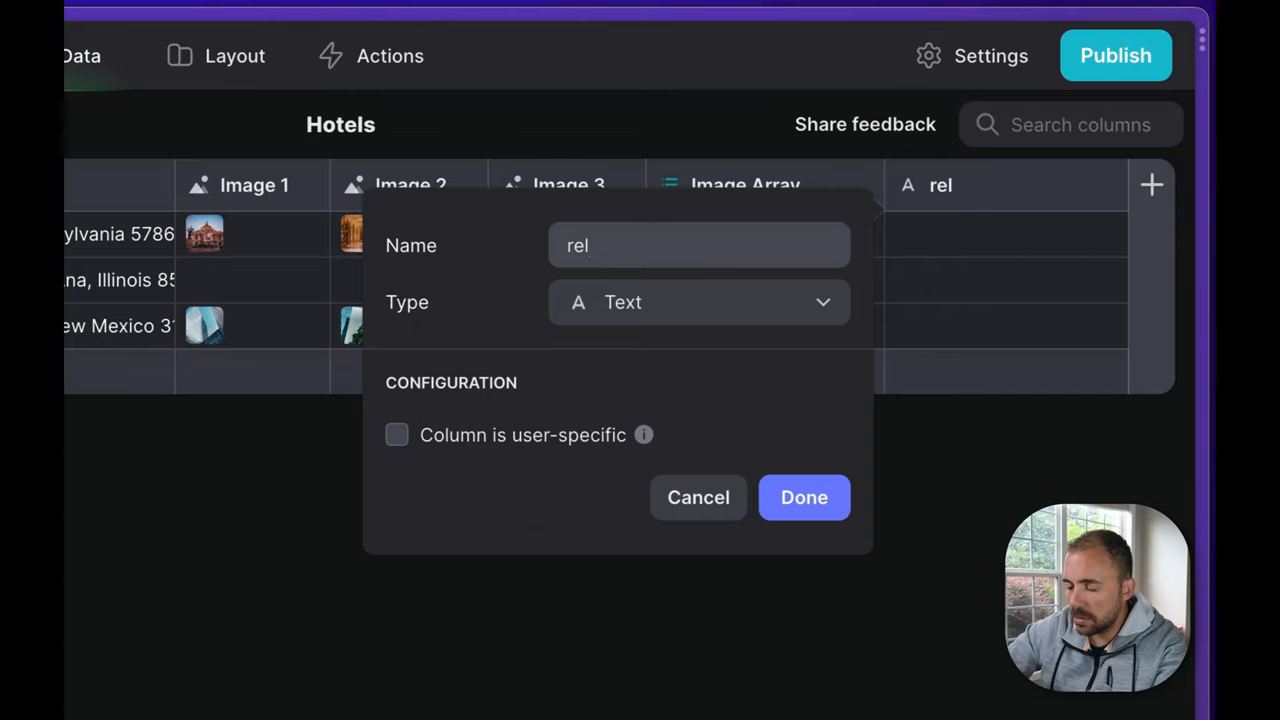
Add a 'rel_images' relation matching hotel Name to multiple Images rows by Hotel.
text(_image)
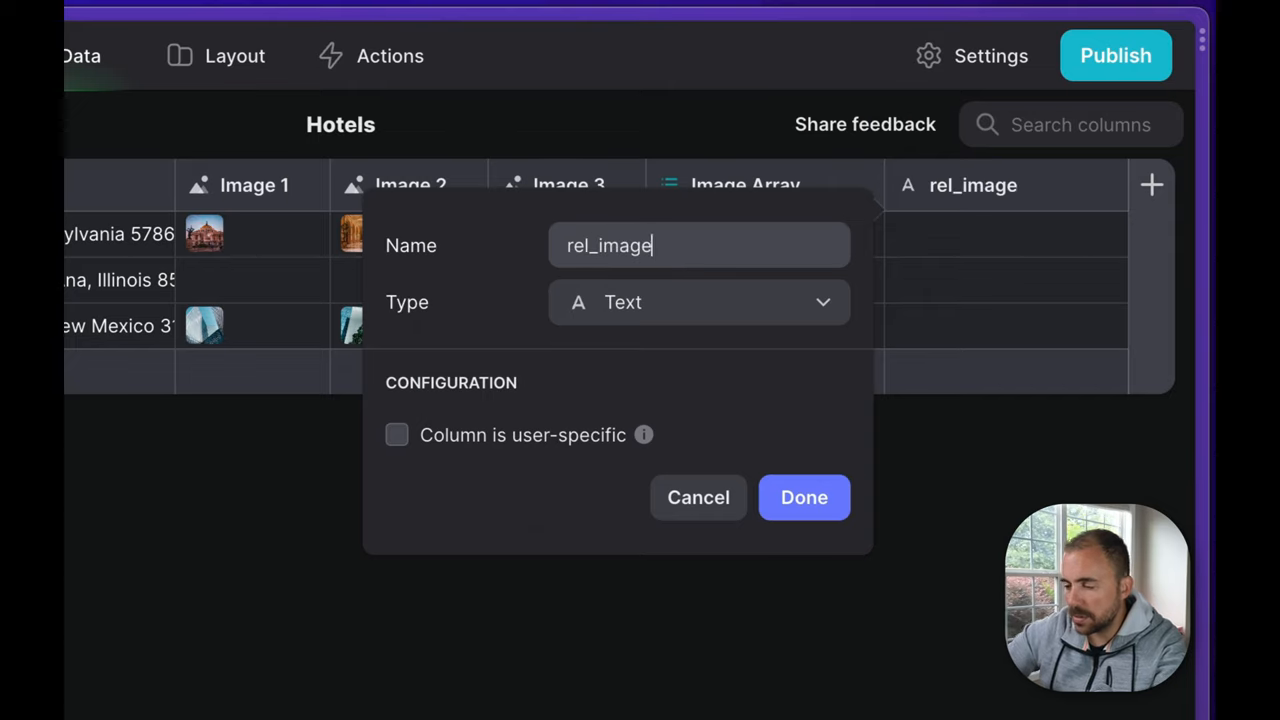
click(698, 302)
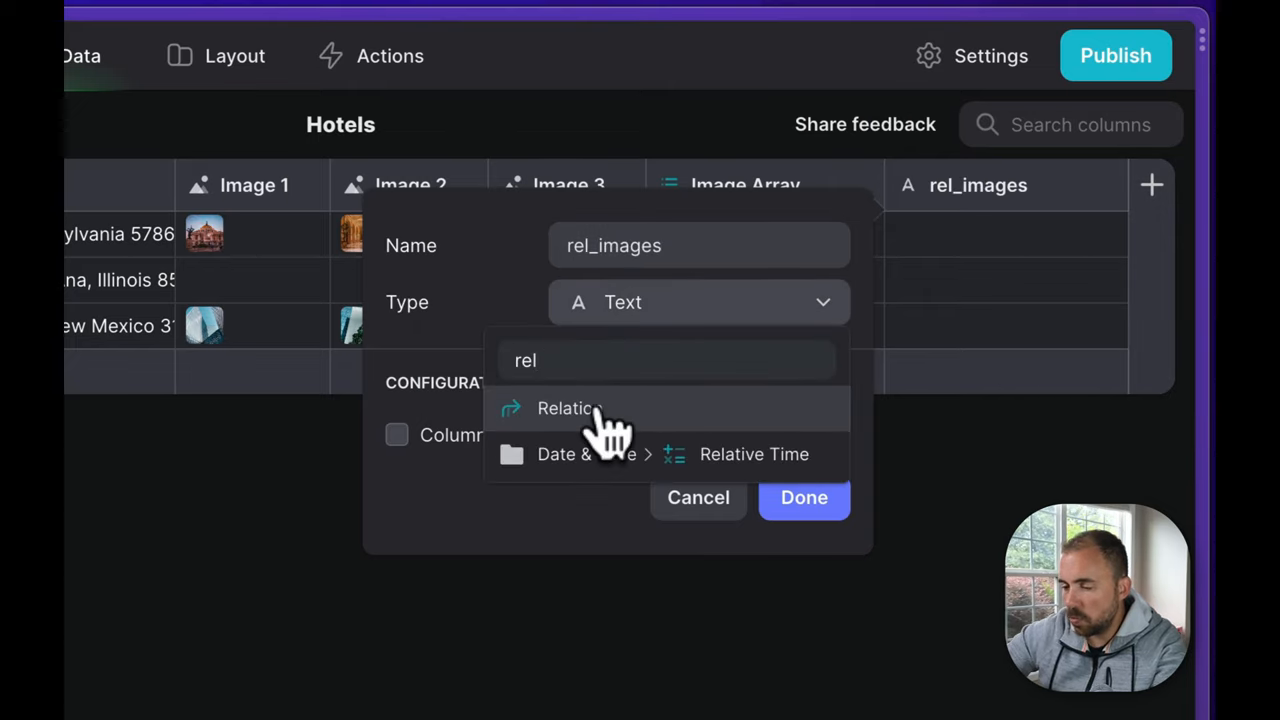
click(568, 408)
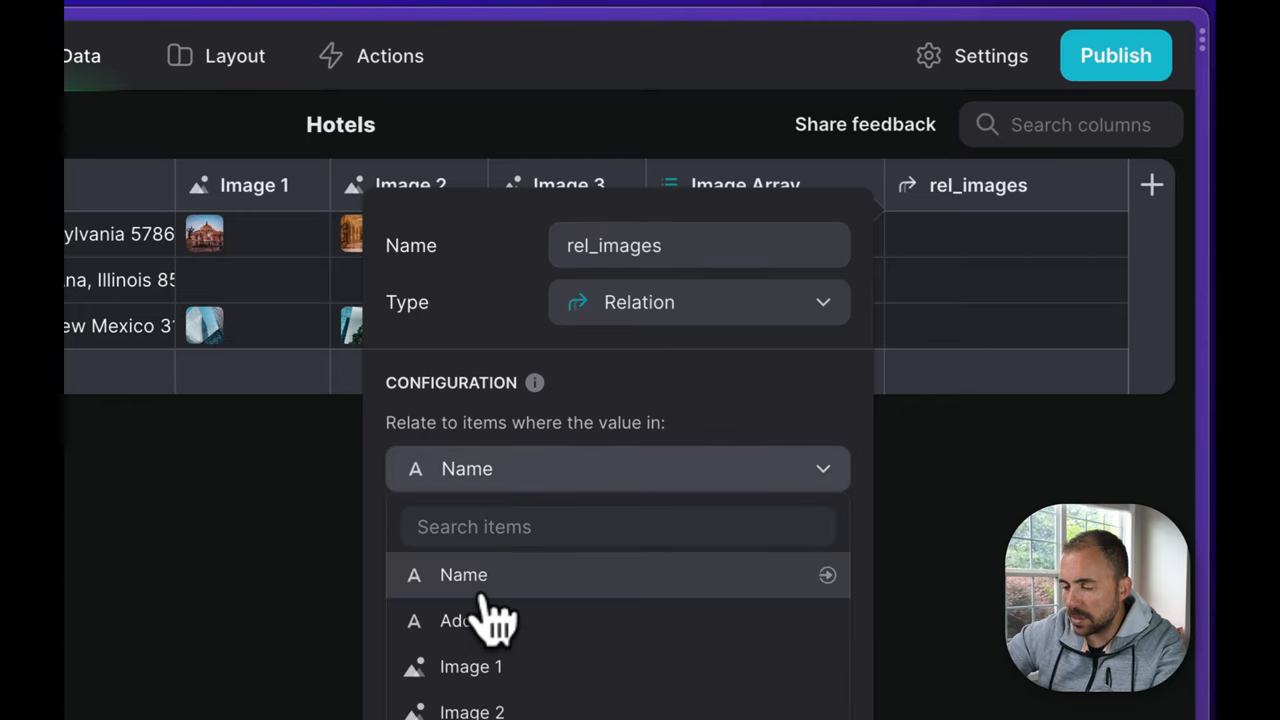
click(463, 574)
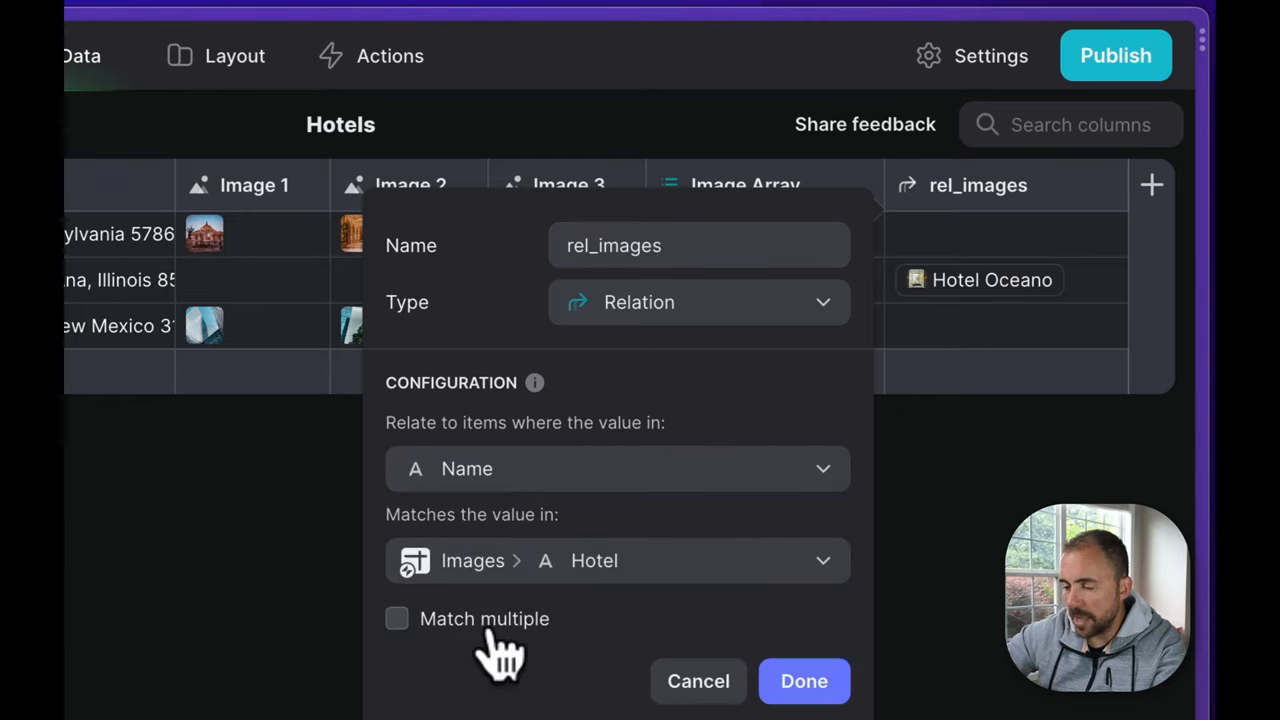
click(804, 681)
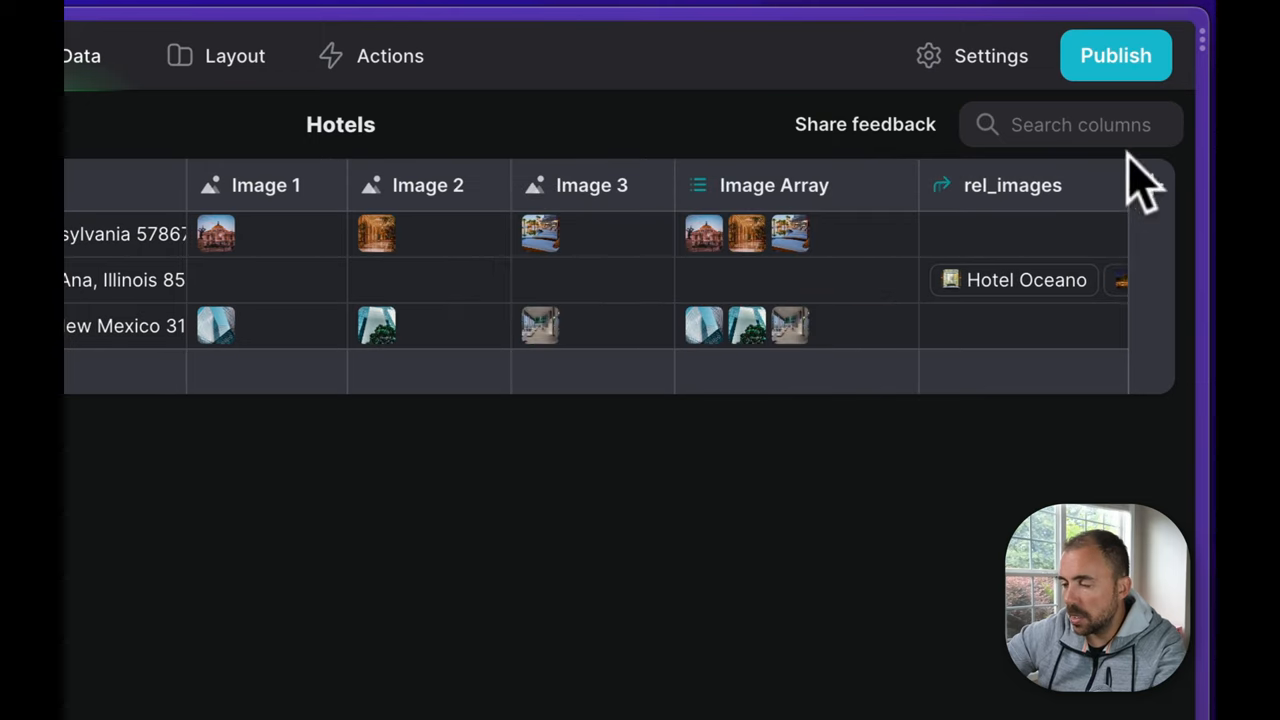
Add an 'images' lookup column pulling Image through rel_images.
click(1155, 185)
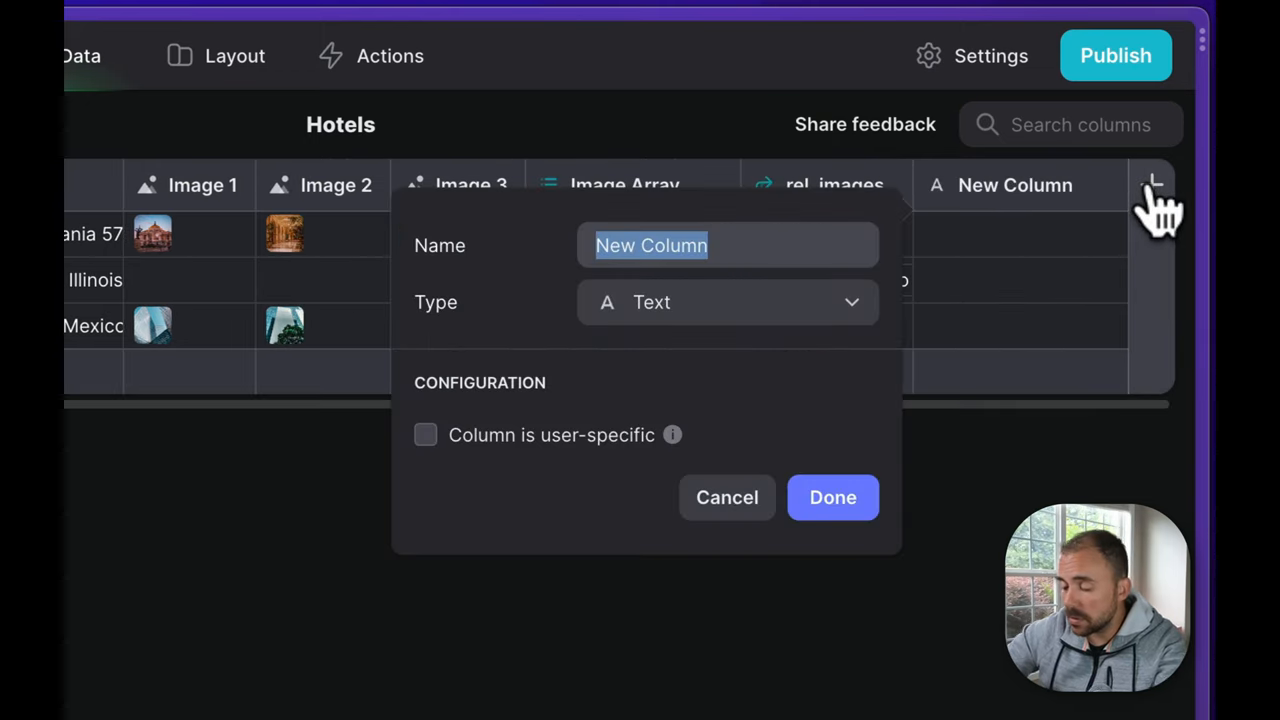
text(images)
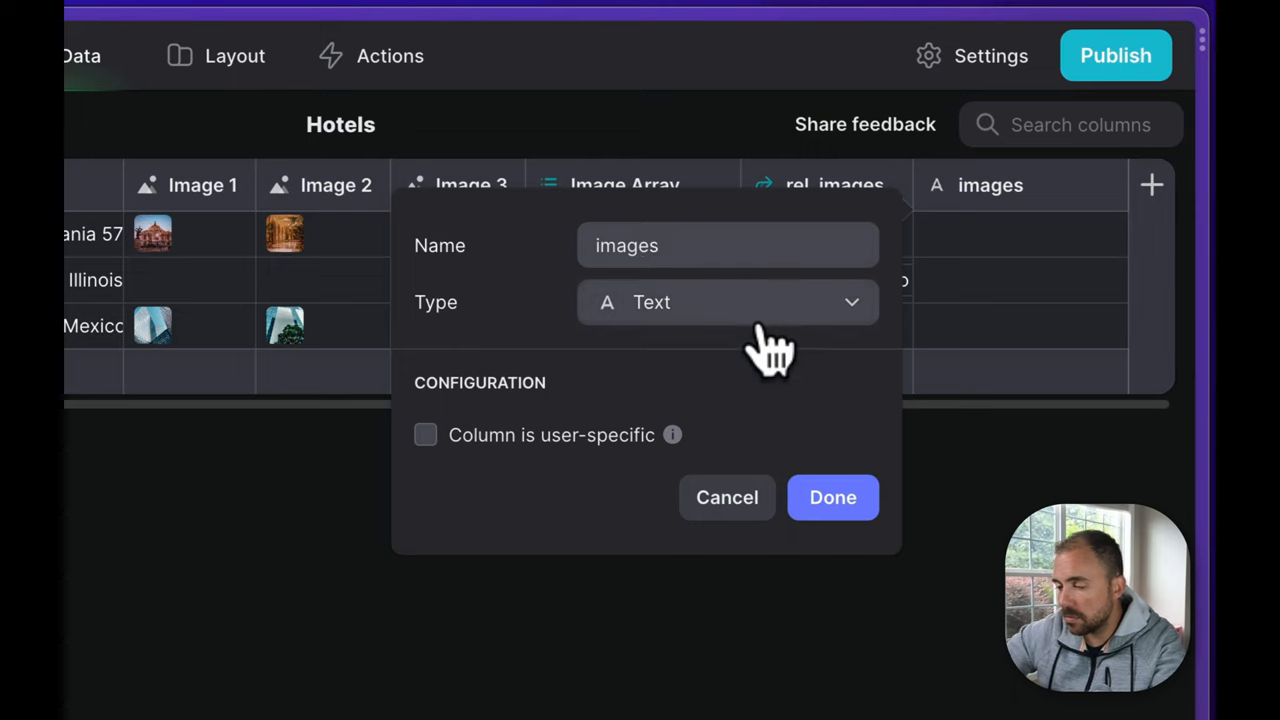
click(727, 302)
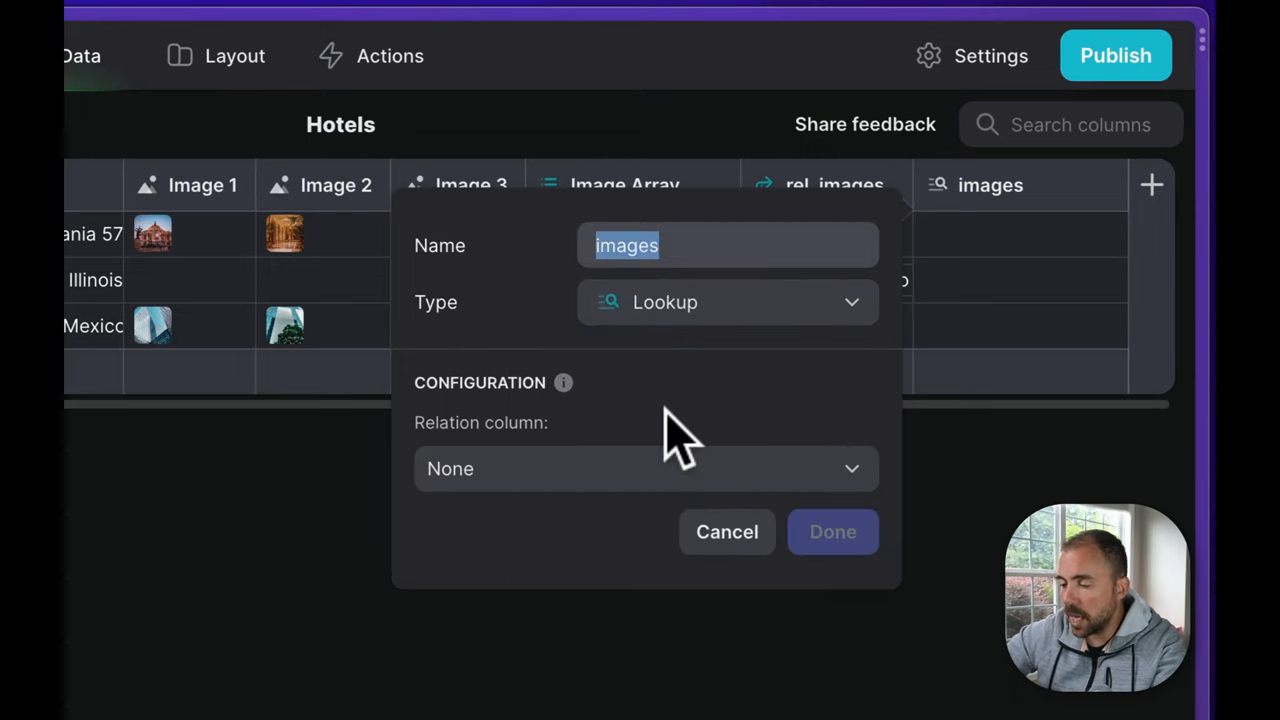
click(646, 468)
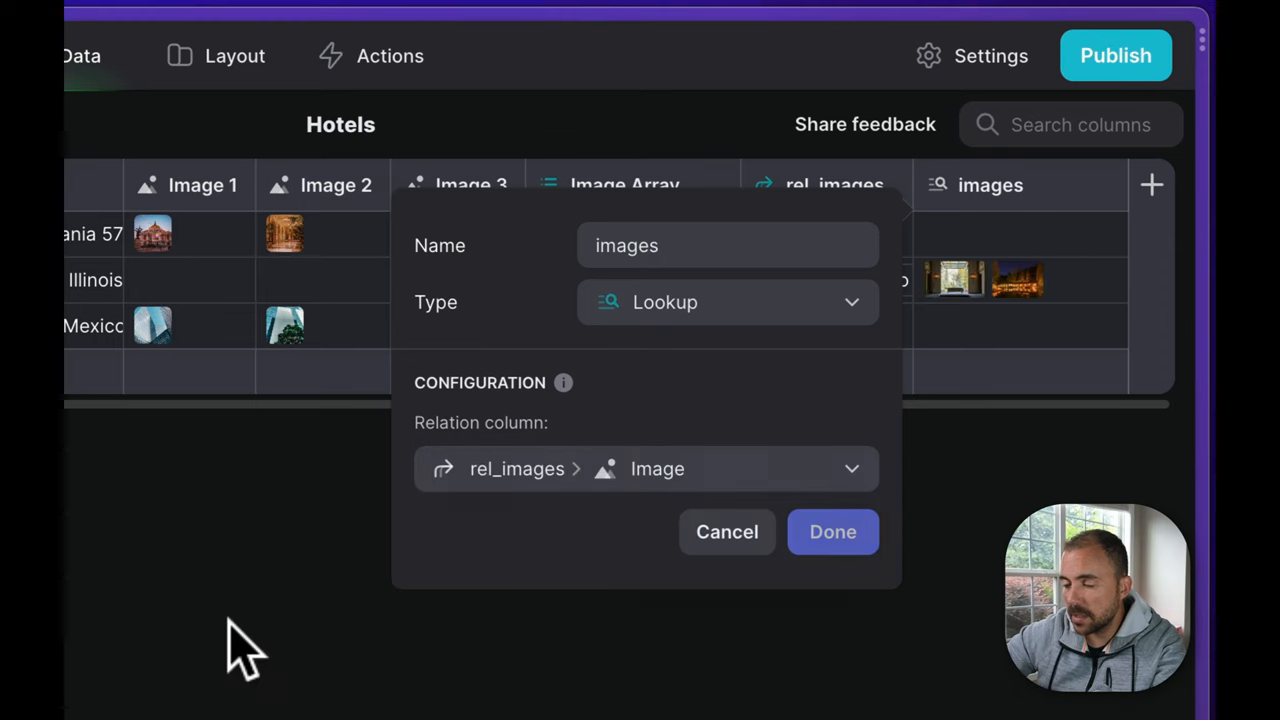
click(832, 531)
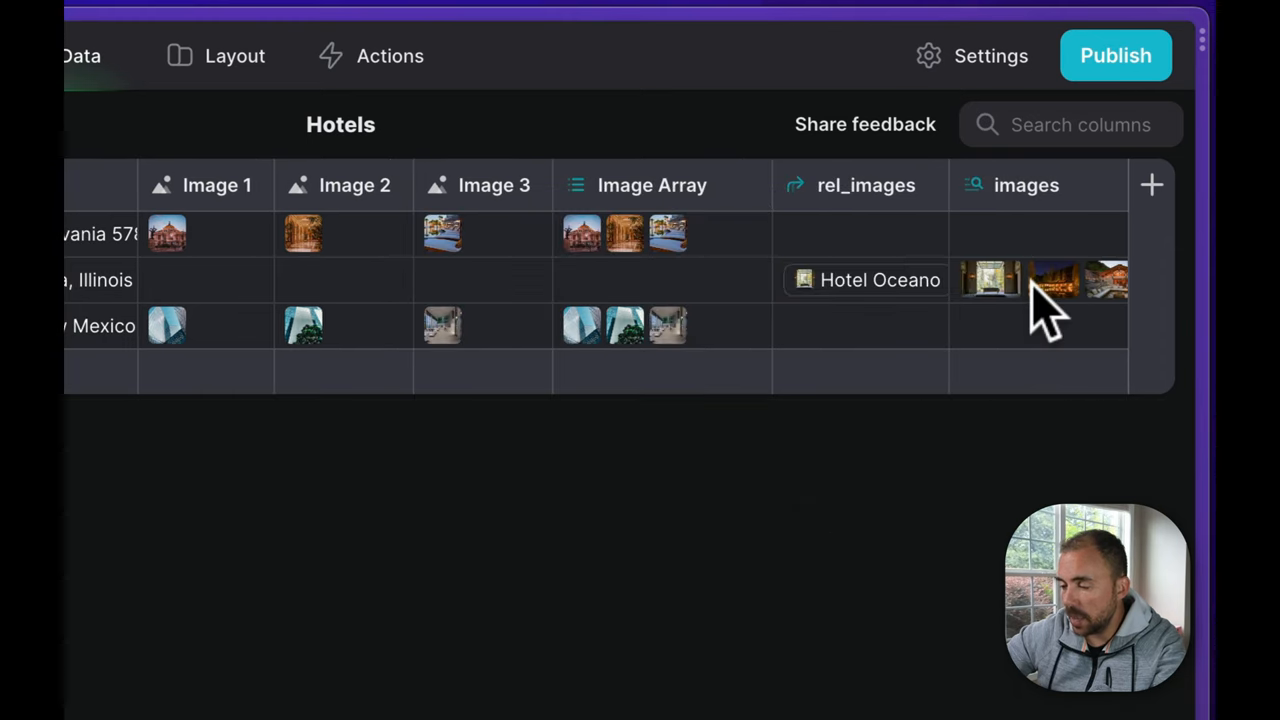
Feed the details-screen carousel from the images lookup and page through Hotel Oceano's photos.
click(660, 233)
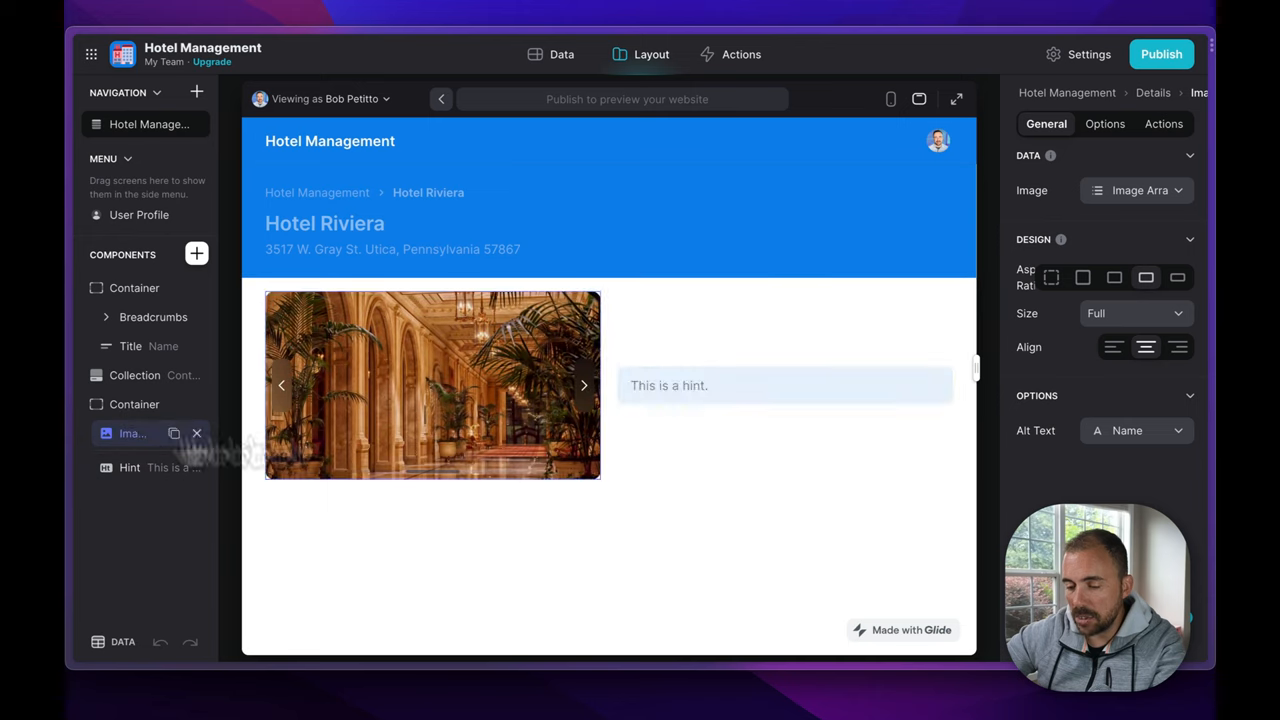
click(1136, 190)
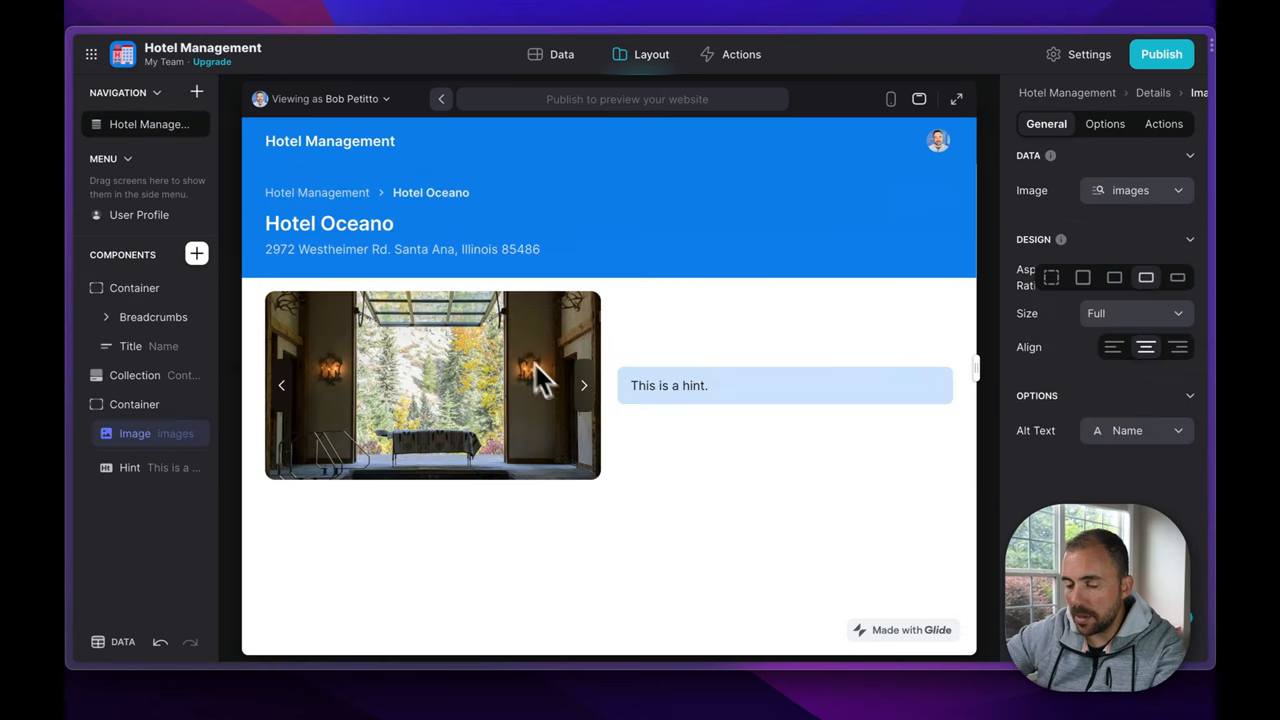
click(583, 386)
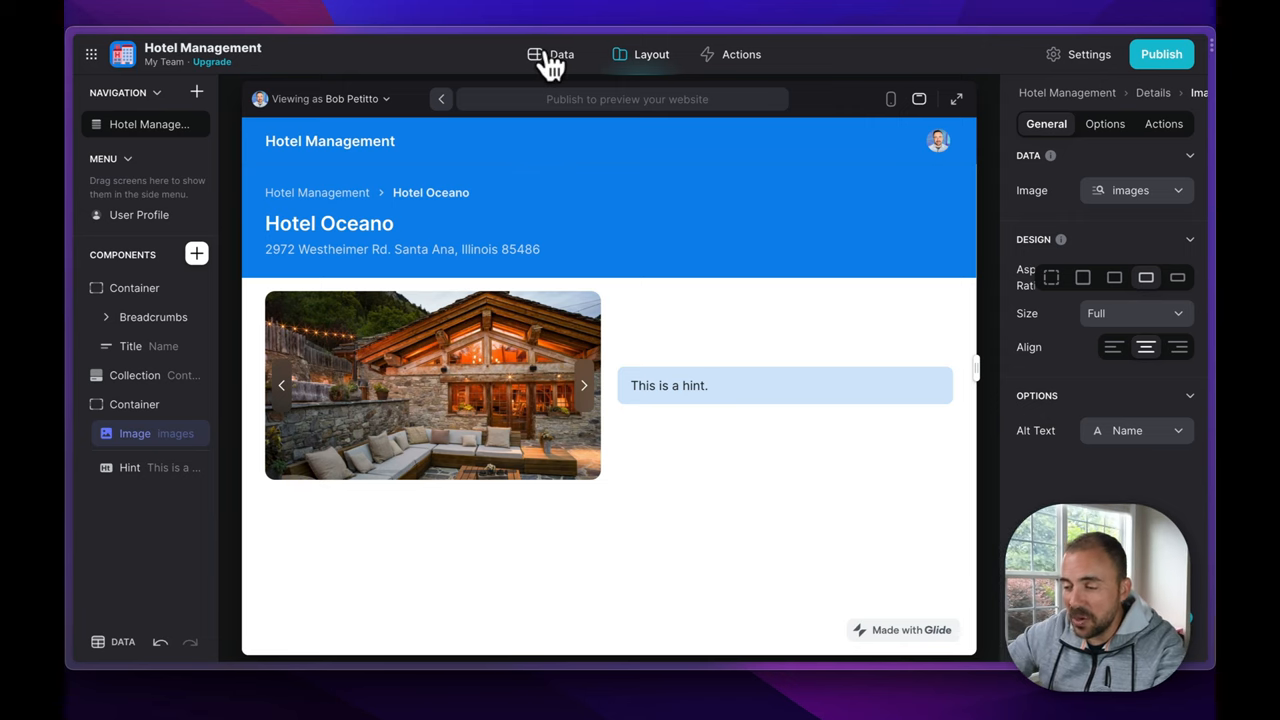
mouse_move(110, 65)
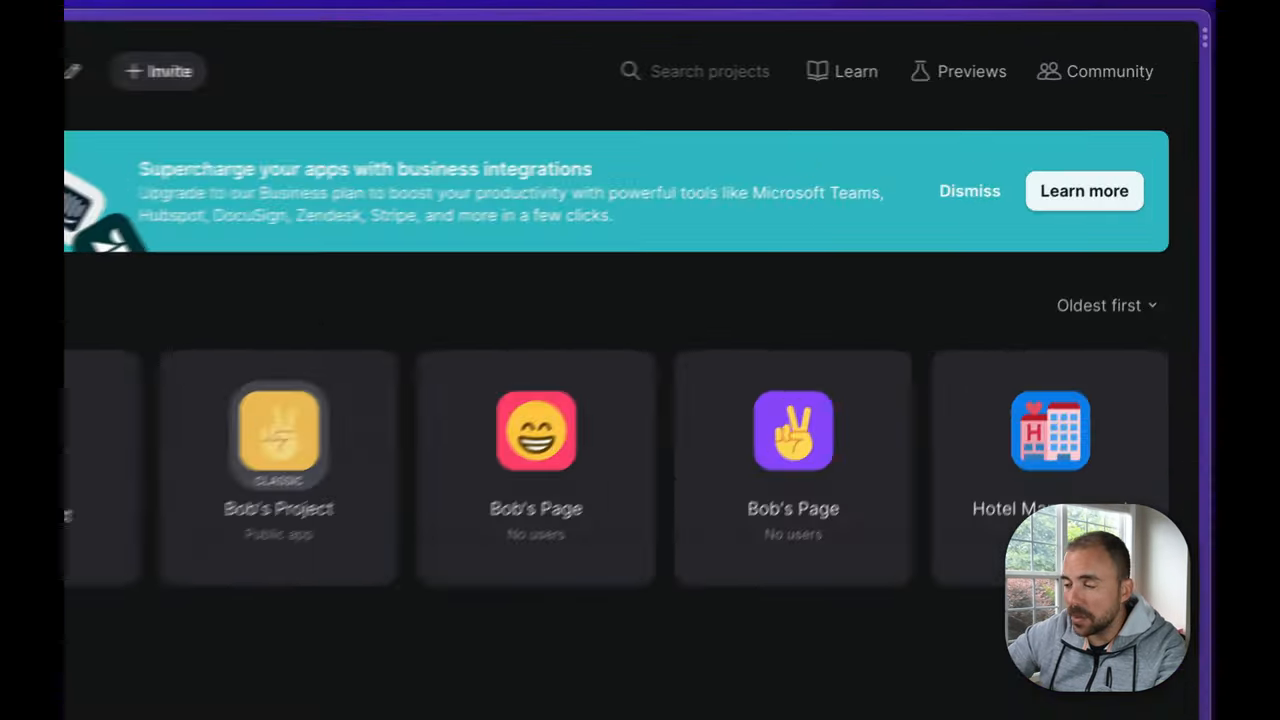
Confirm Multiple file upload is enabled in Previews, then close the features list.
click(957, 71)
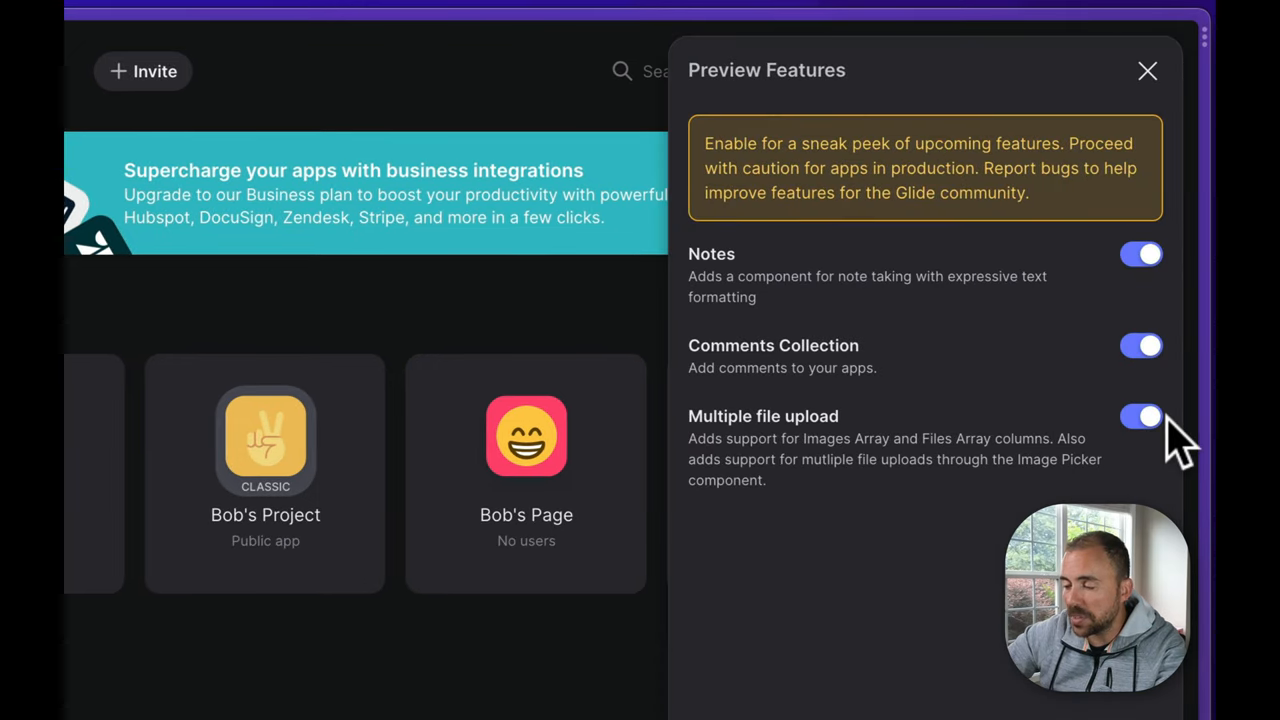
mouse_move(1147, 71)
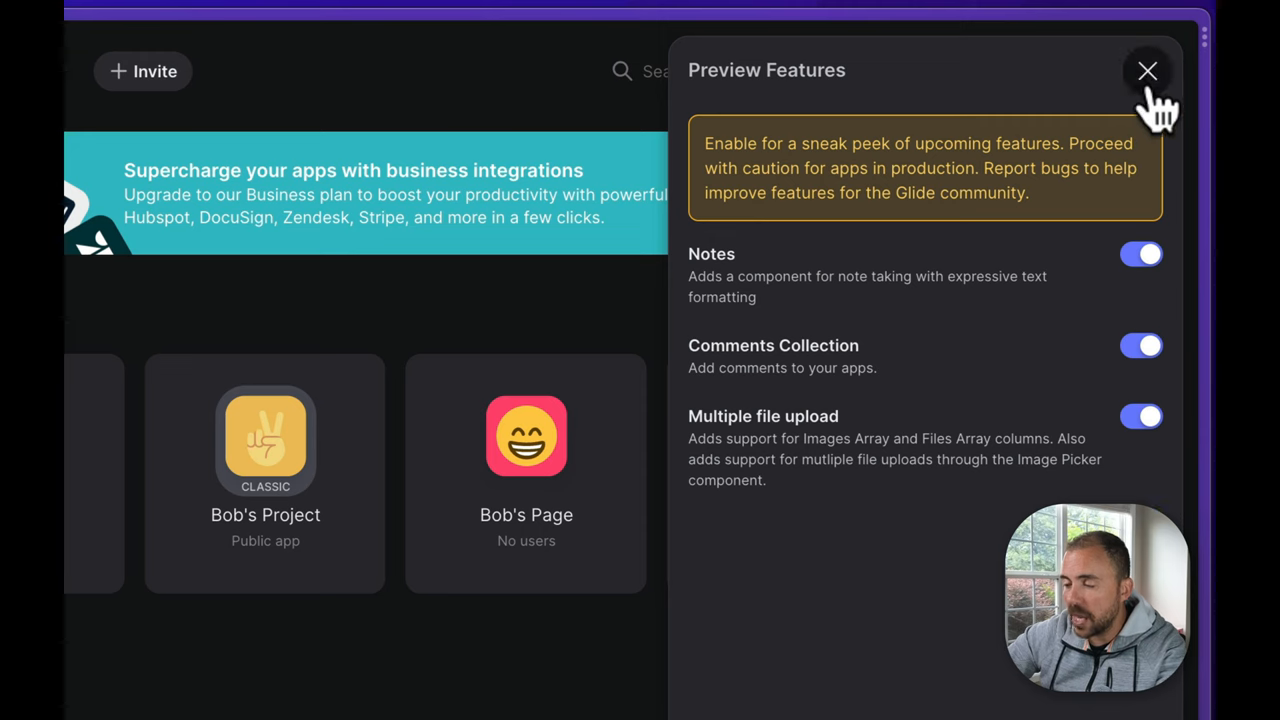
click(1147, 71)
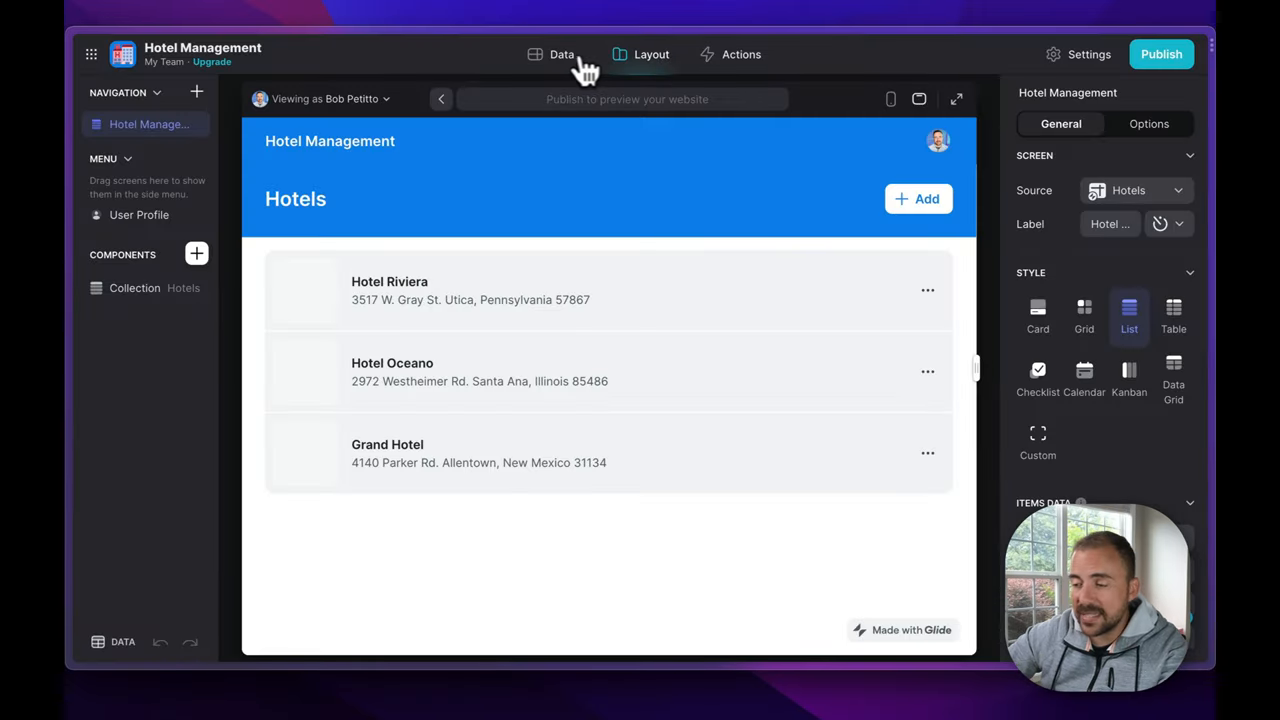
Create an 'Images' column of type Other > Multiple images in the Hotels table.
click(561, 54)
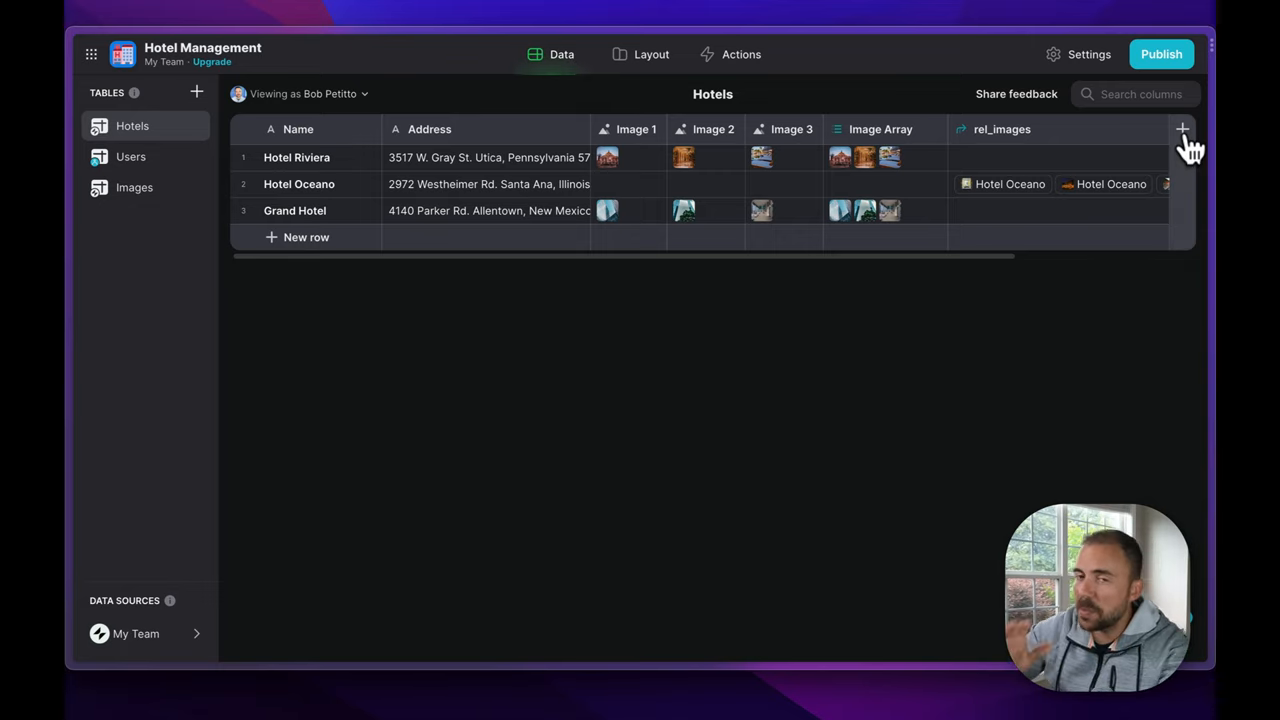
click(1182, 129)
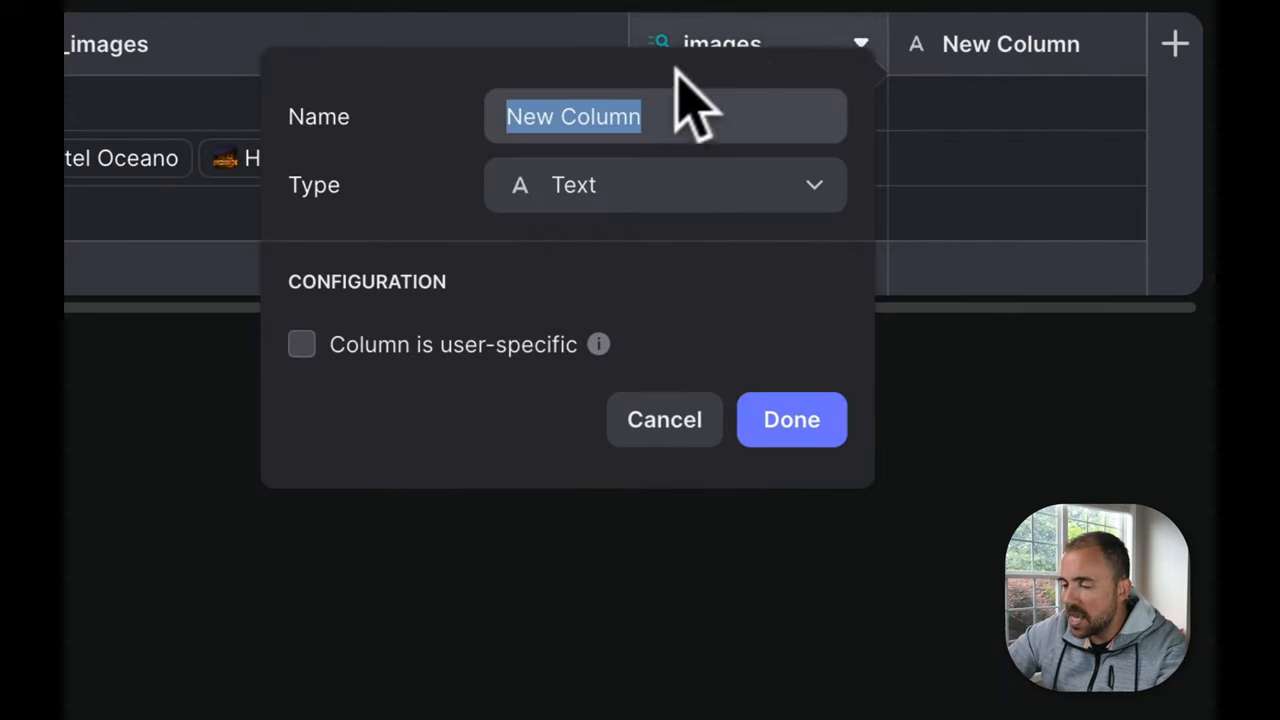
text(Imag)
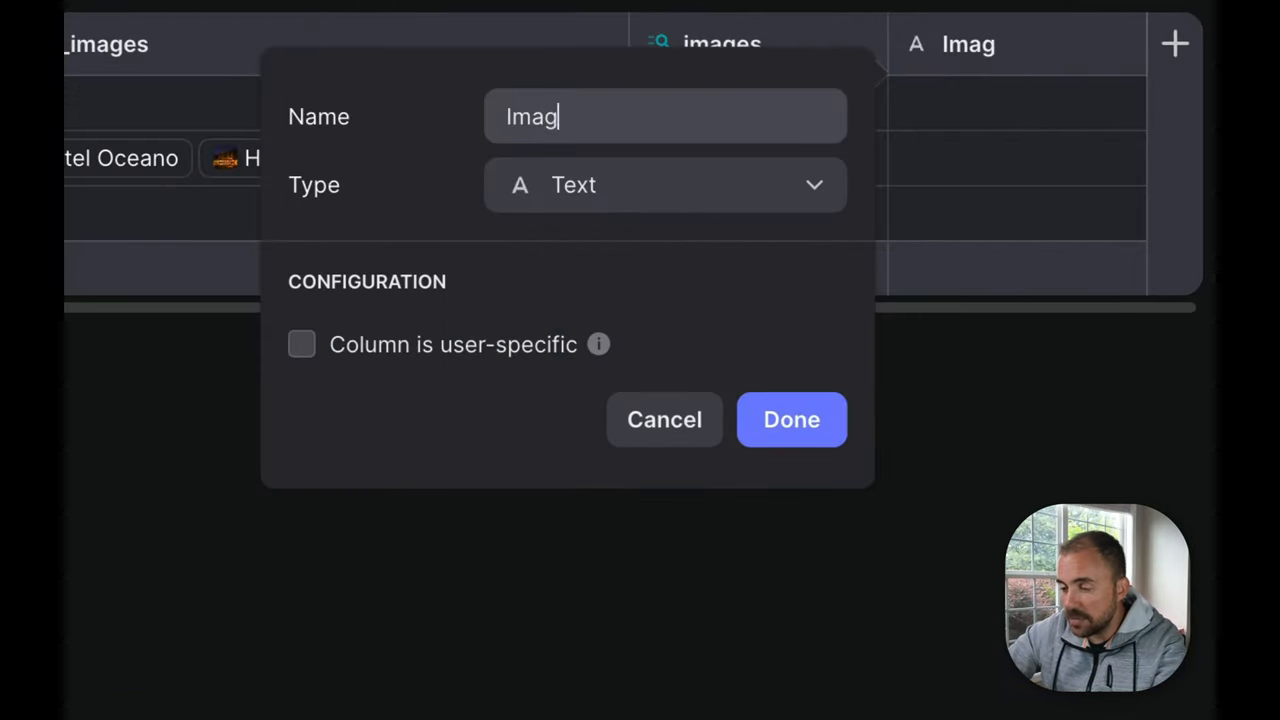
click(664, 184)
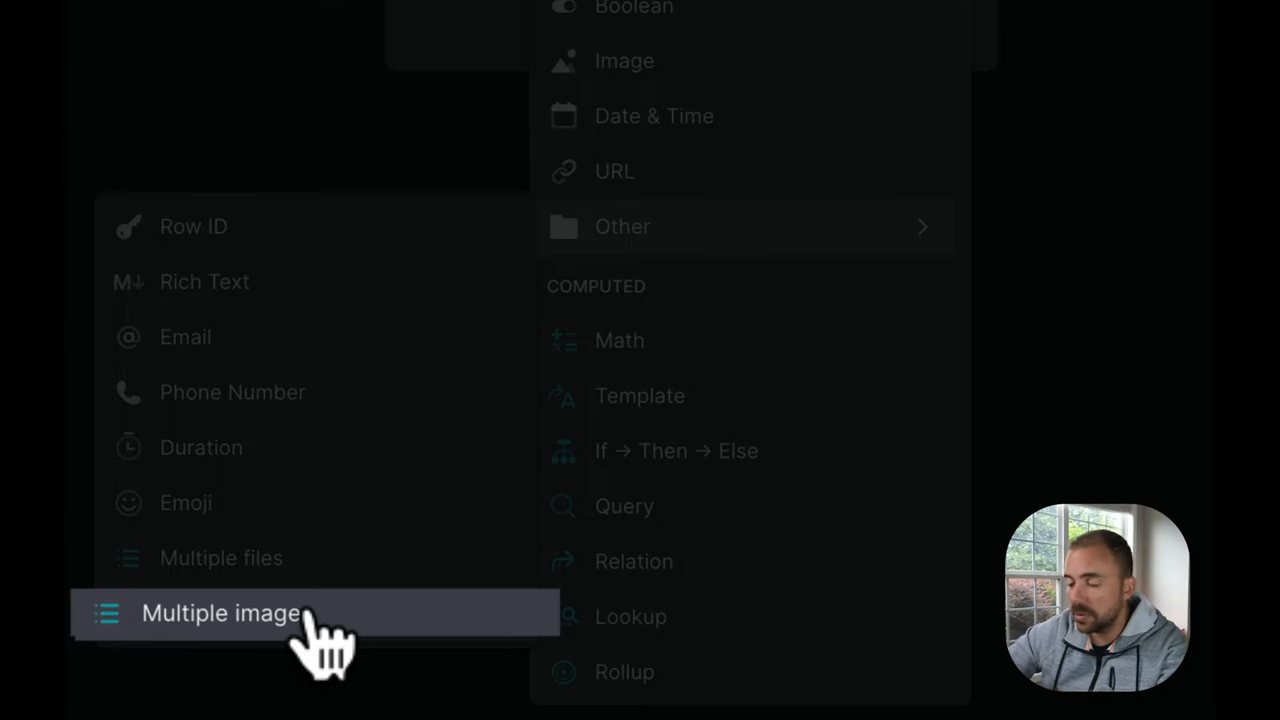
click(221, 613)
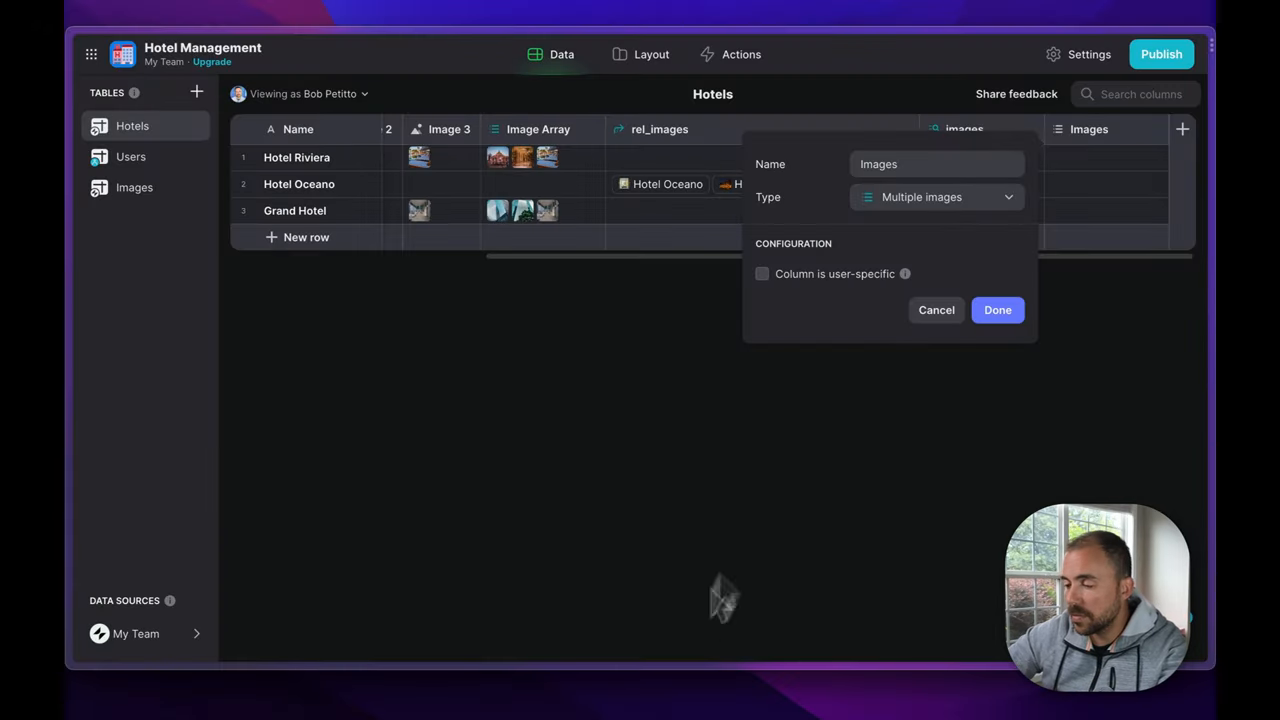
click(997, 310)
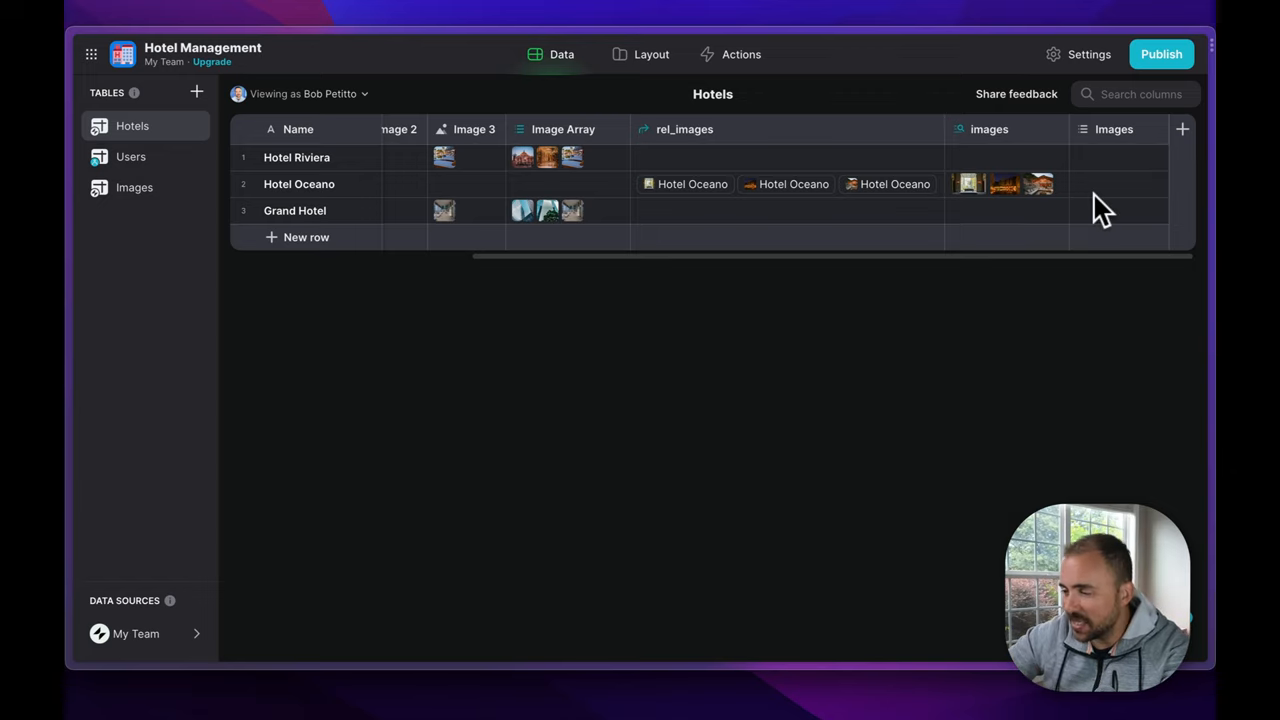
scroll(right, 3)
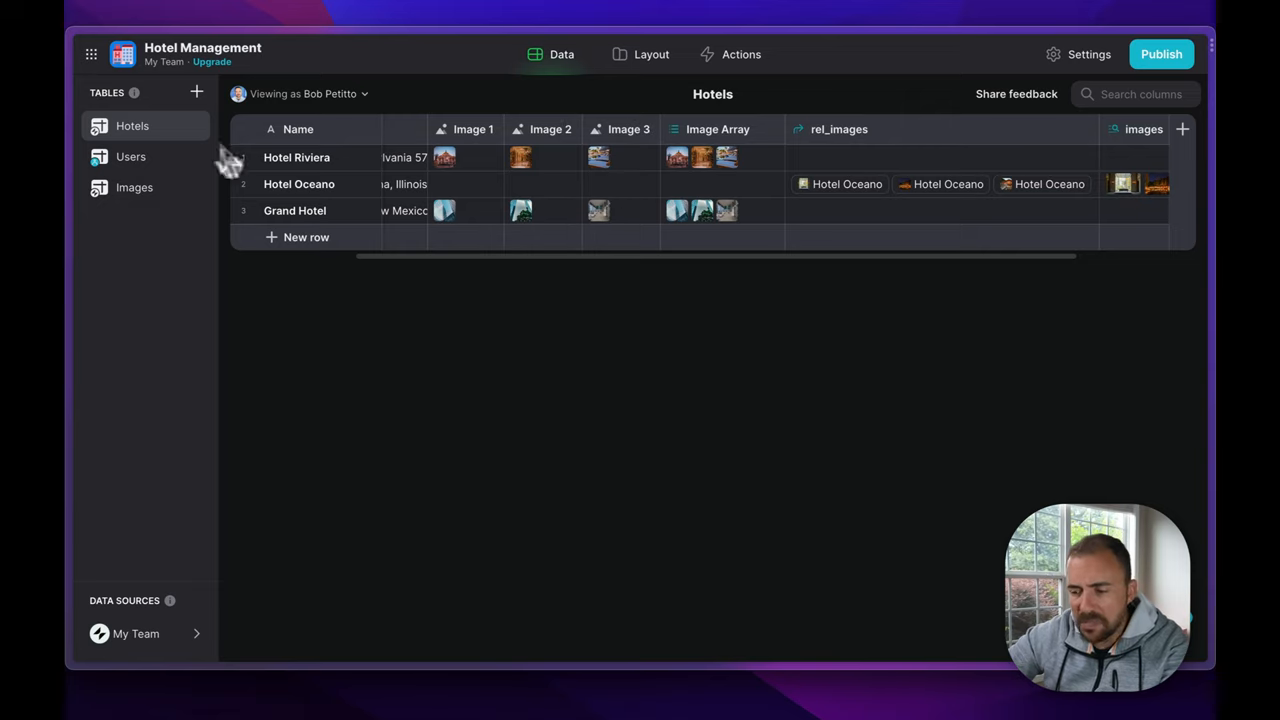
Review the Hotels table columns, then go back to the Layout view.
click(134, 187)
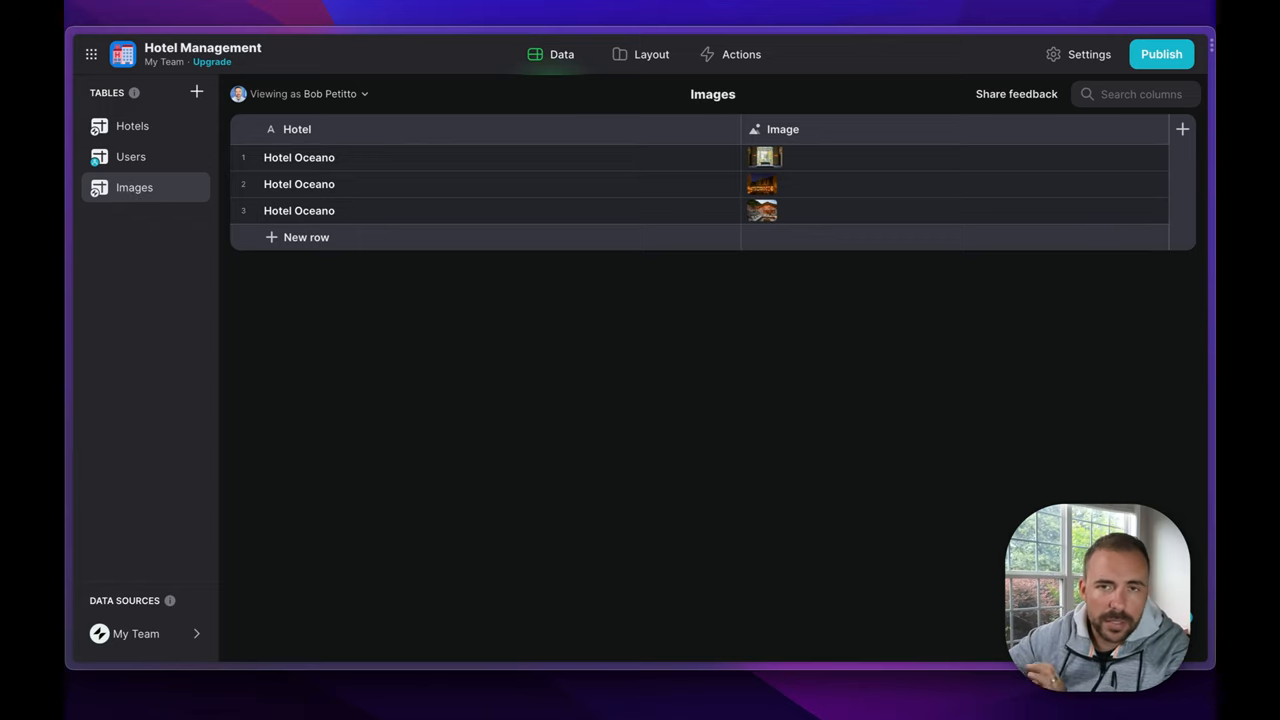
mouse_move(132, 126)
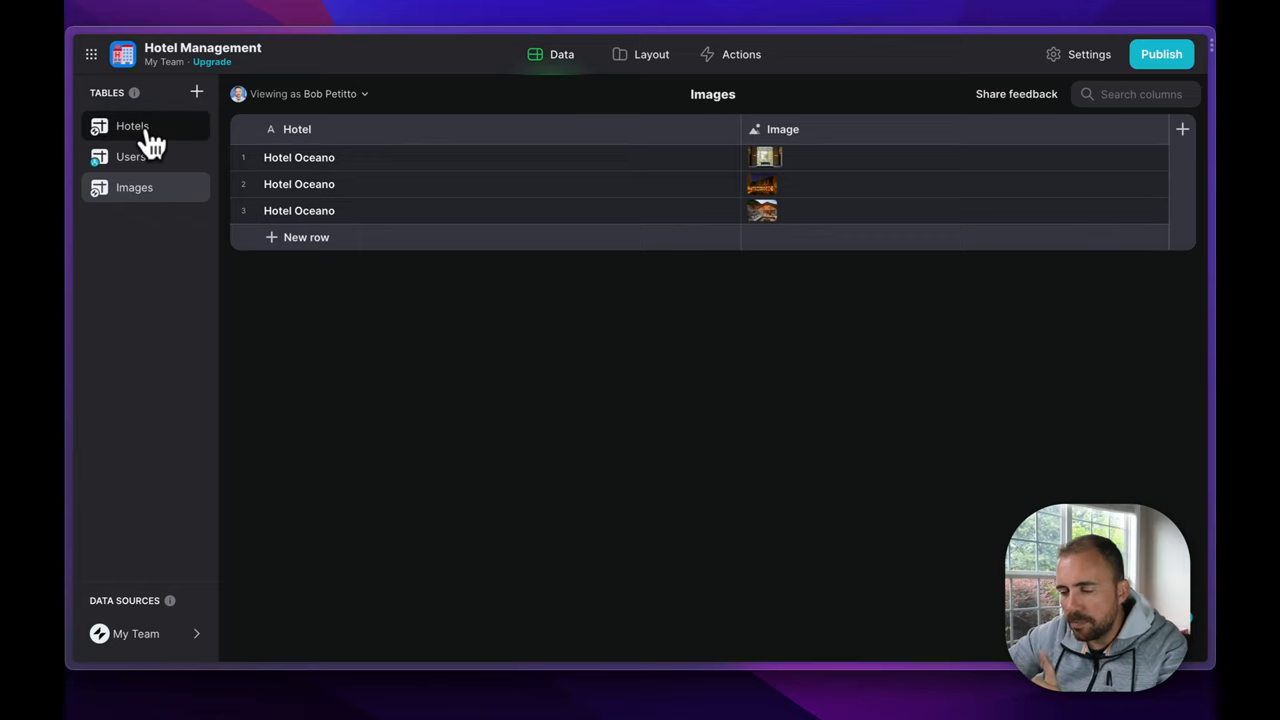
click(132, 126)
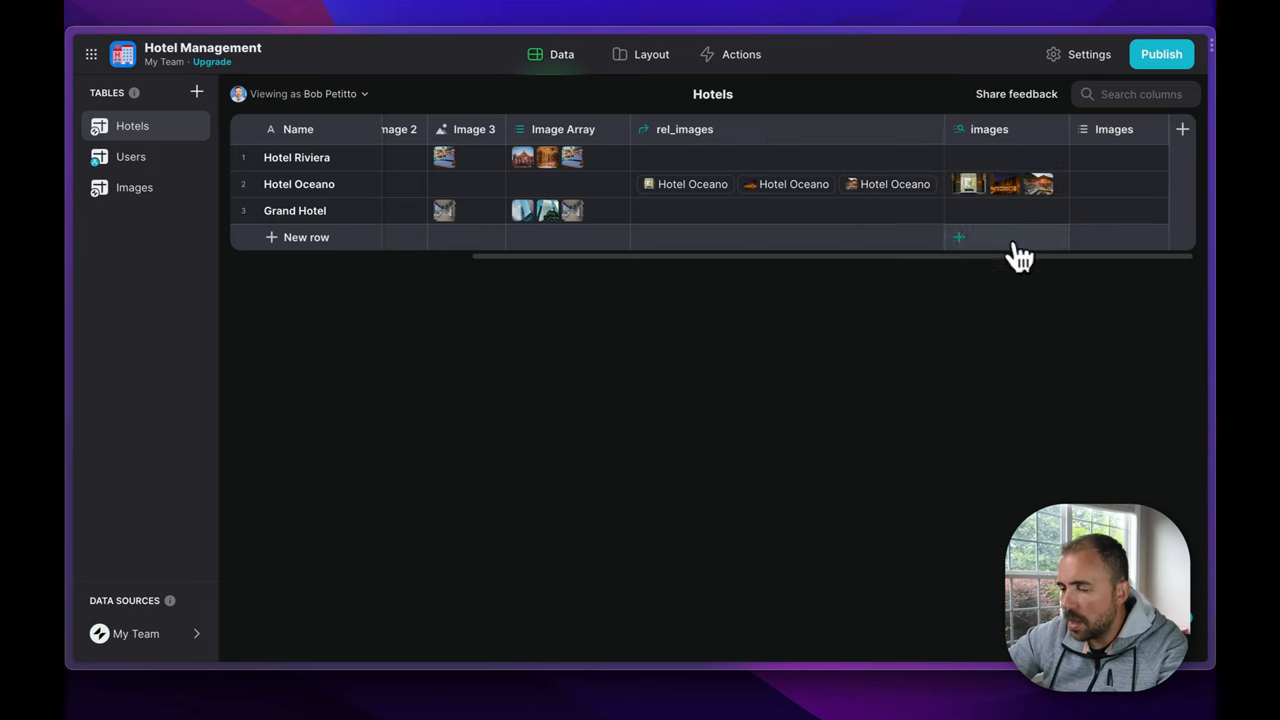
click(651, 54)
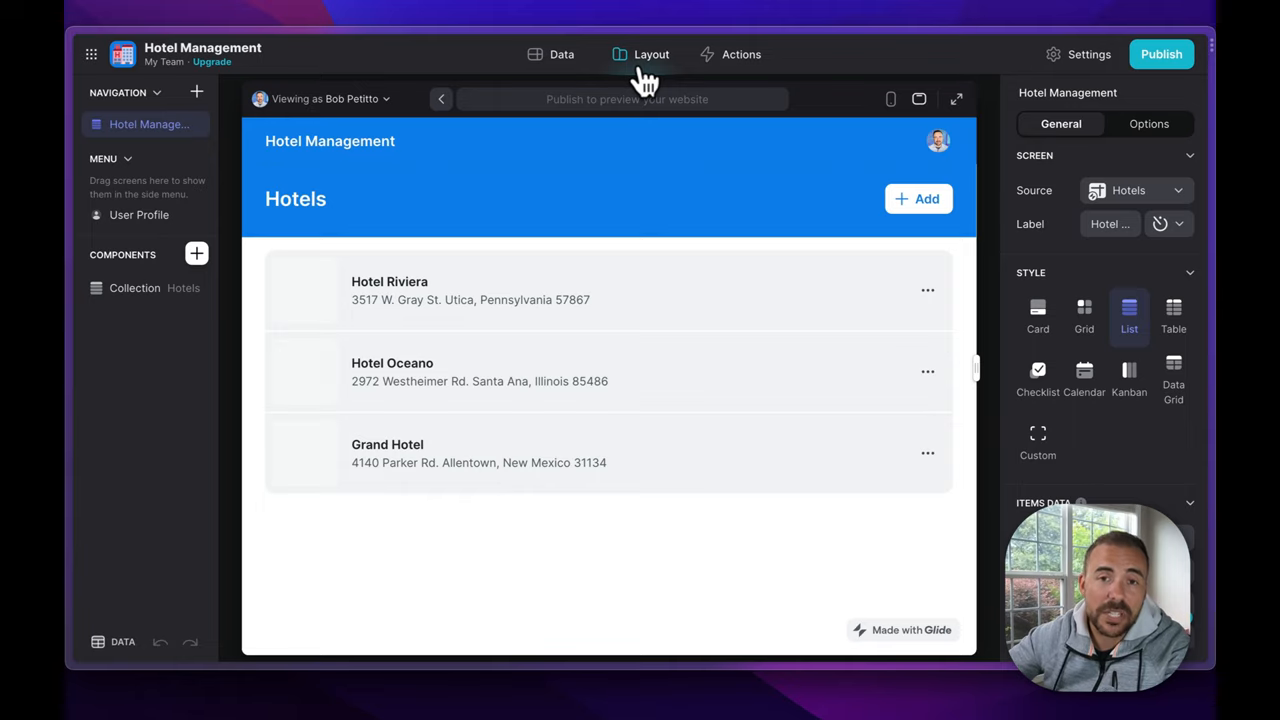
mouse_move(510, 178)
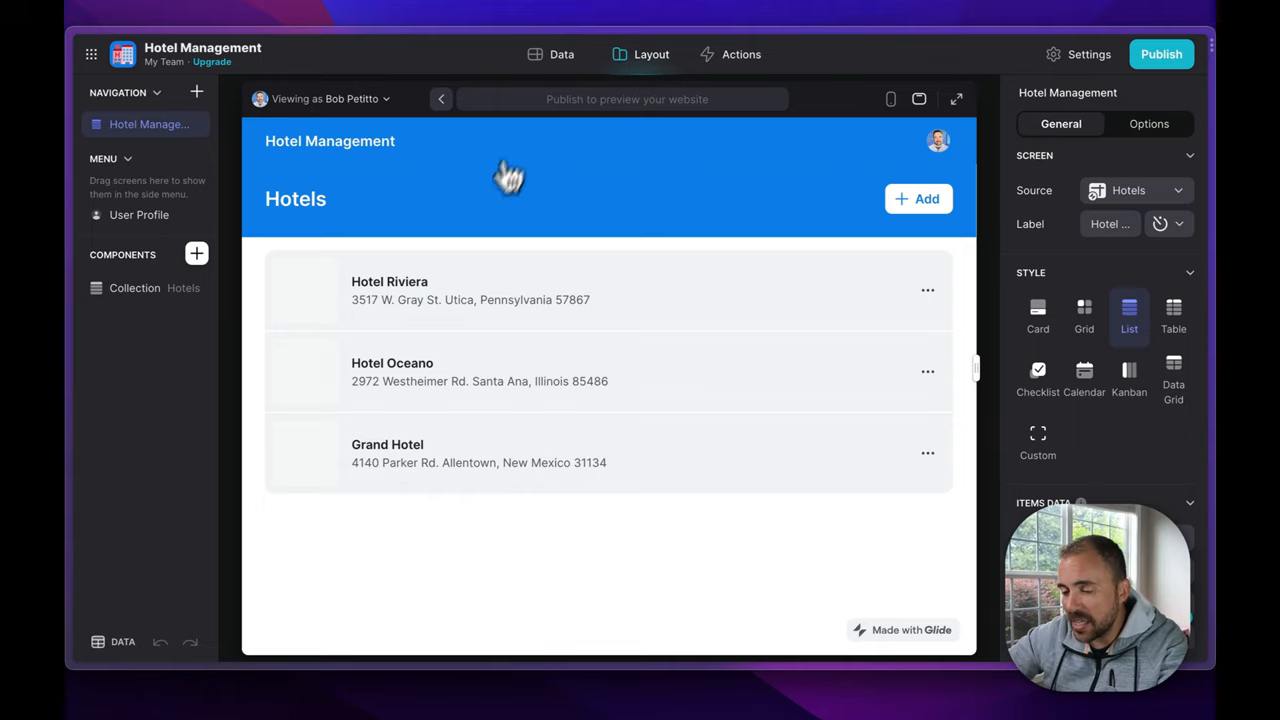
mouse_move(470, 385)
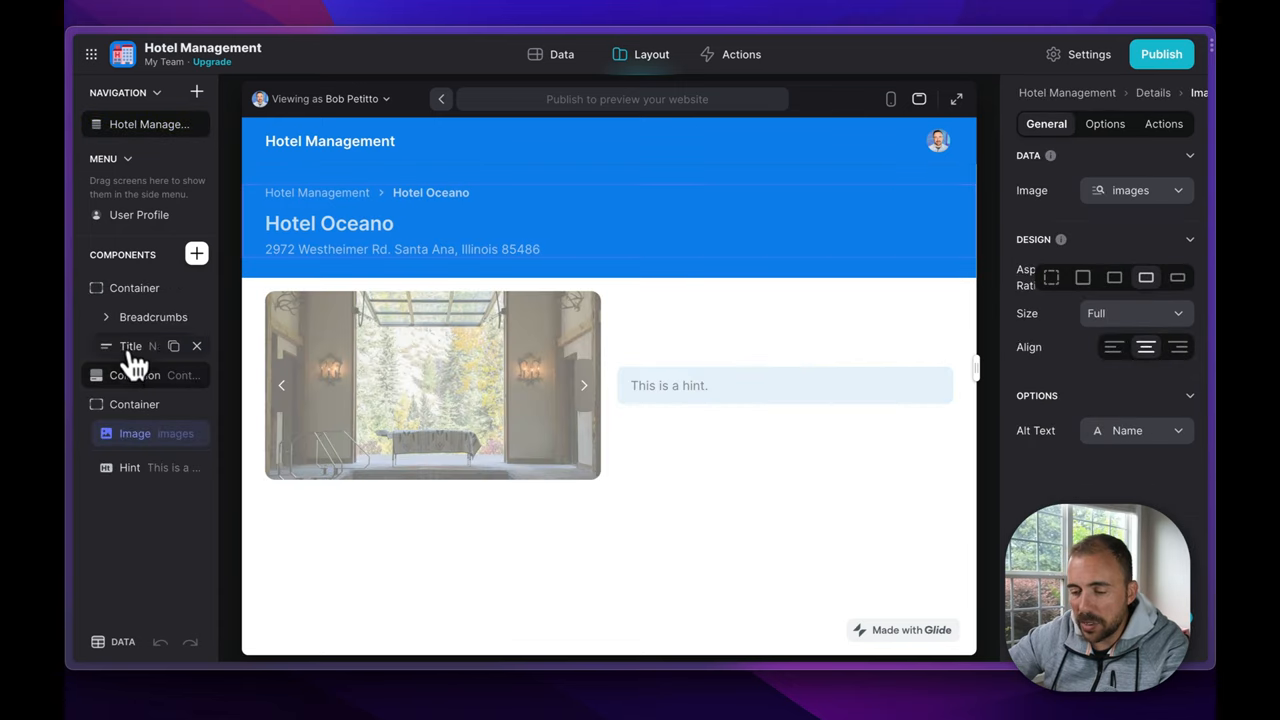
Give Hotel Oceano's Title component an Edit action with a pencil icon.
click(130, 346)
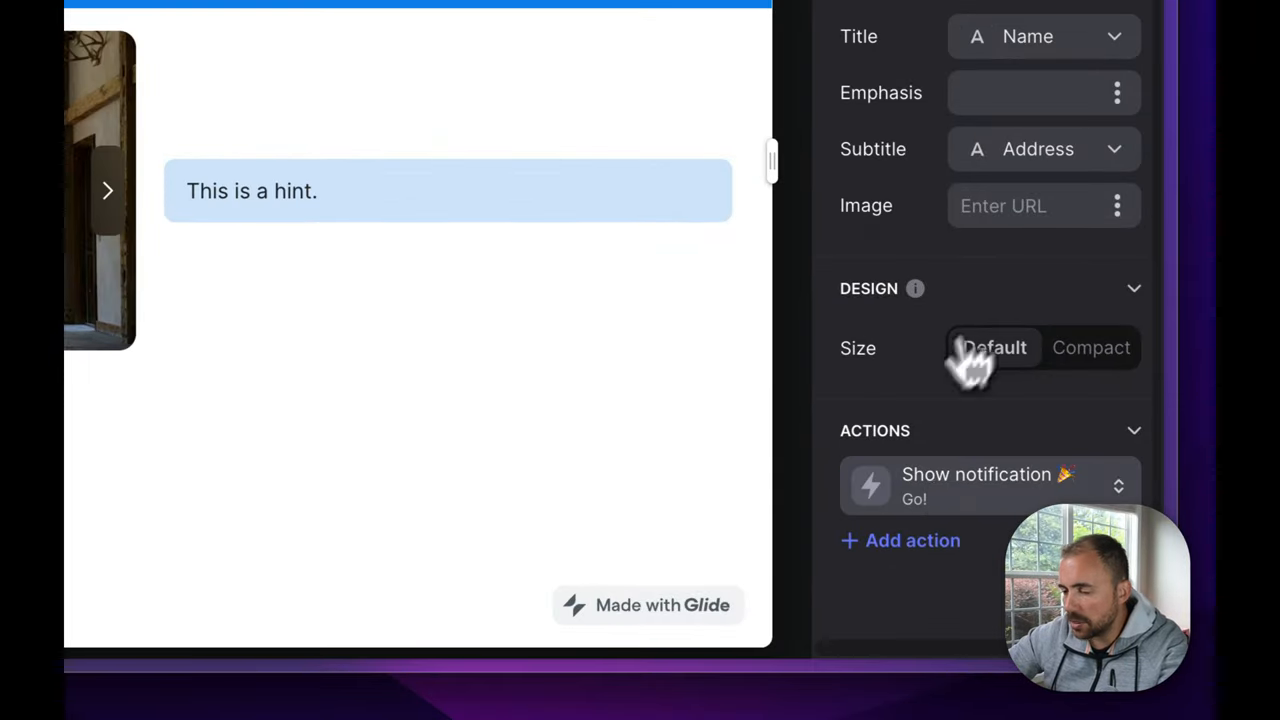
click(985, 486)
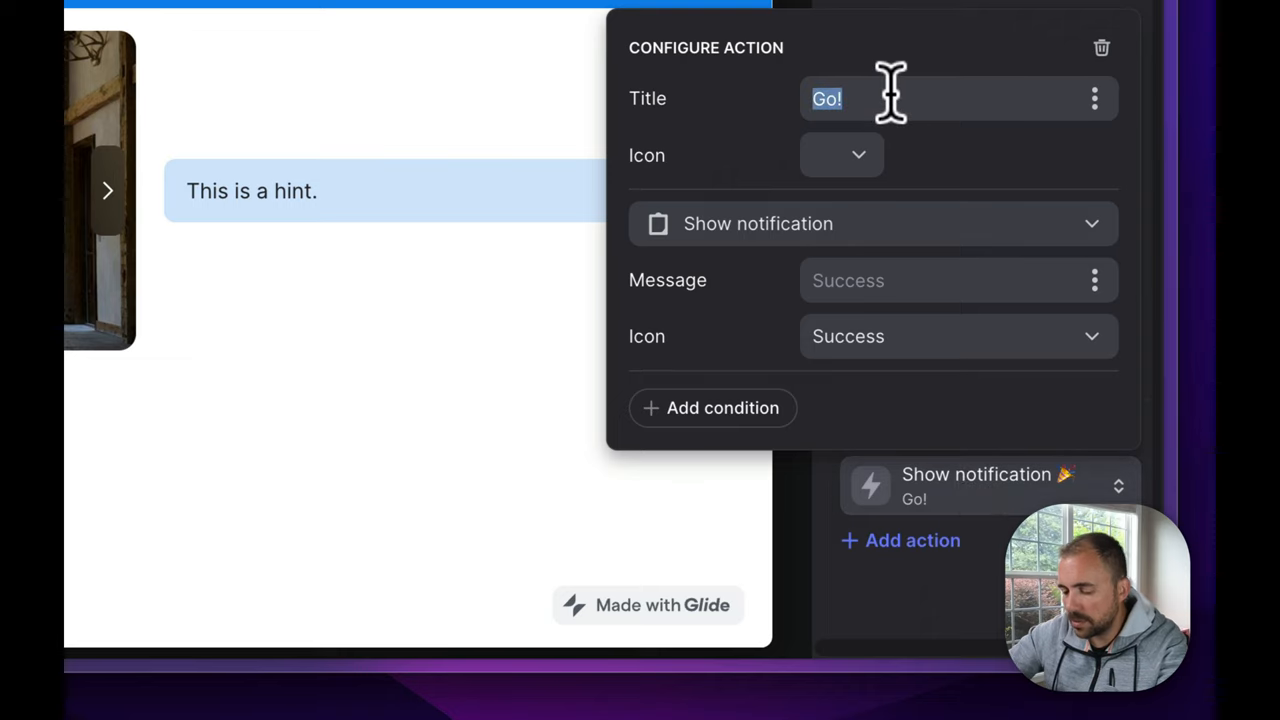
click(858, 155)
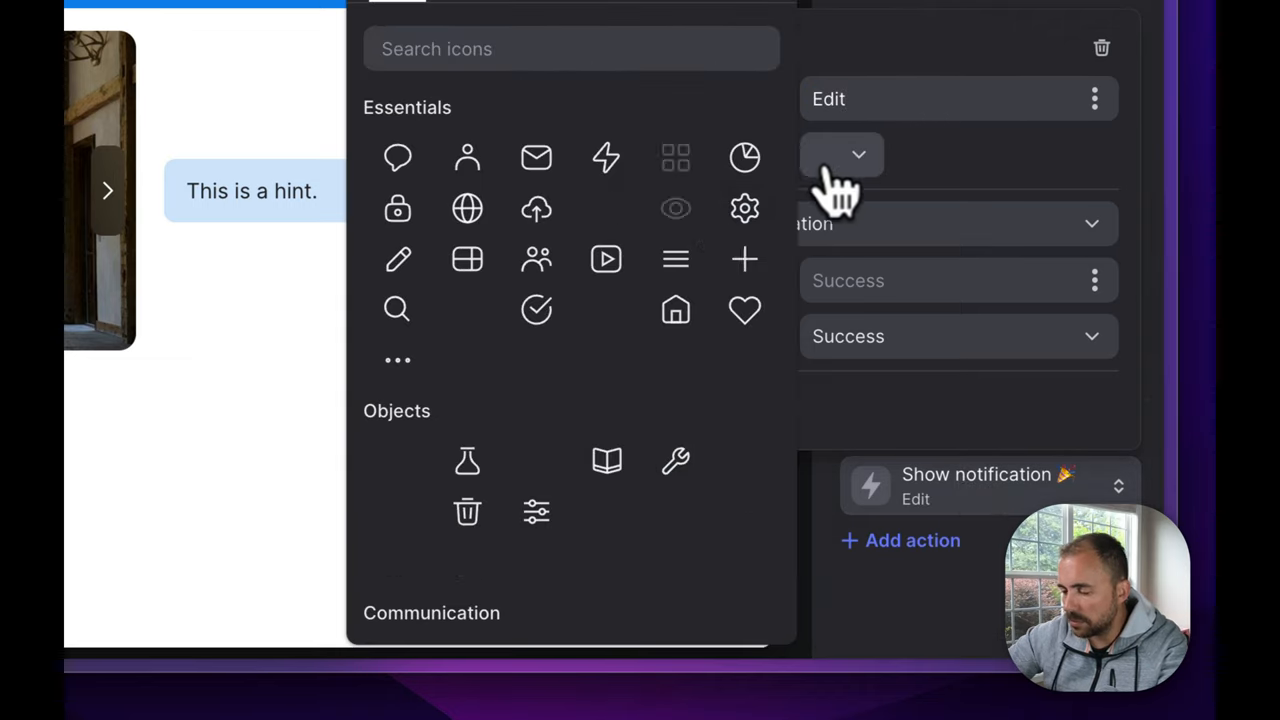
click(856, 155)
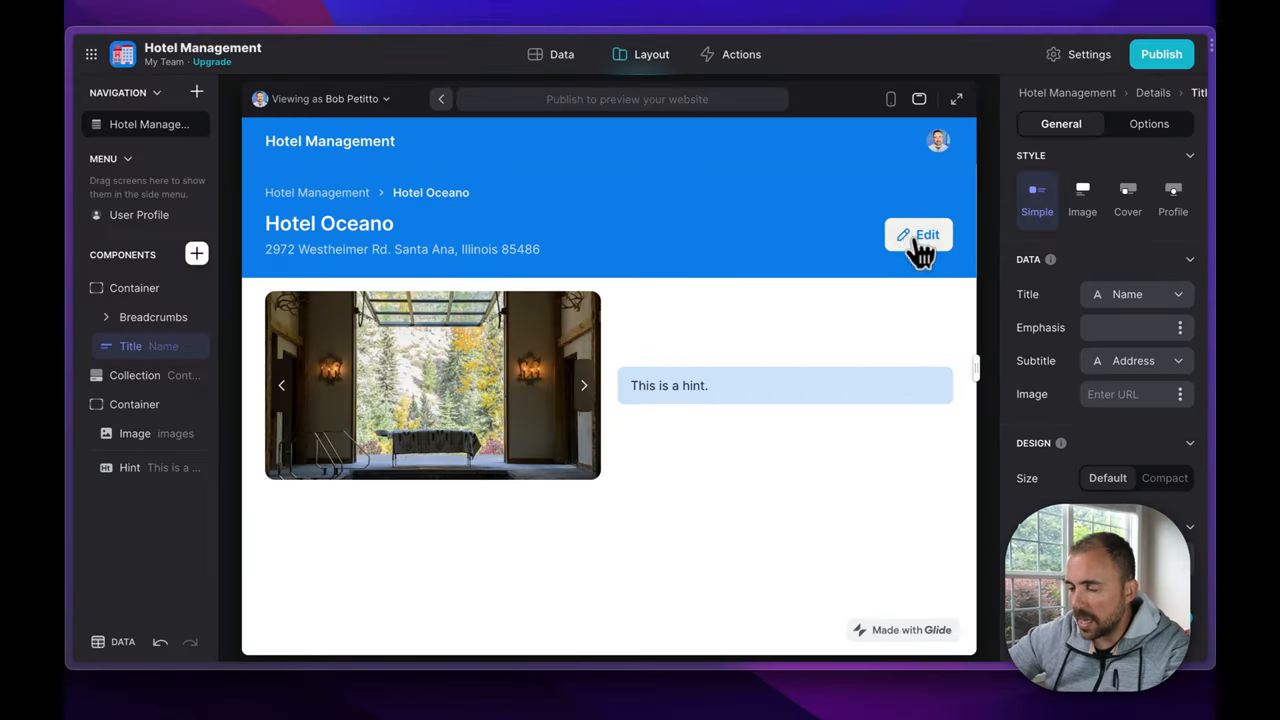
Bind the Edit form's Image Picker component to the Images column.
click(918, 234)
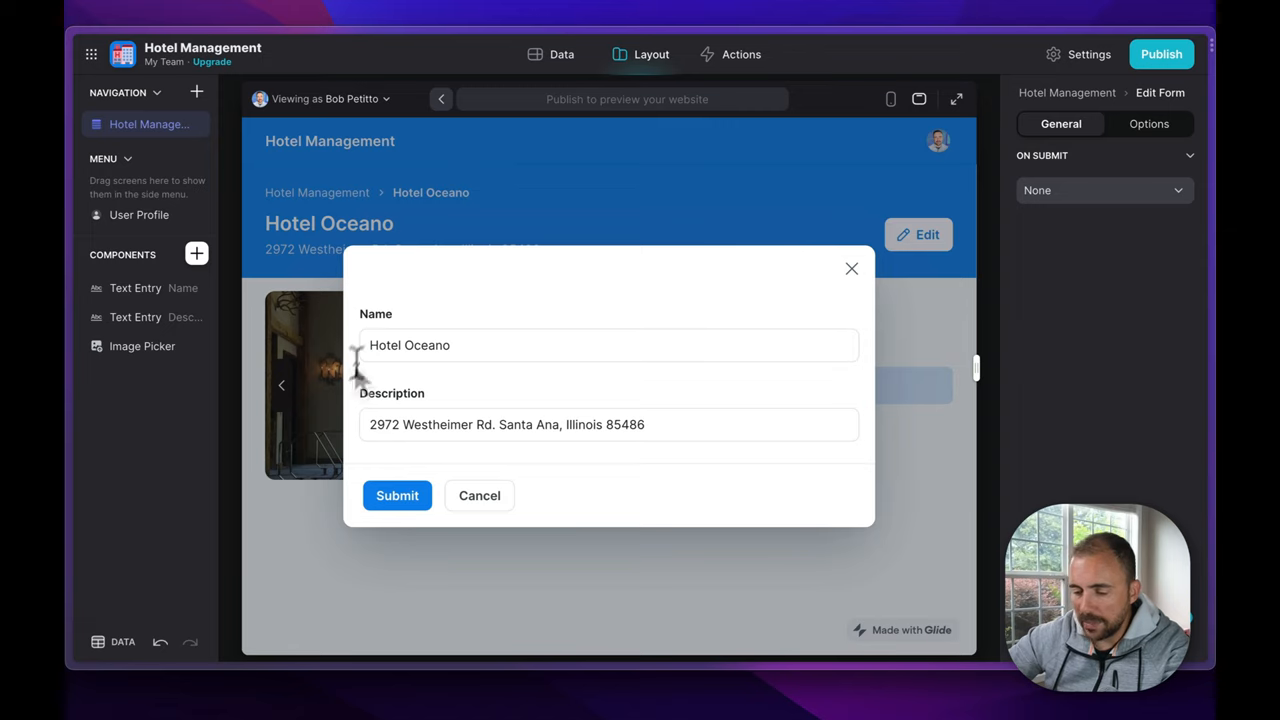
mouse_move(443, 485)
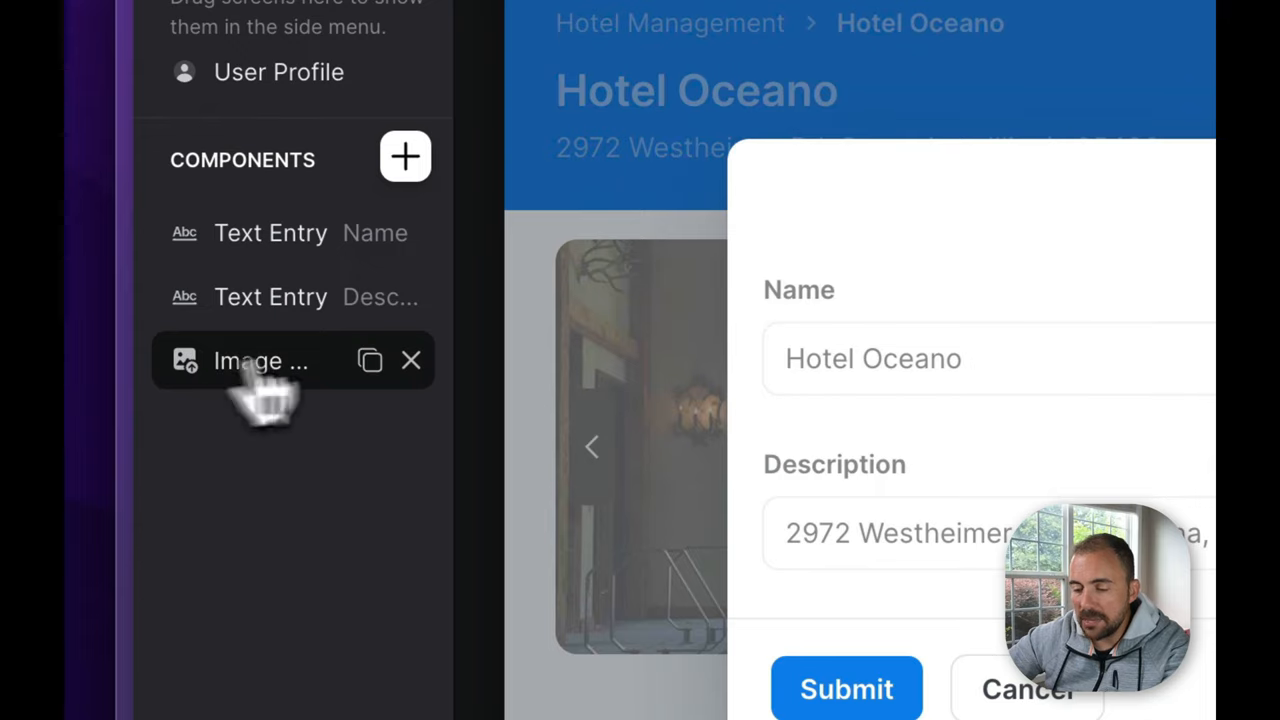
click(260, 361)
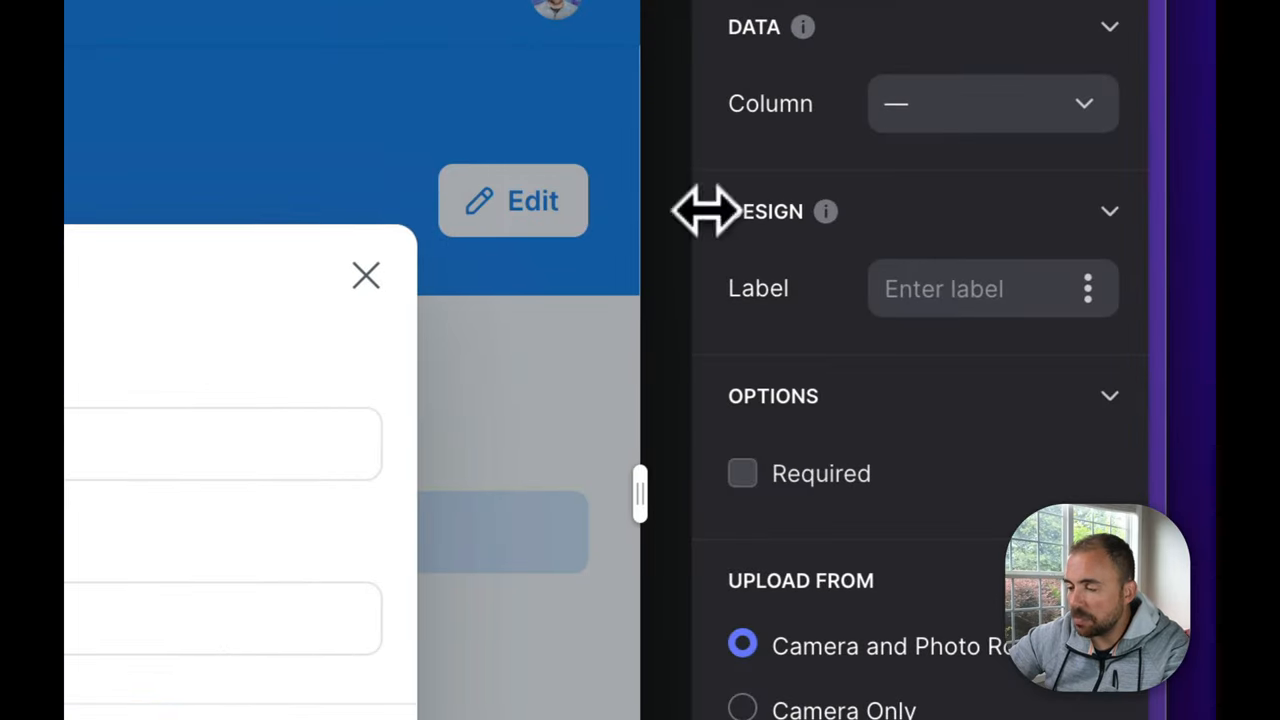
click(991, 103)
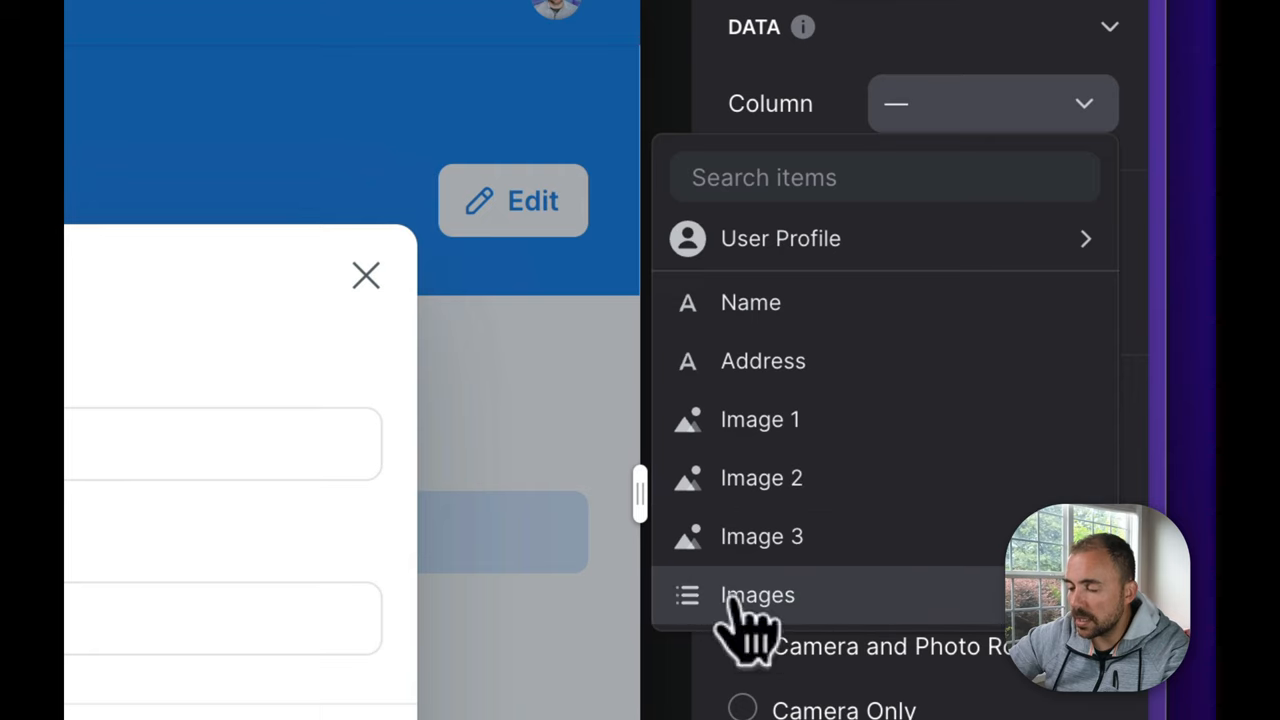
click(756, 594)
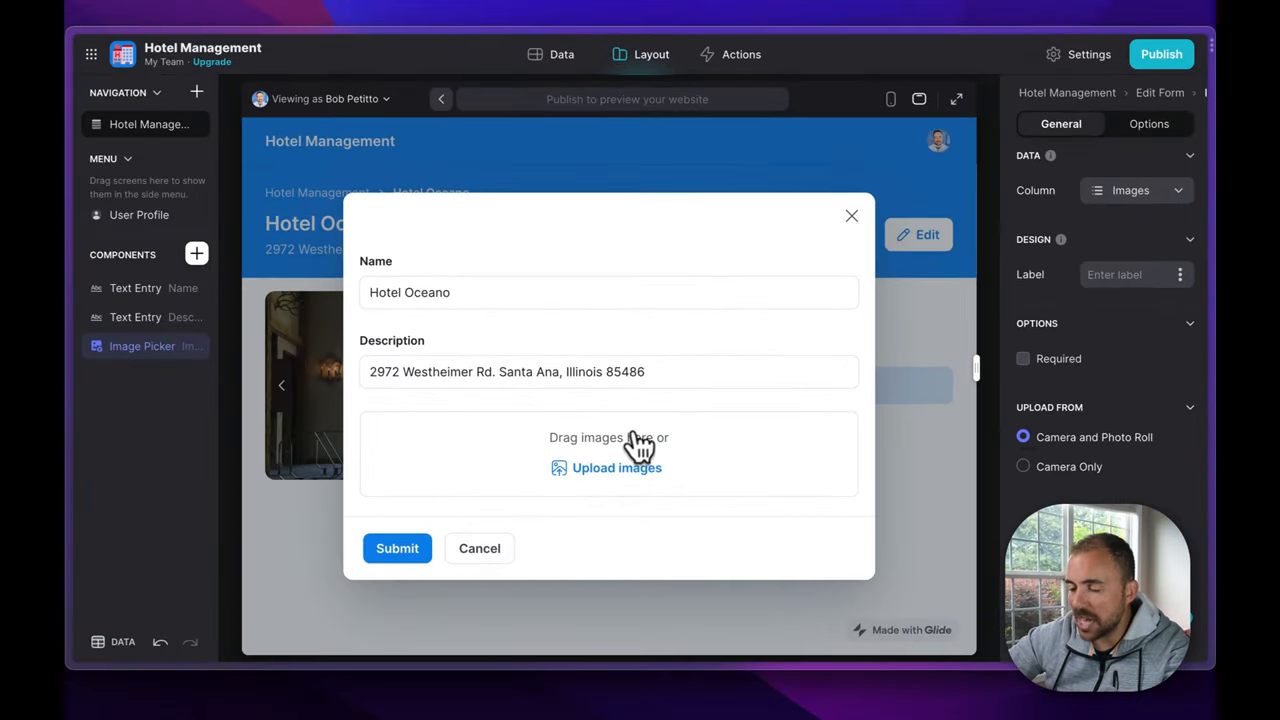
mouse_move(605, 512)
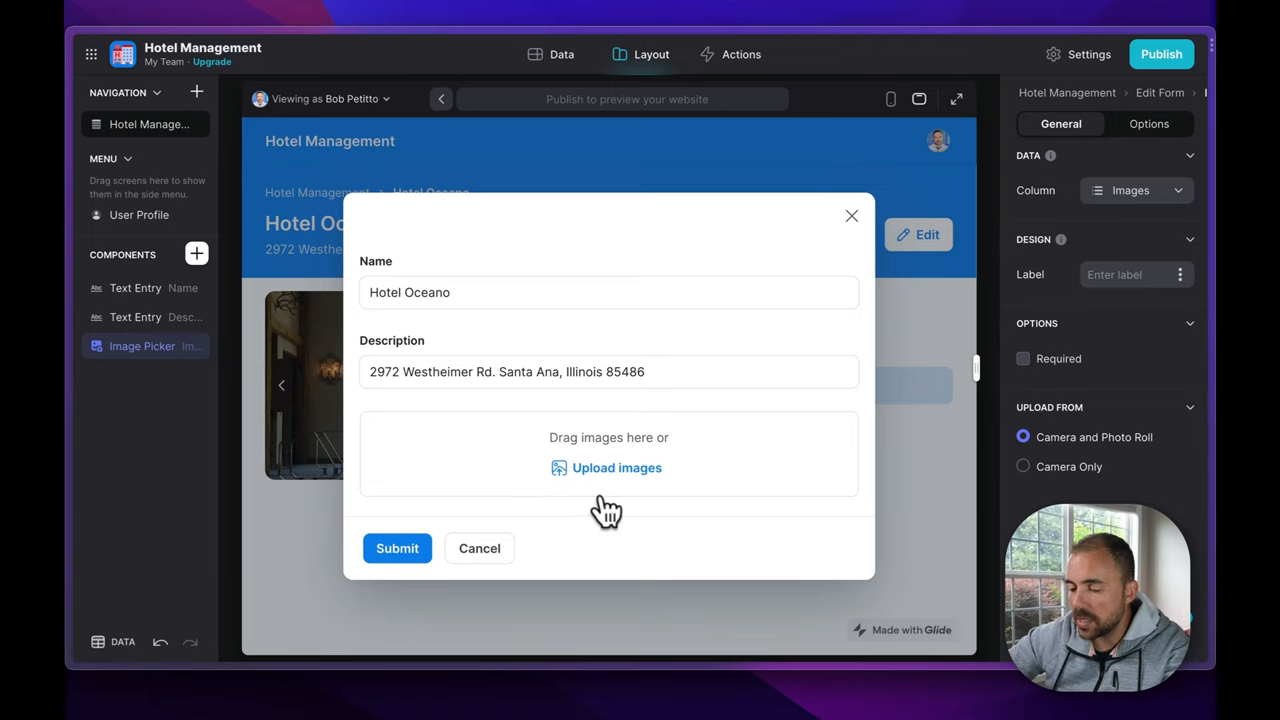
mouse_move(617, 467)
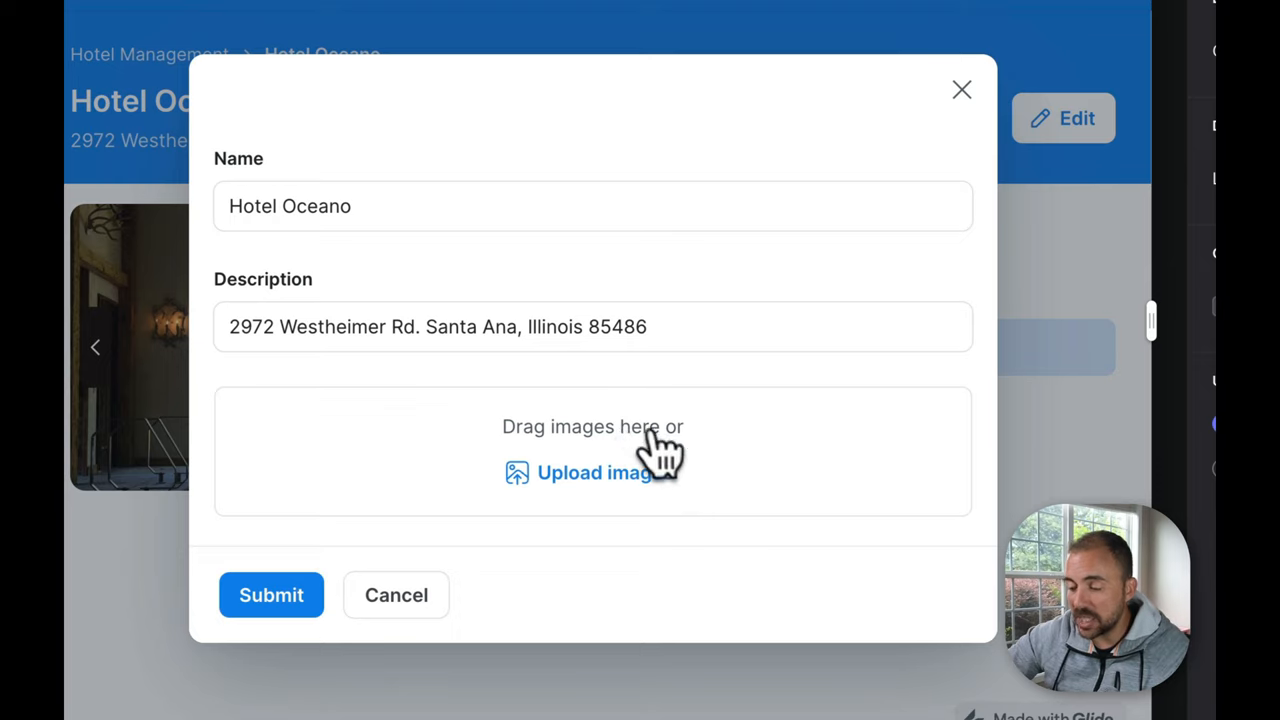
mouse_move(620, 500)
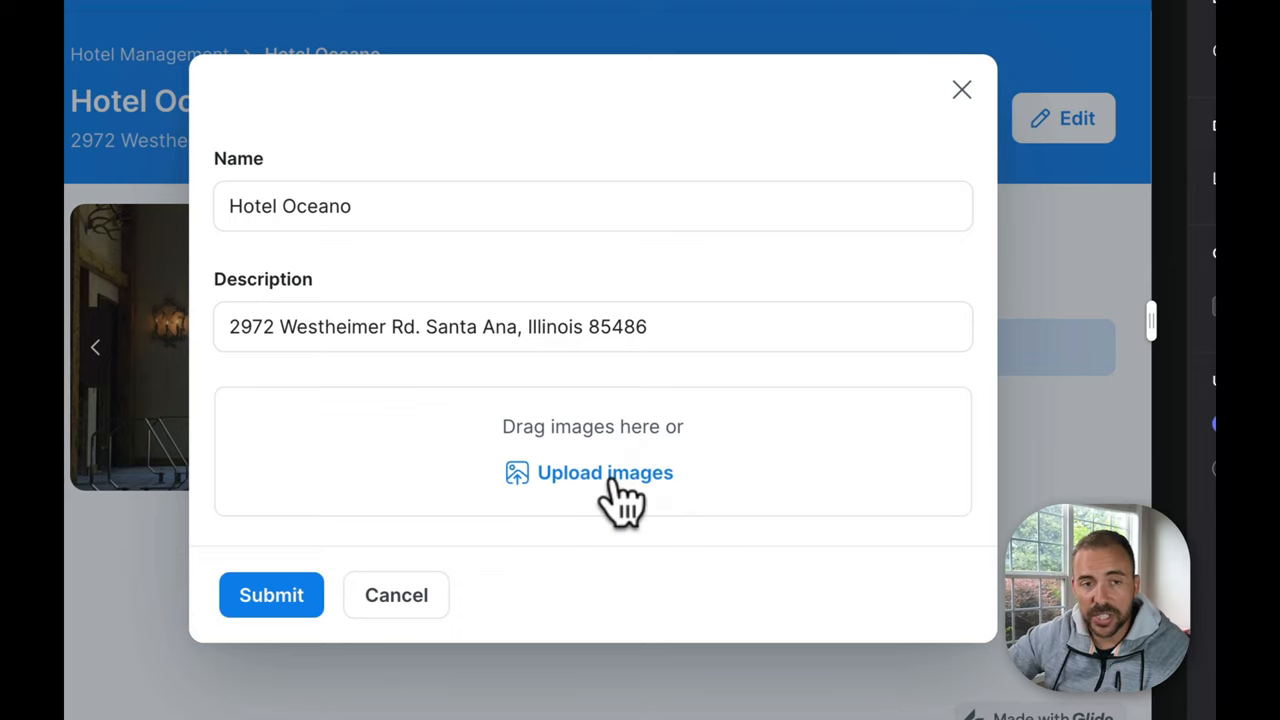
mouse_move(605, 515)
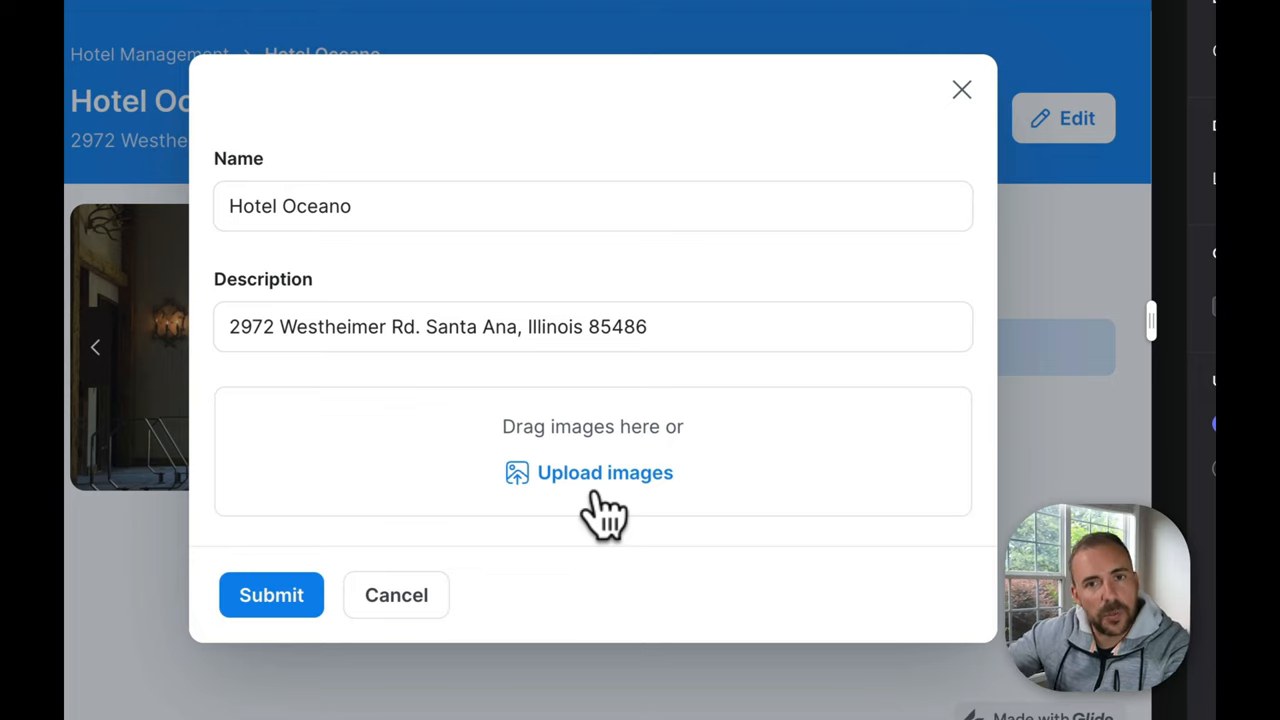
mouse_move(605, 490)
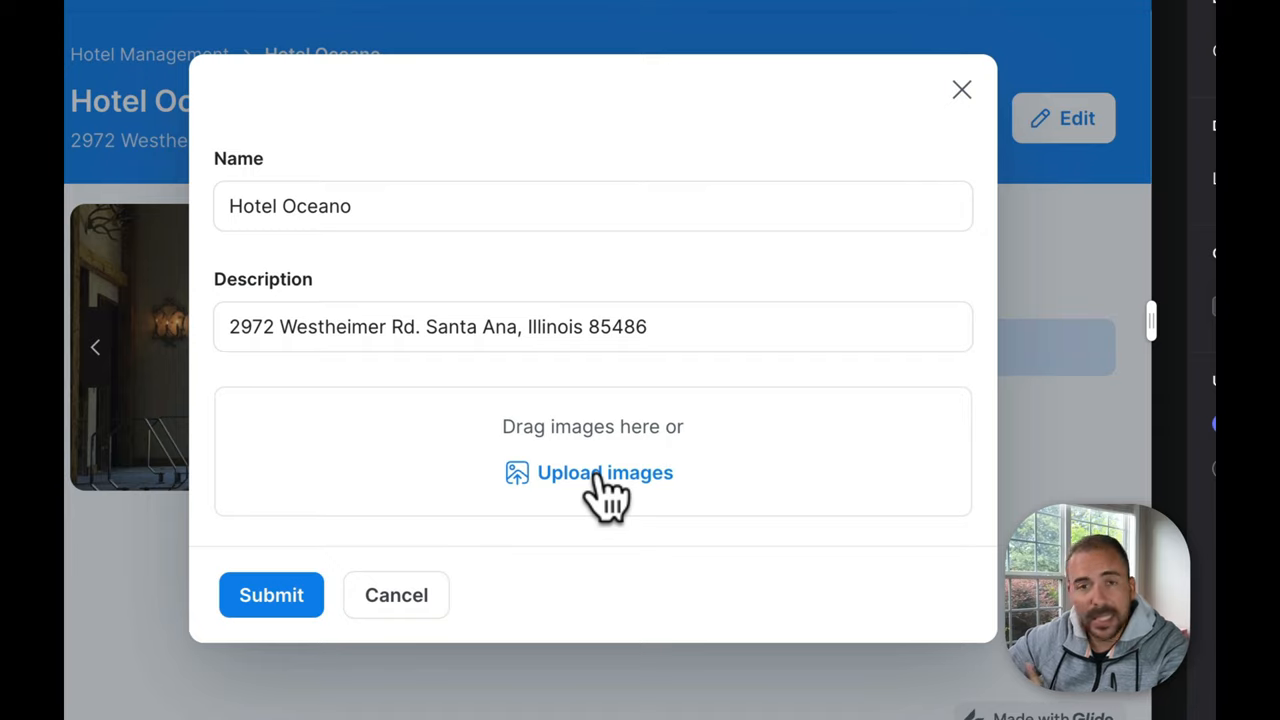
Upload the three JPG hotel photos from Downloads and submit Hotel Oceano's form.
click(605, 472)
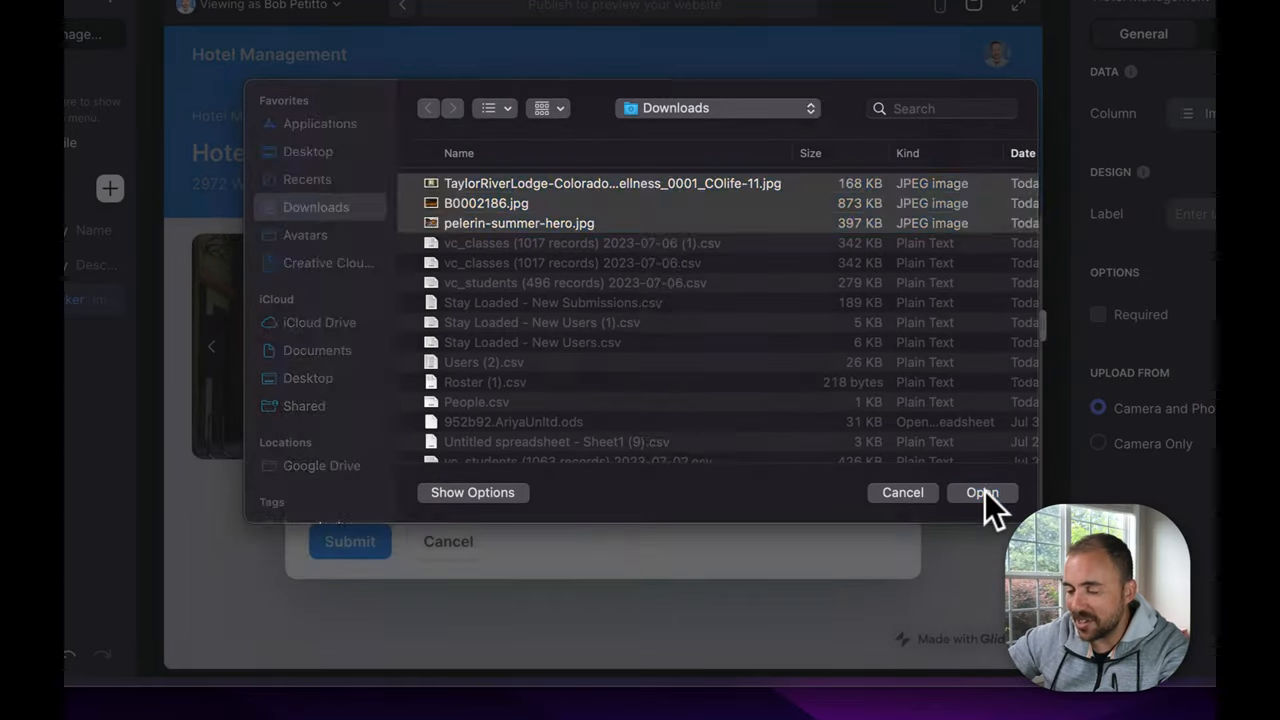
click(981, 492)
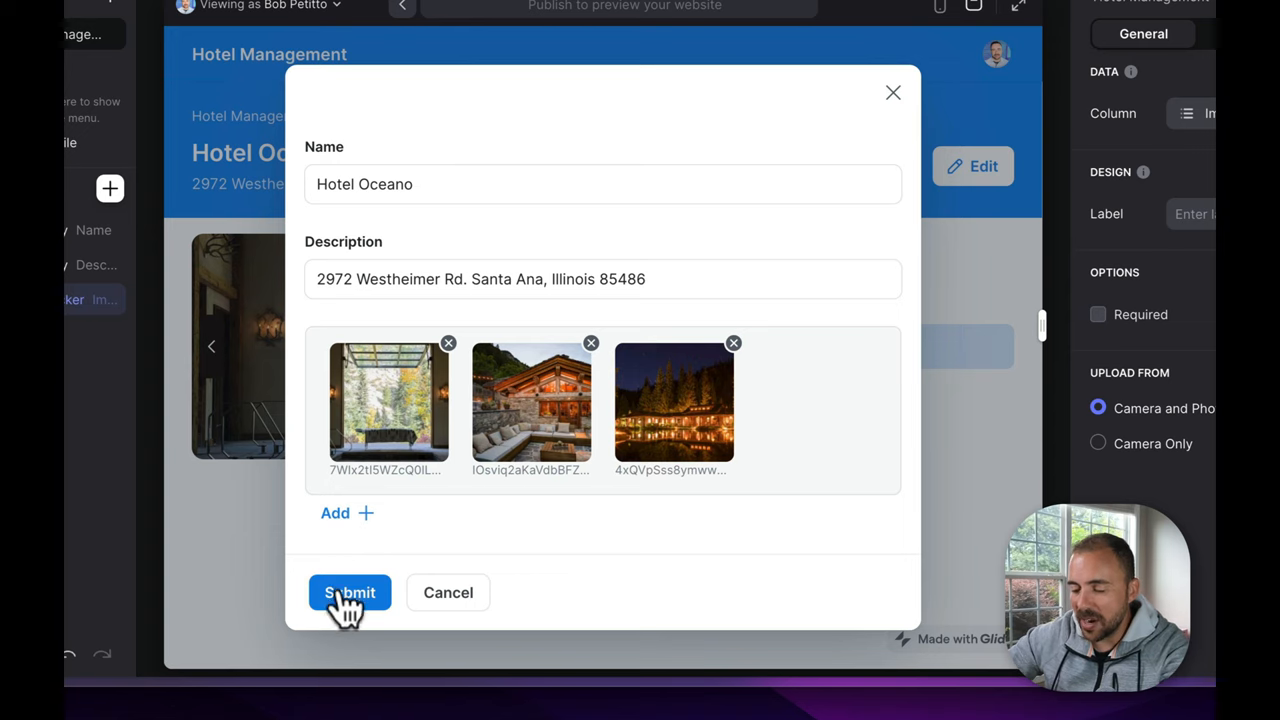
click(349, 592)
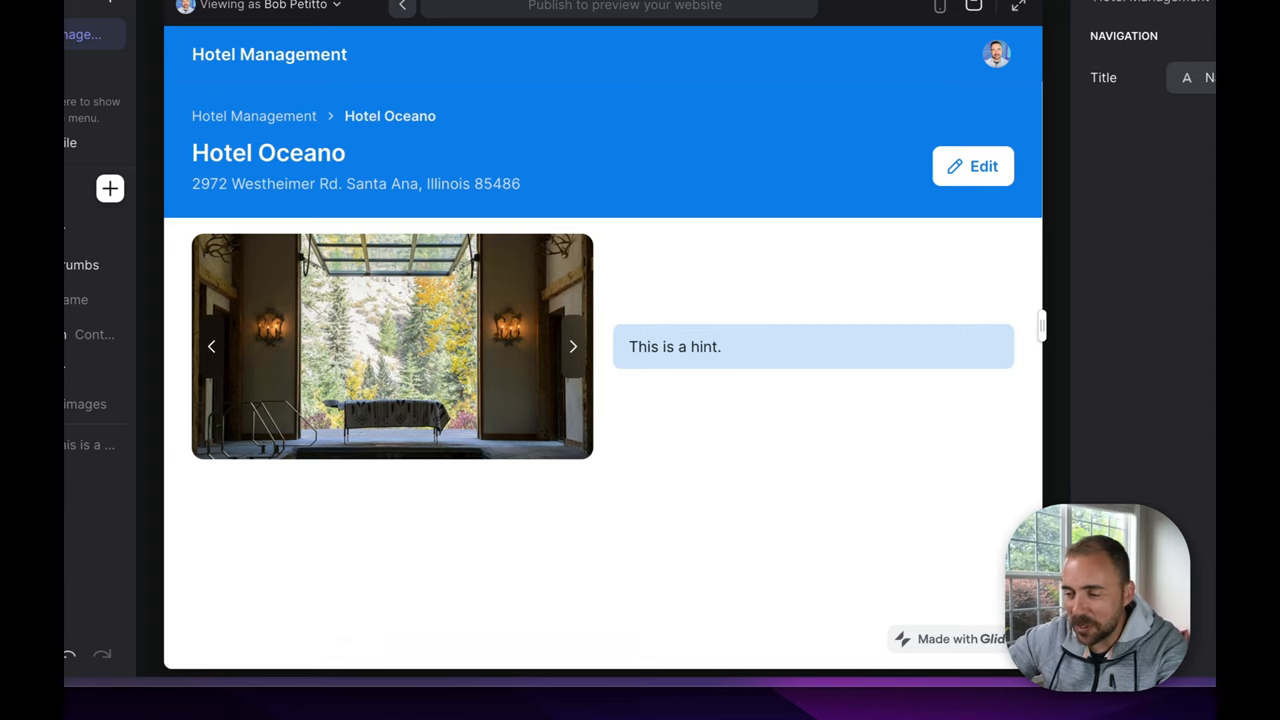
Check Hotel Oceano's saved Images value, then set the detail carousel's source to Images.
click(561, 53)
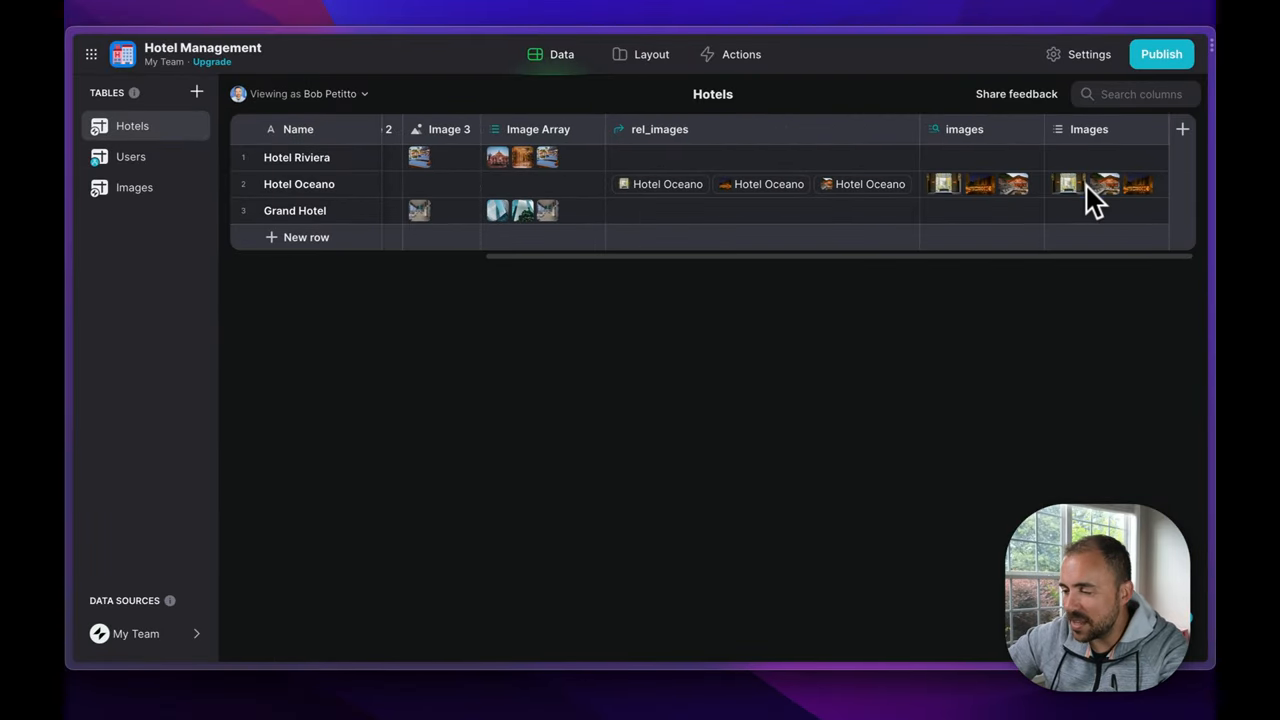
click(1105, 184)
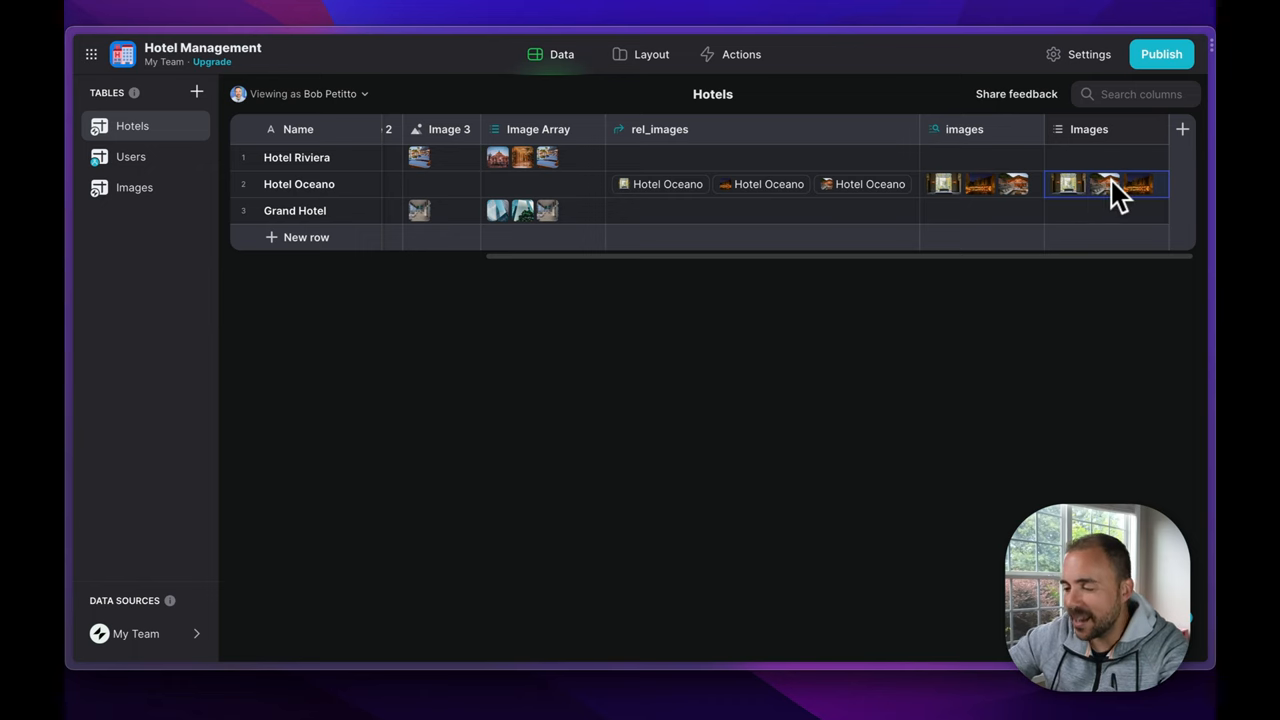
click(651, 54)
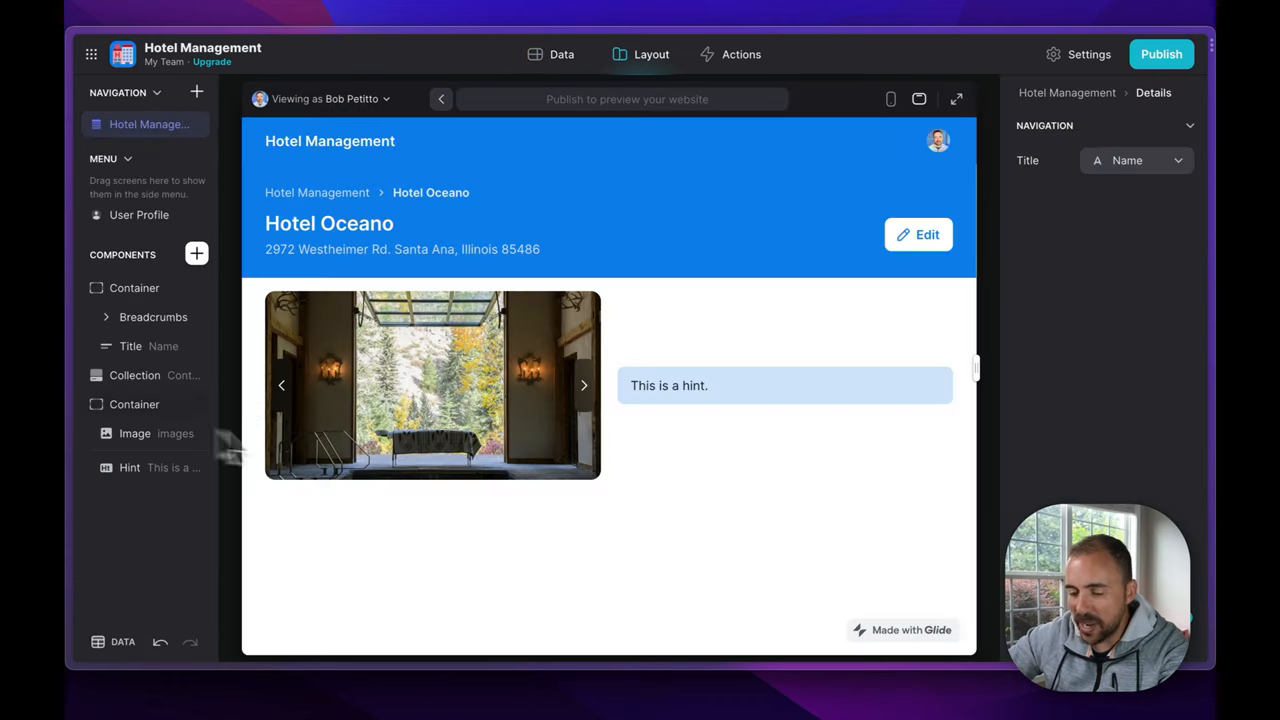
click(135, 433)
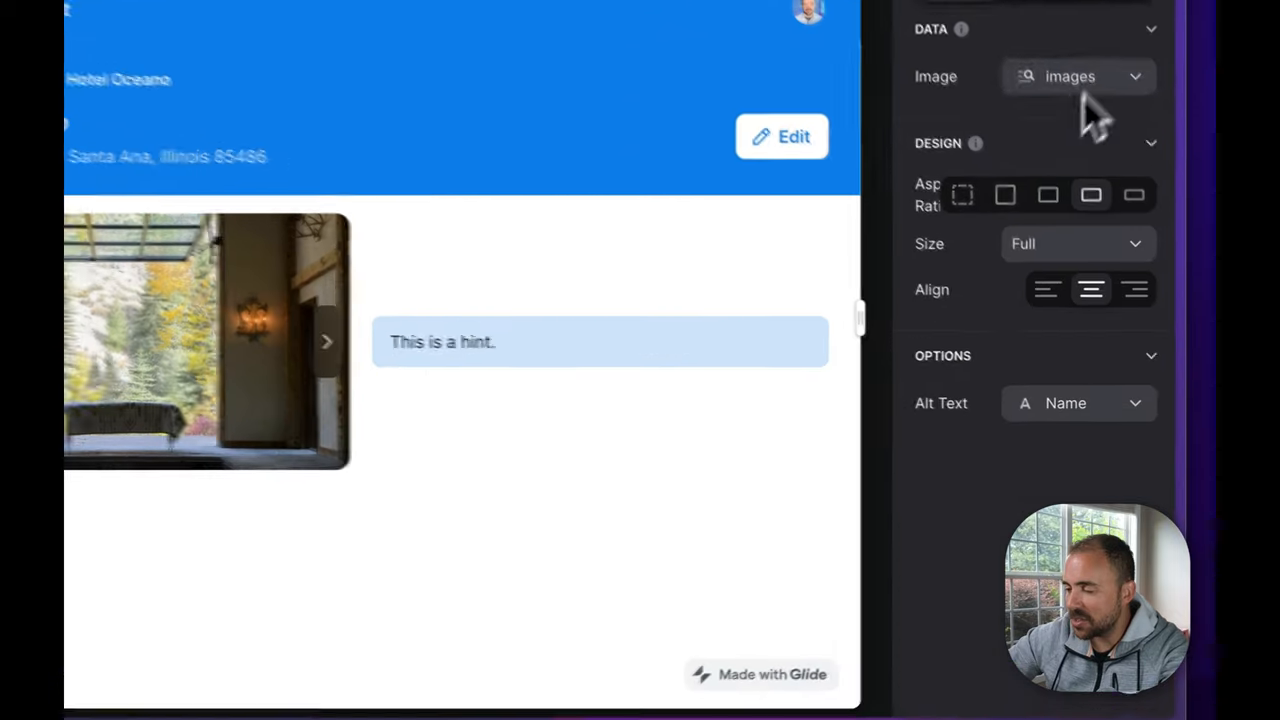
click(1078, 76)
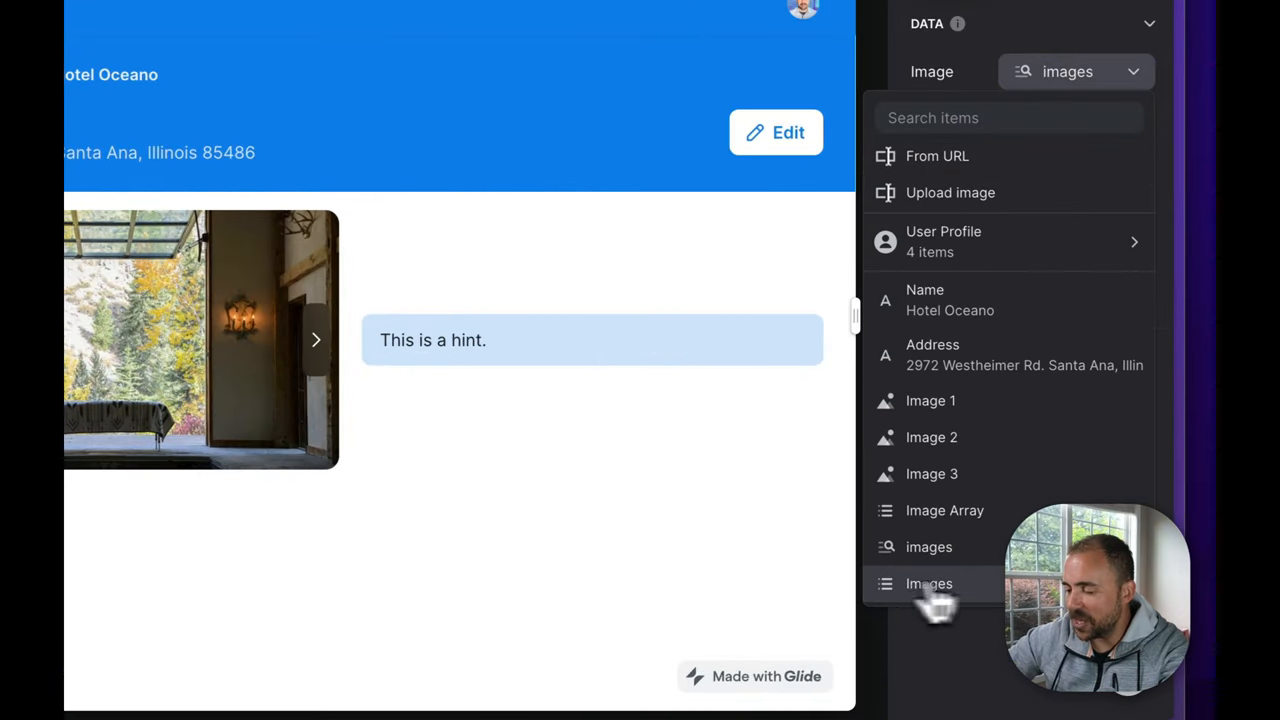
click(929, 583)
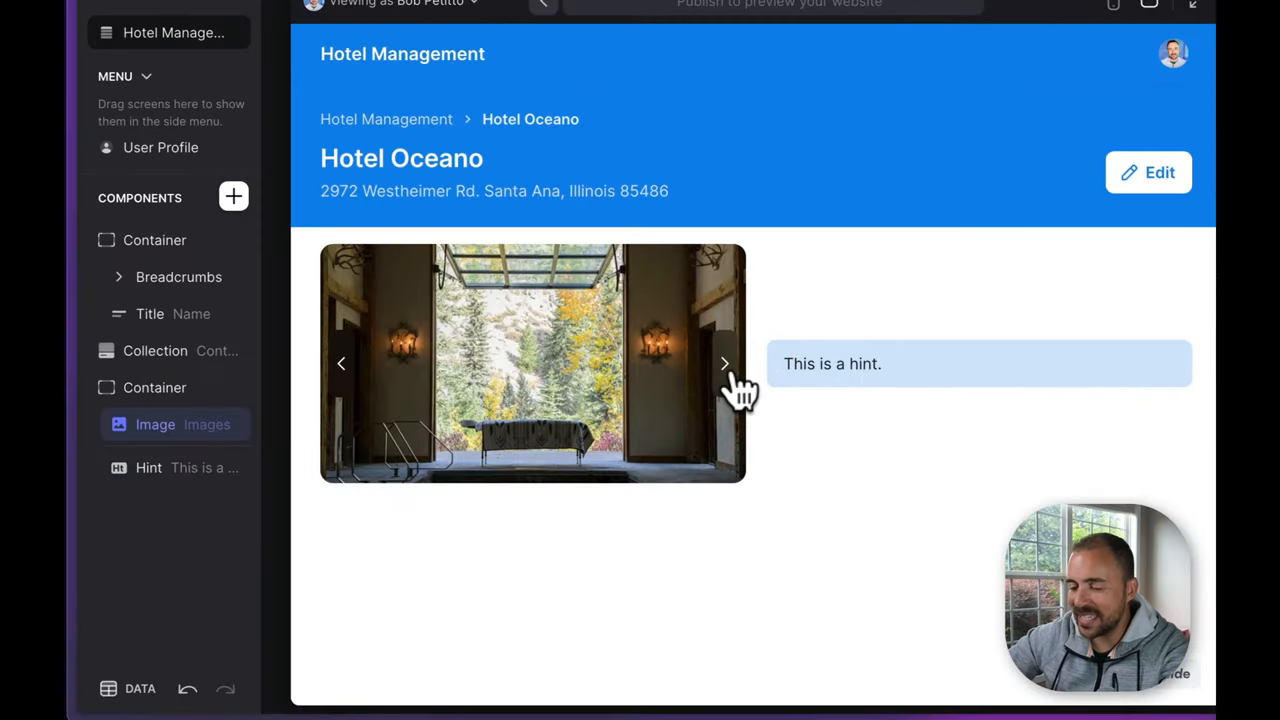
Flip the carousel to the next photo and confirm the Edit form holds three photos.
click(725, 363)
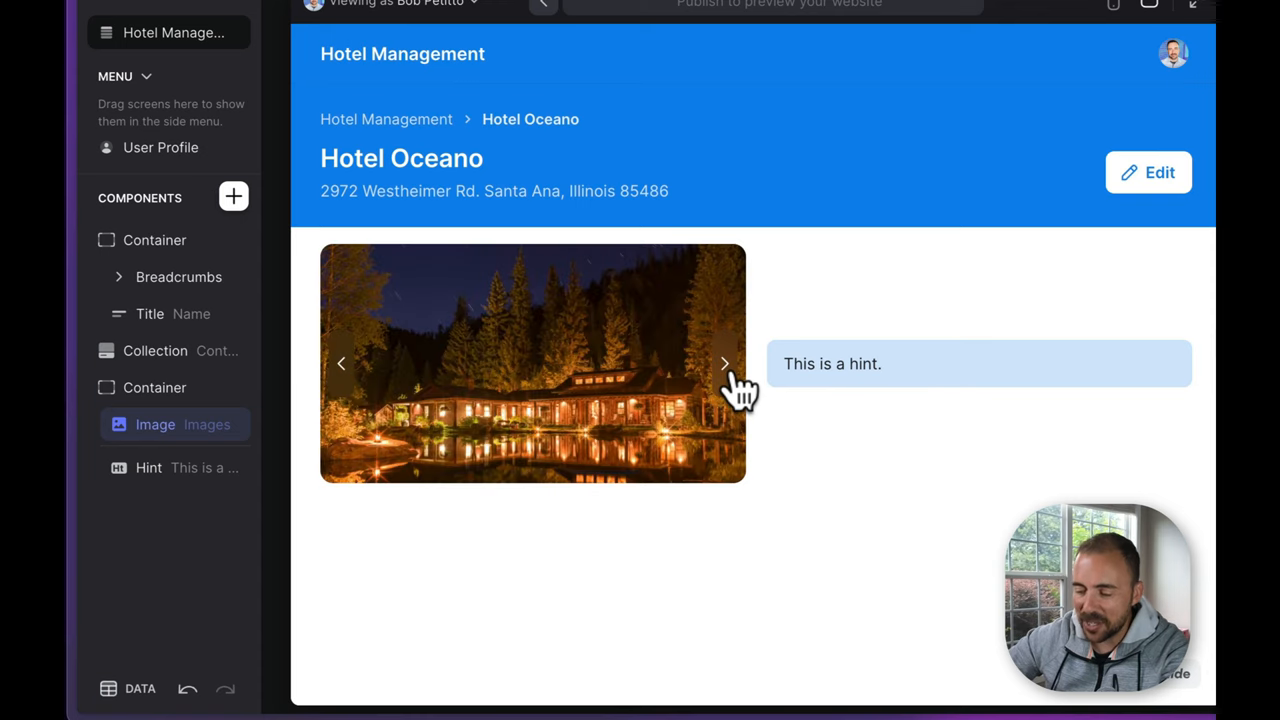
mouse_move(600, 645)
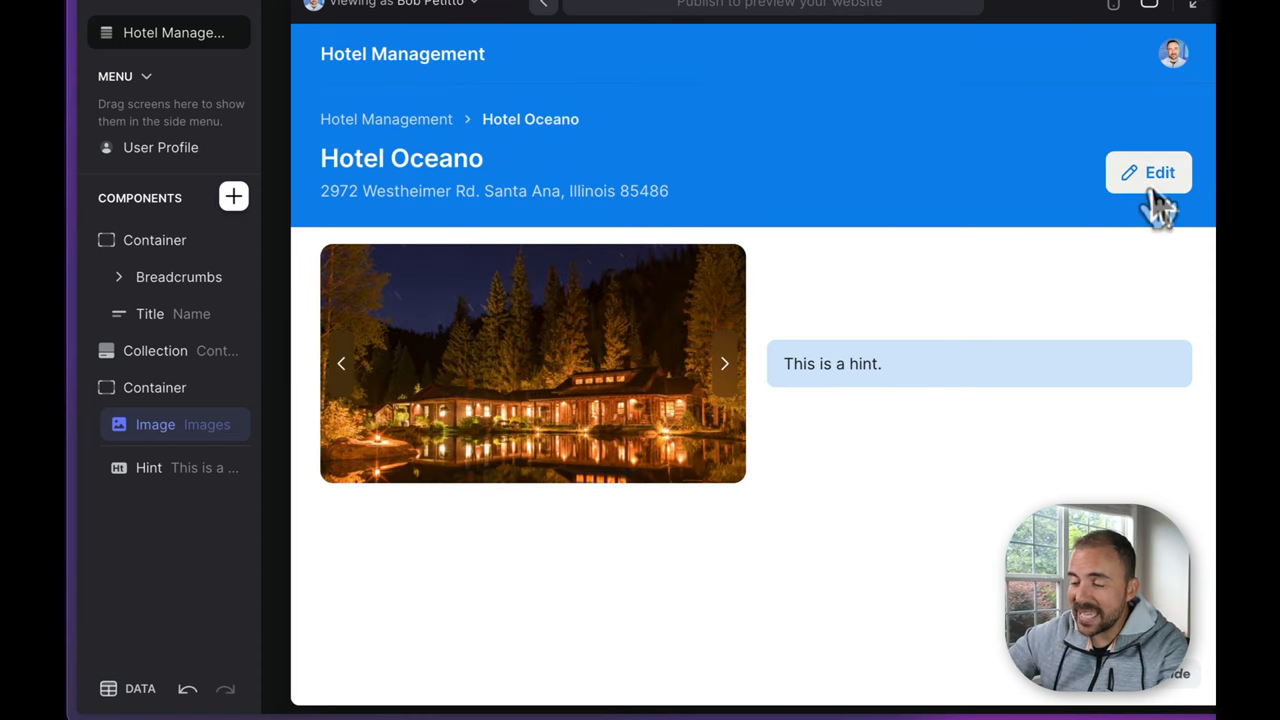
click(1148, 172)
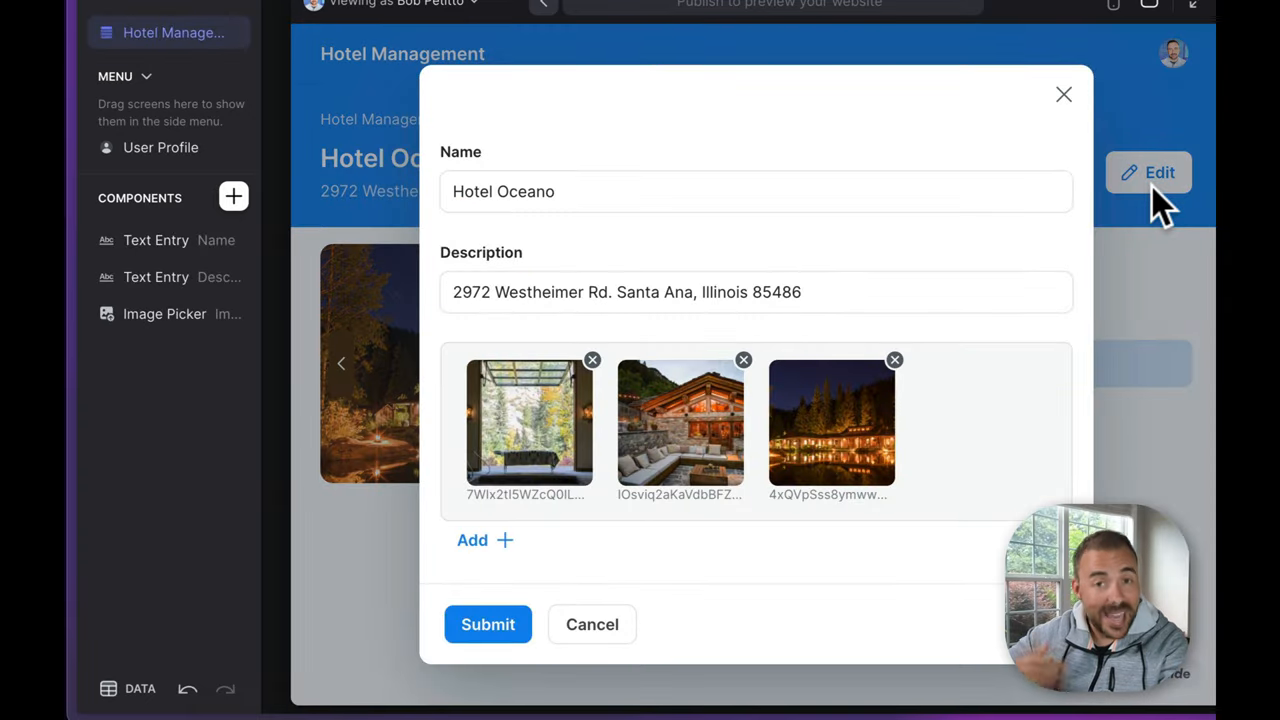
mouse_move(920, 385)
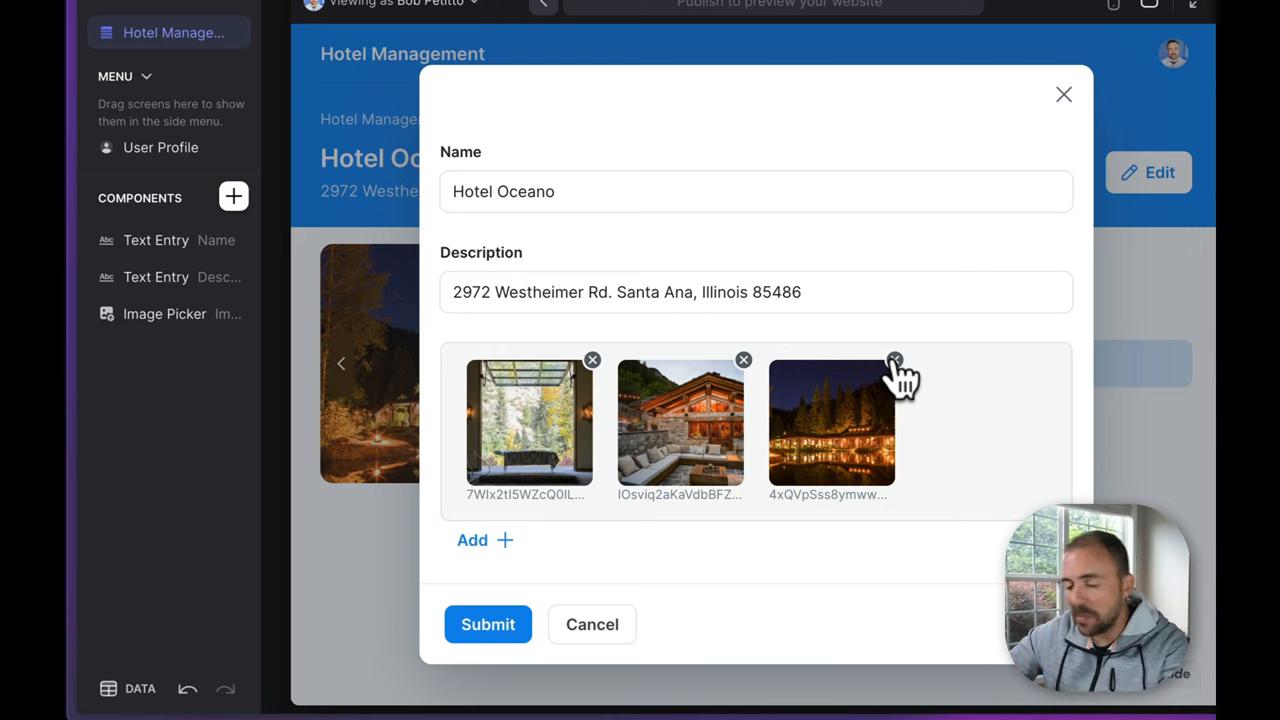
click(488, 624)
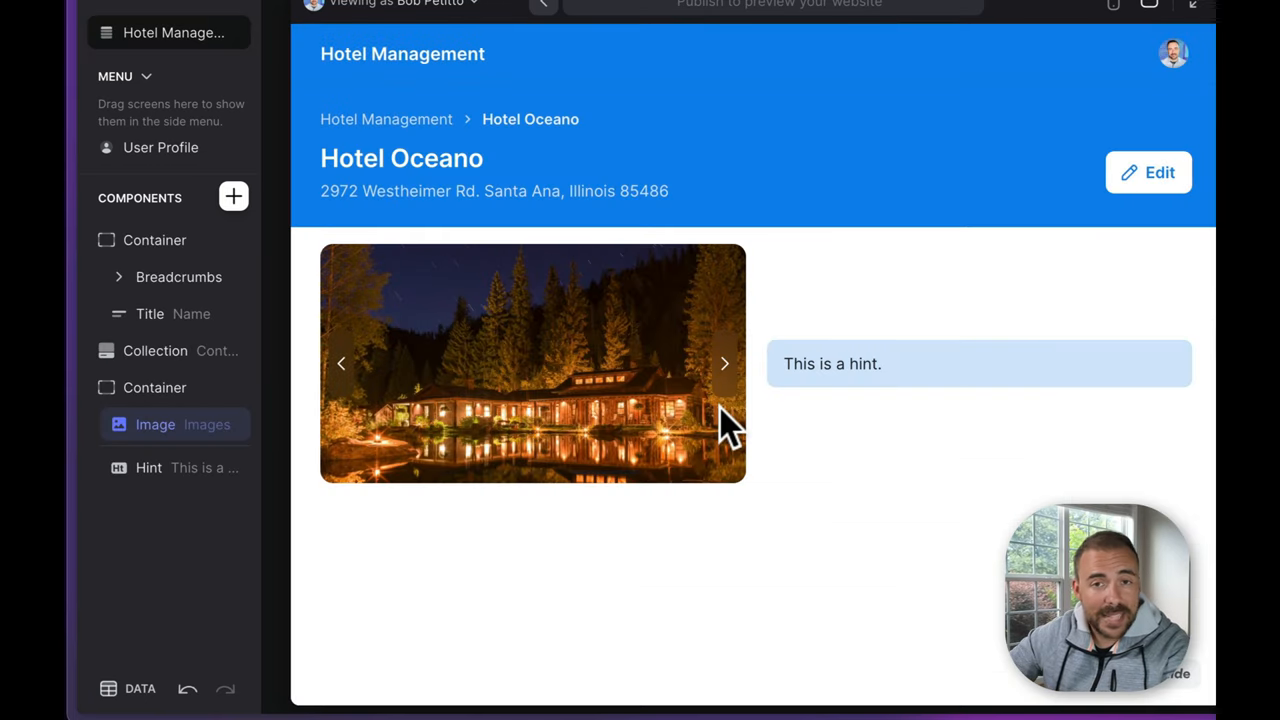
mouse_move(430, 140)
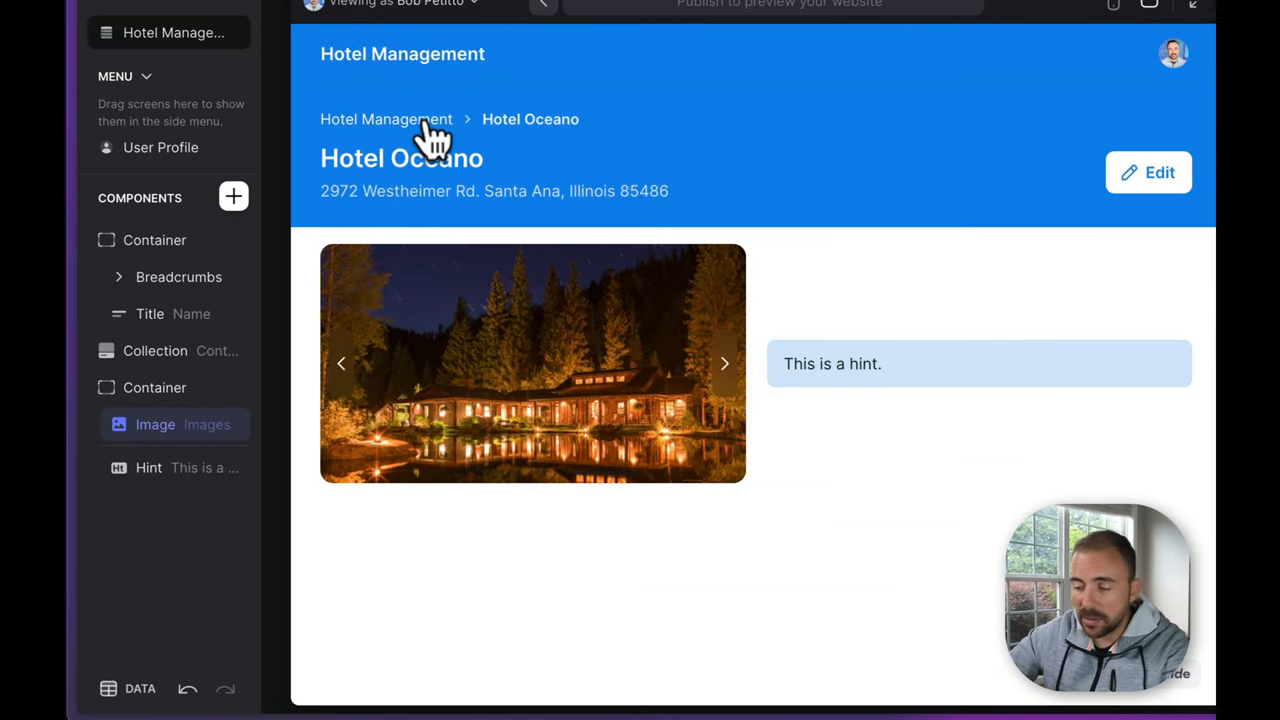
Return to Hotel Management and scroll the Hotels data right to the Images column.
click(386, 119)
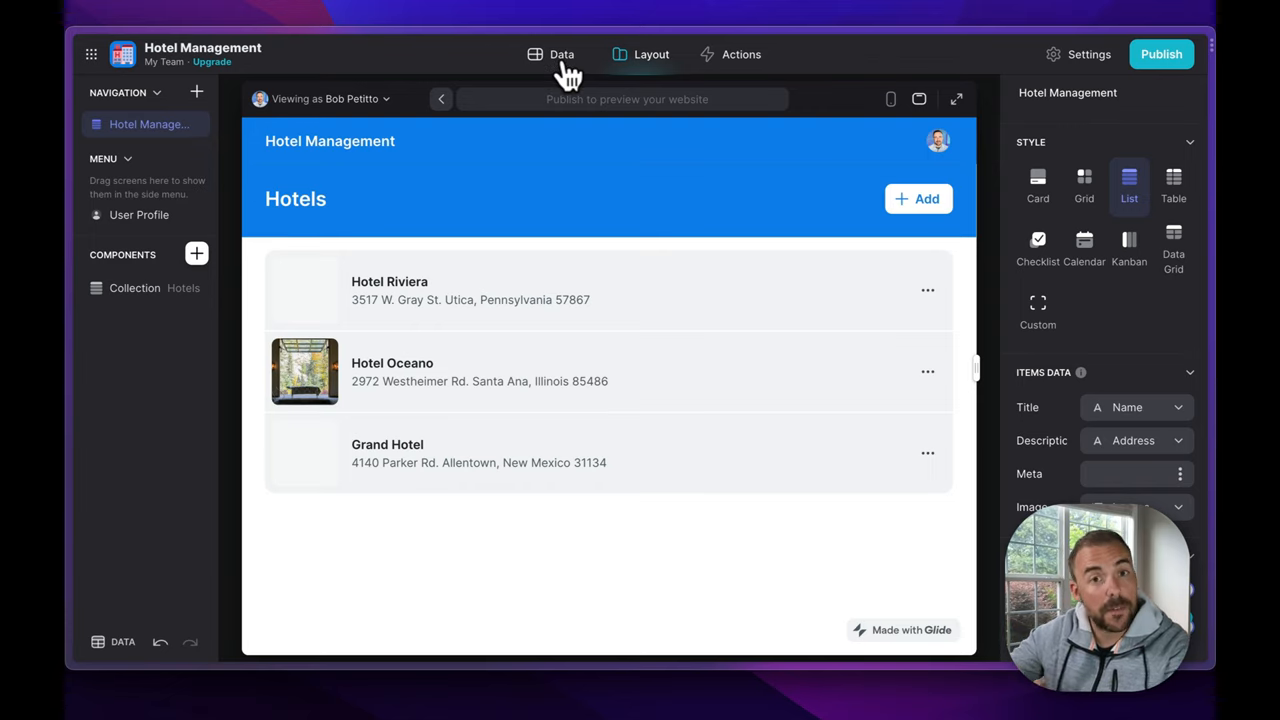
click(561, 54)
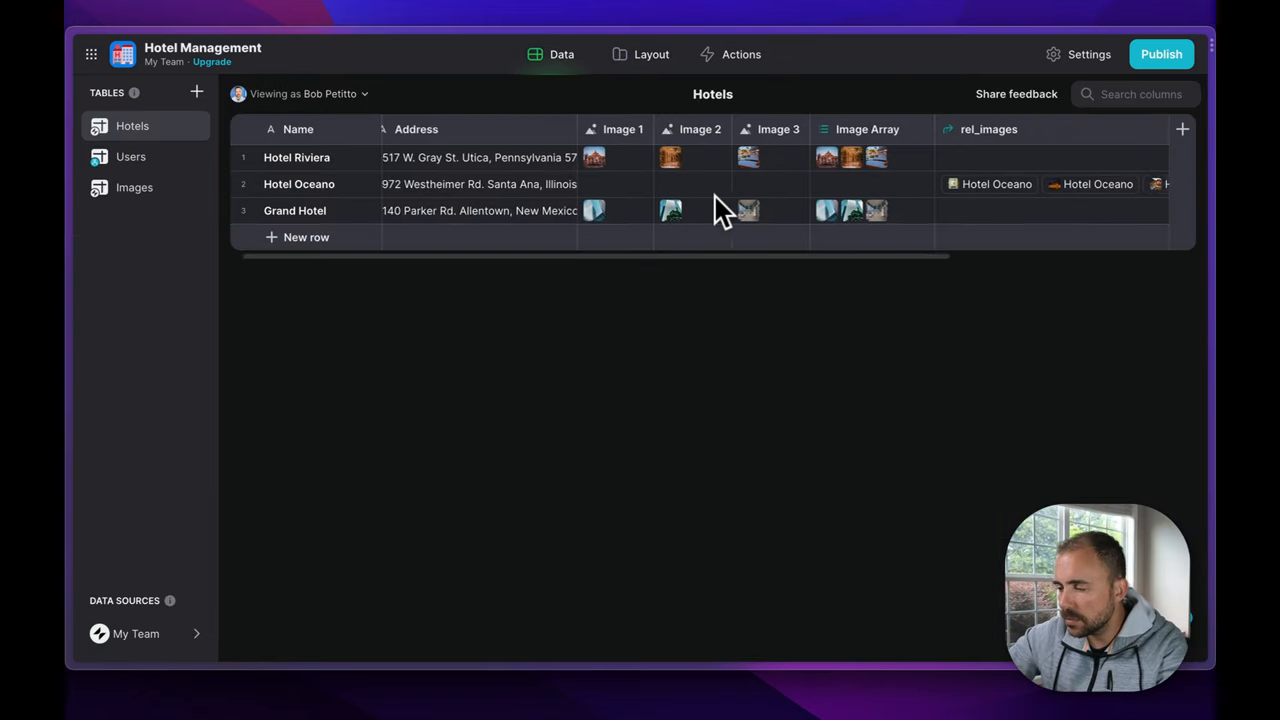
scroll(right, 3)
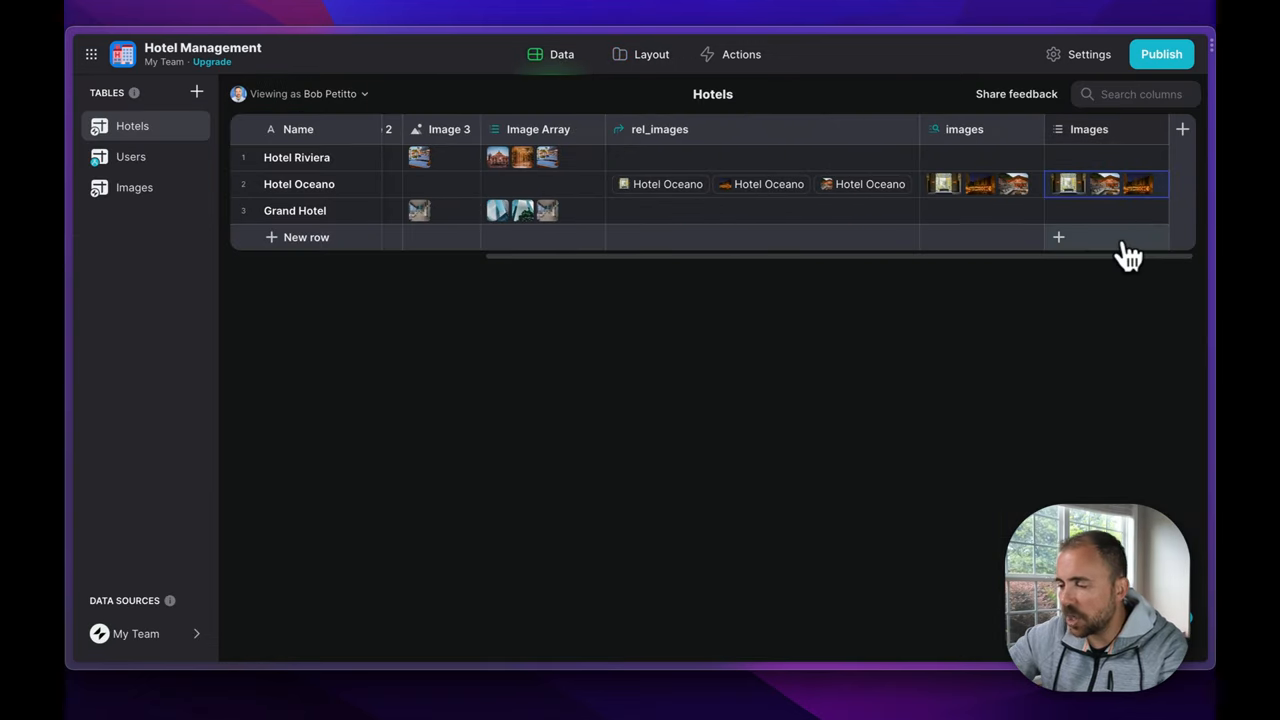
Add a '3rd Image' Single Value column taking row 2 from start of Images.
click(1181, 128)
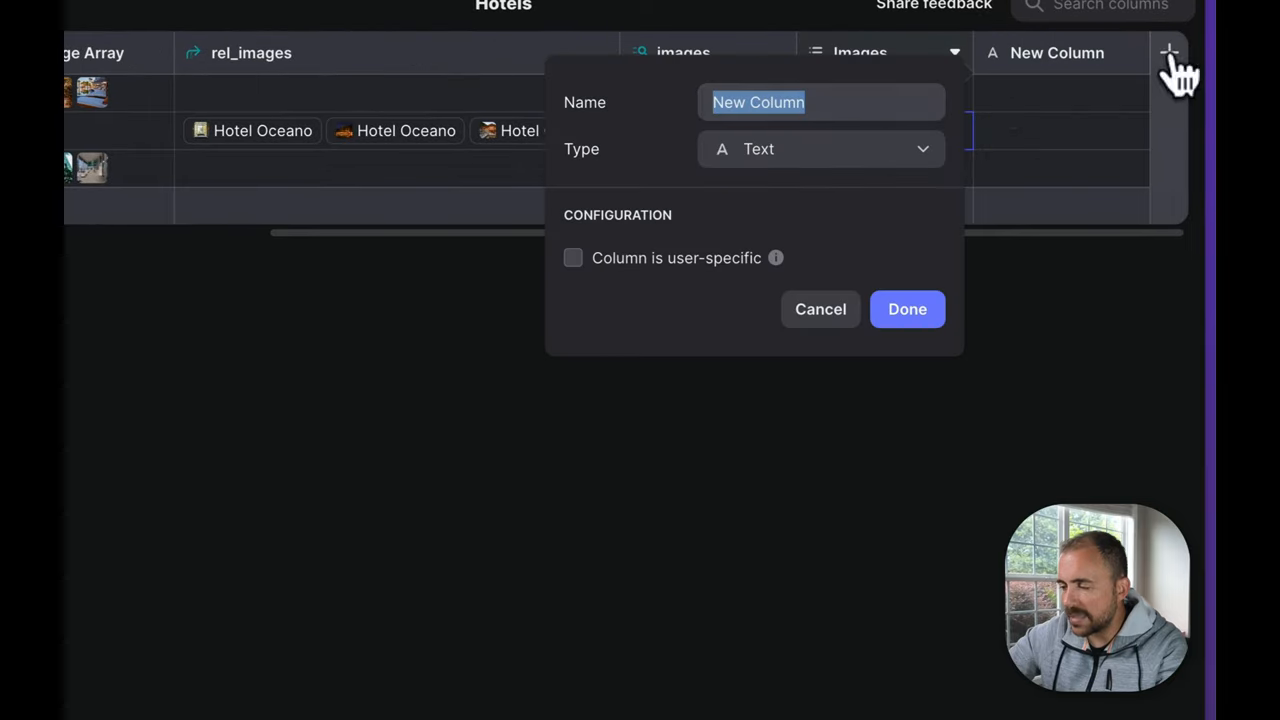
text(sing)
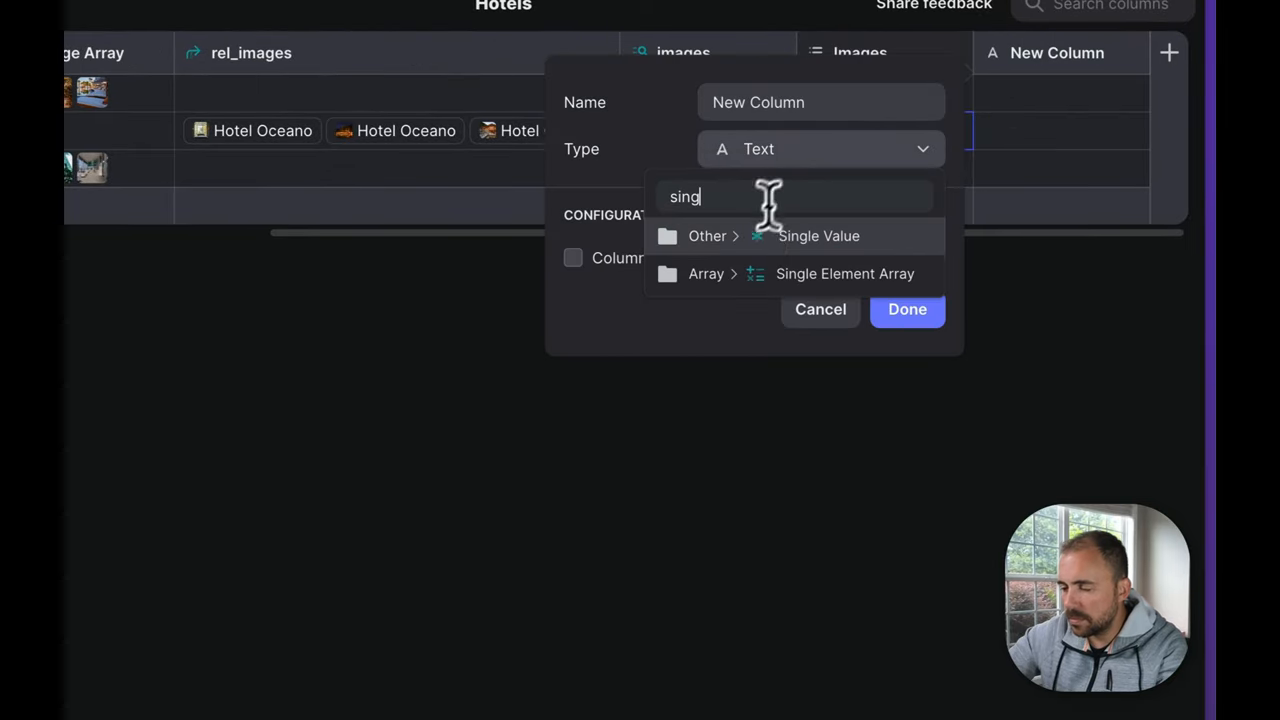
click(818, 235)
text(3rd Image)
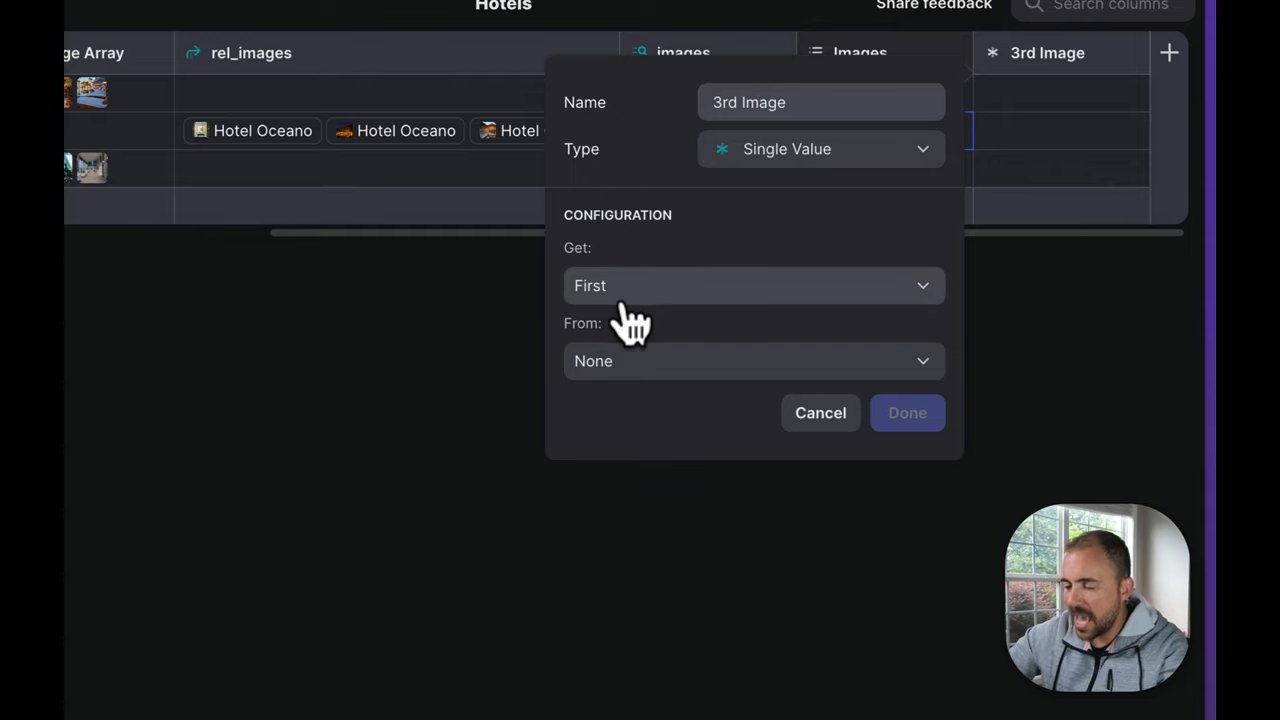
click(753, 285)
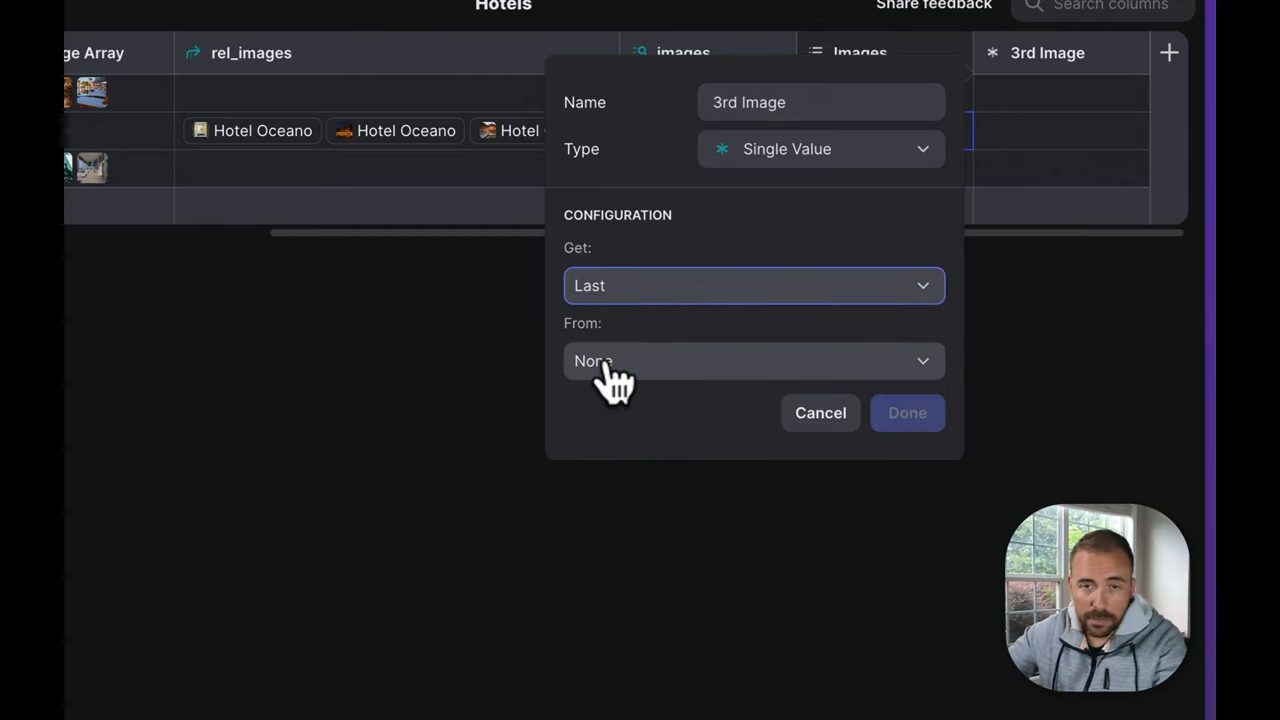
click(753, 285)
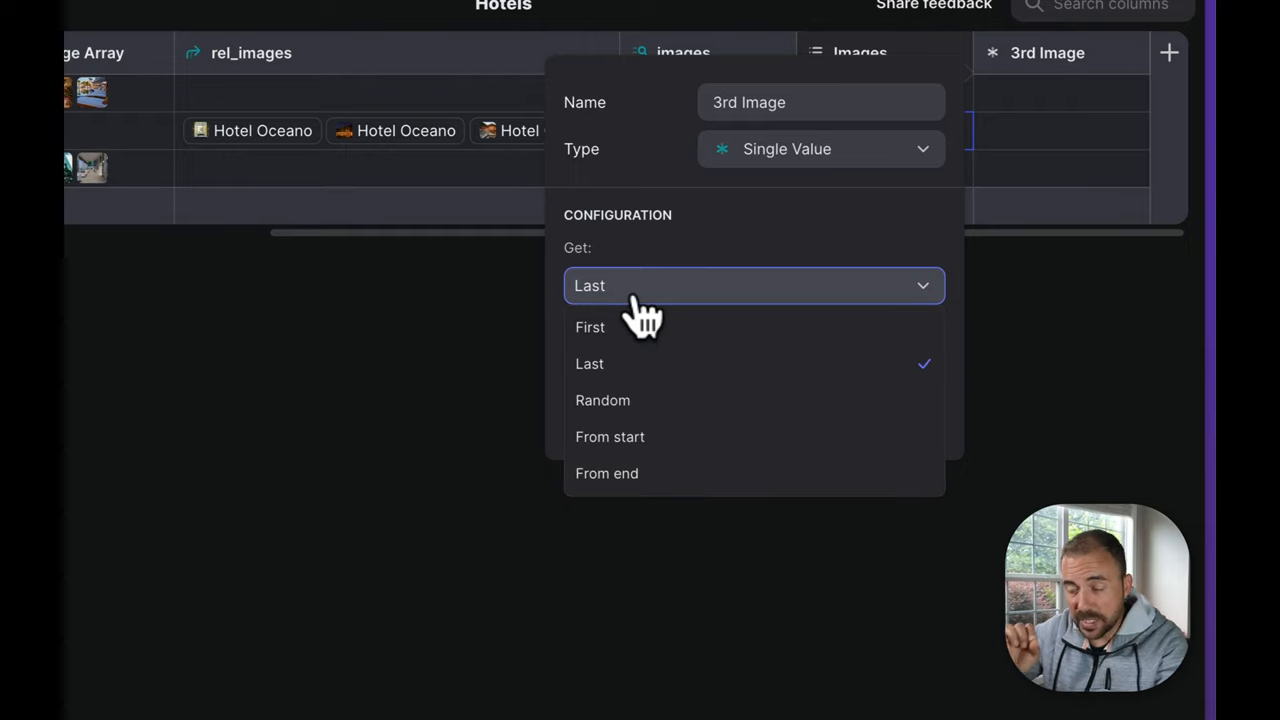
mouse_move(625, 440)
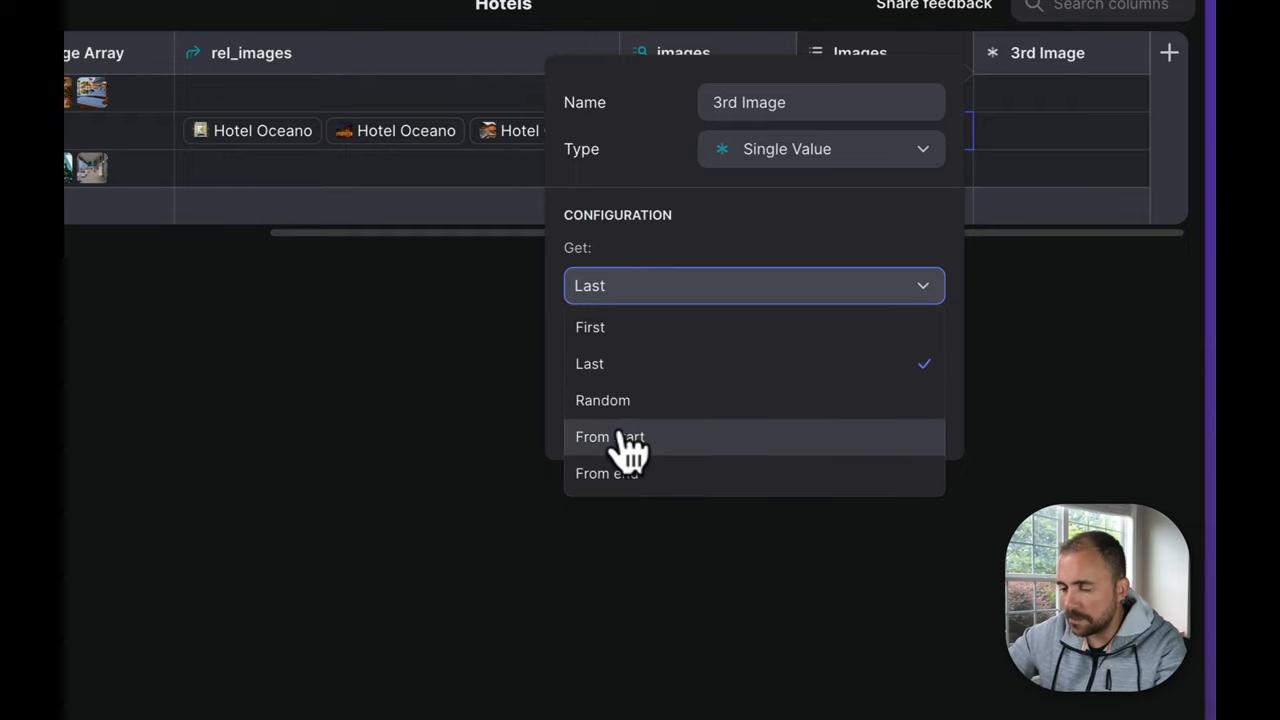
click(610, 436)
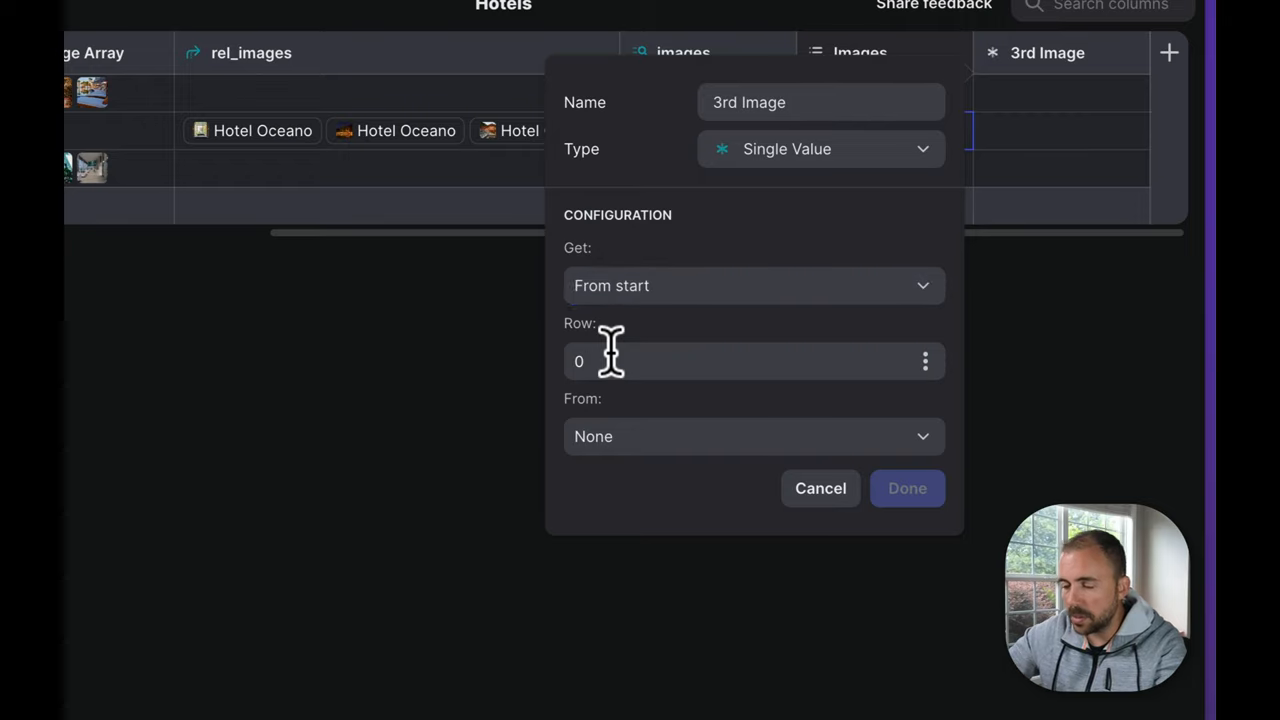
text(2)
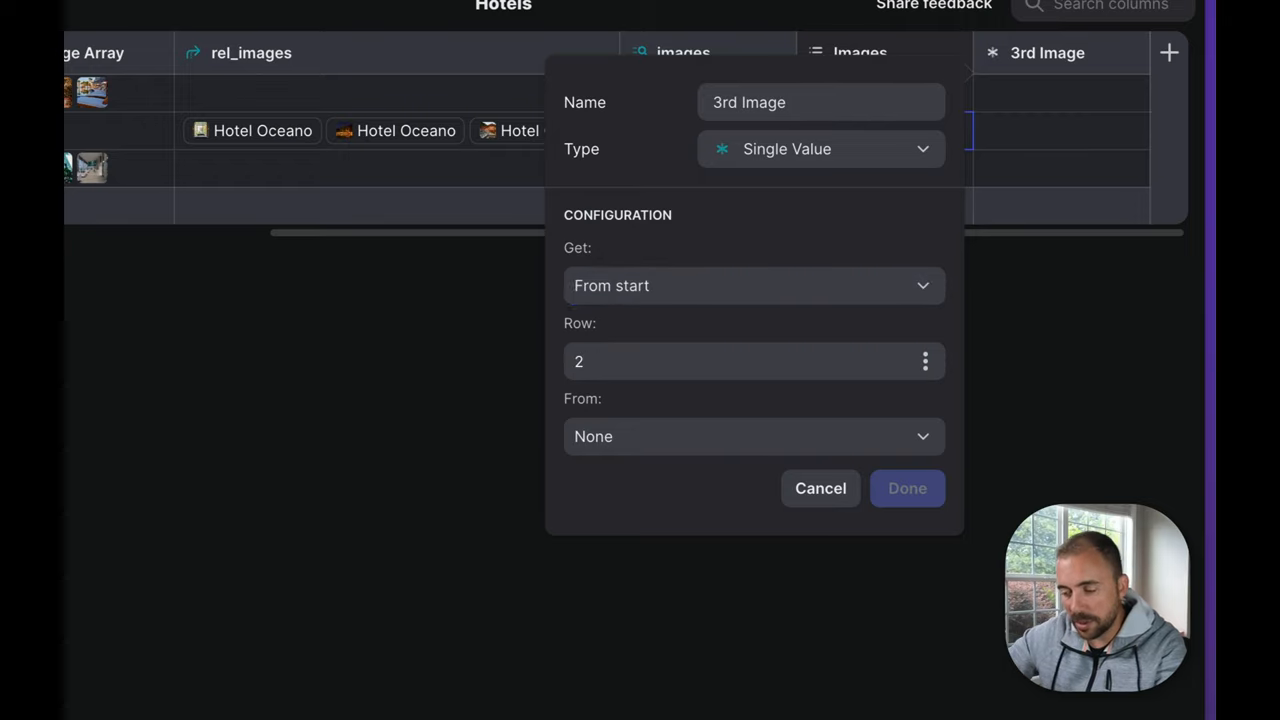
click(753, 436)
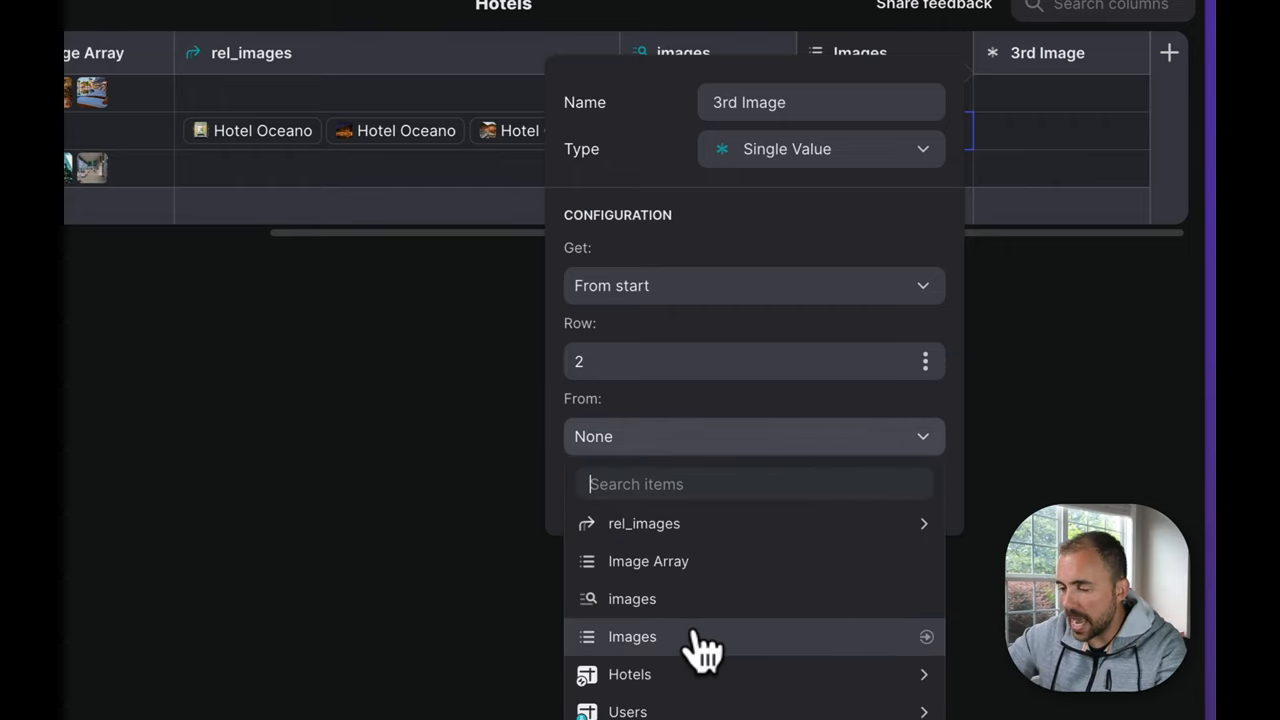
click(632, 636)
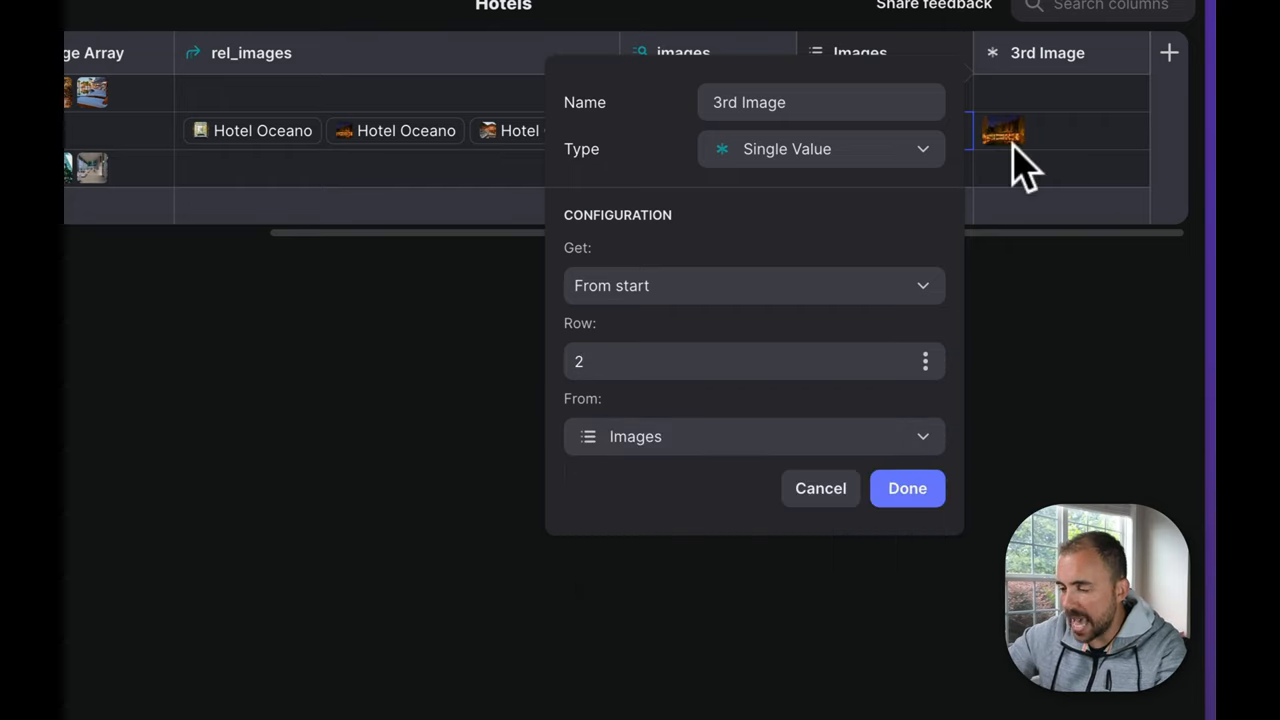
click(906, 488)
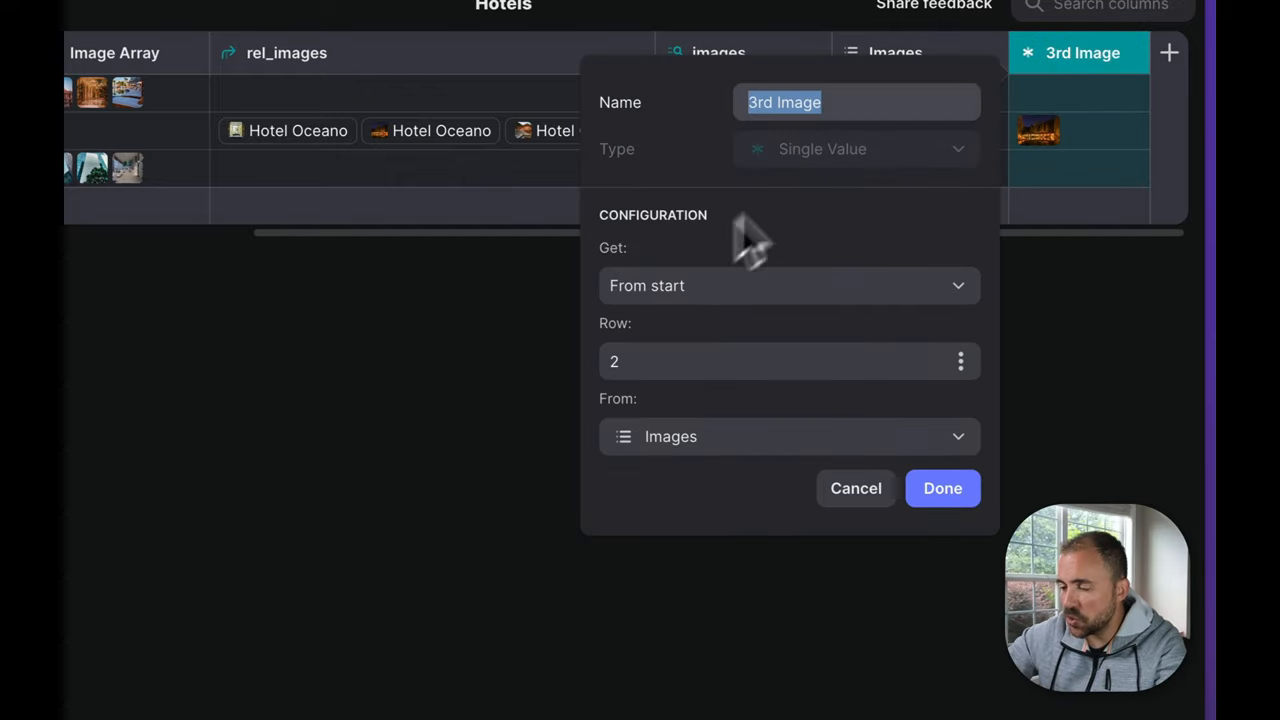
Confirm the 3rd Image column and open the Hotels list items' Image dropdown.
click(789, 285)
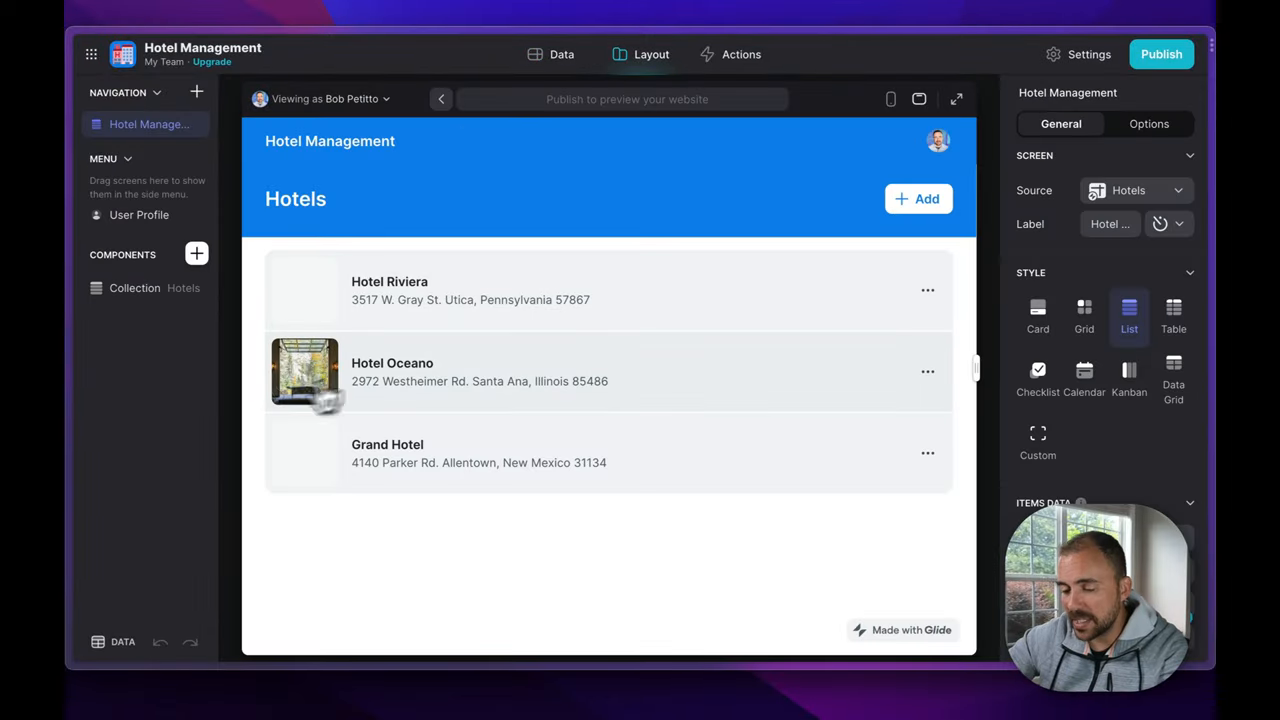
click(965, 535)
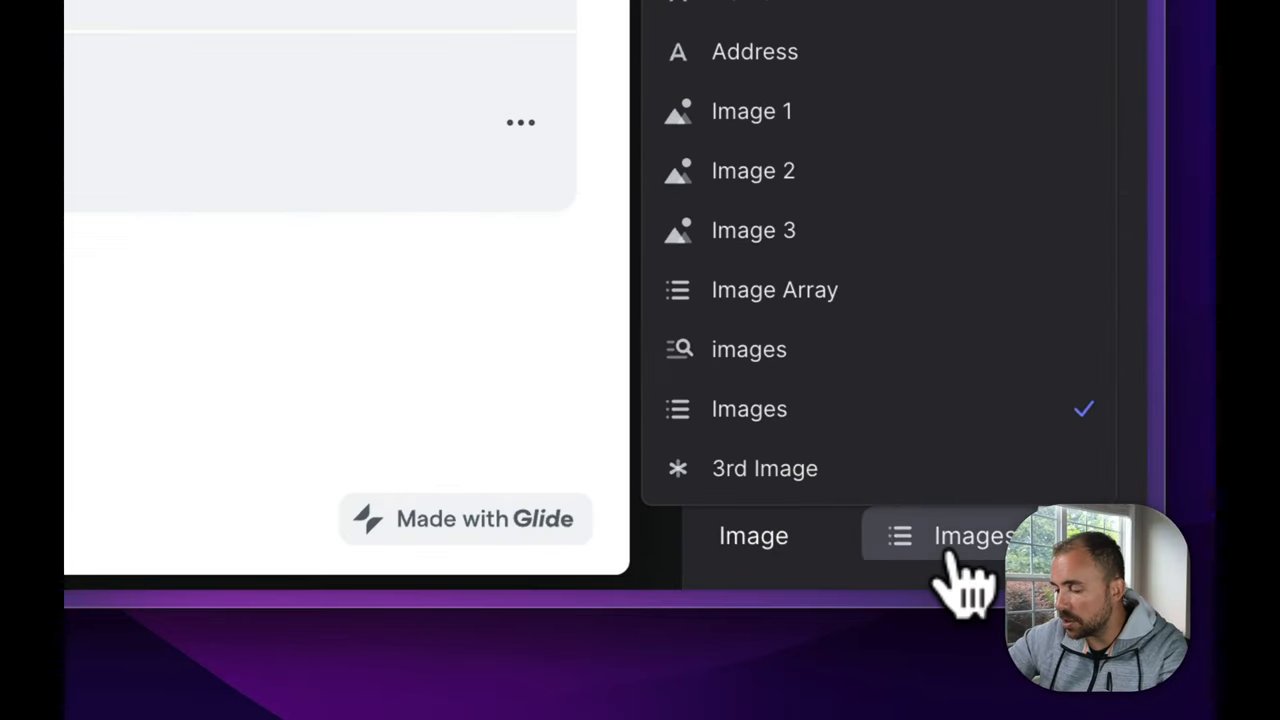